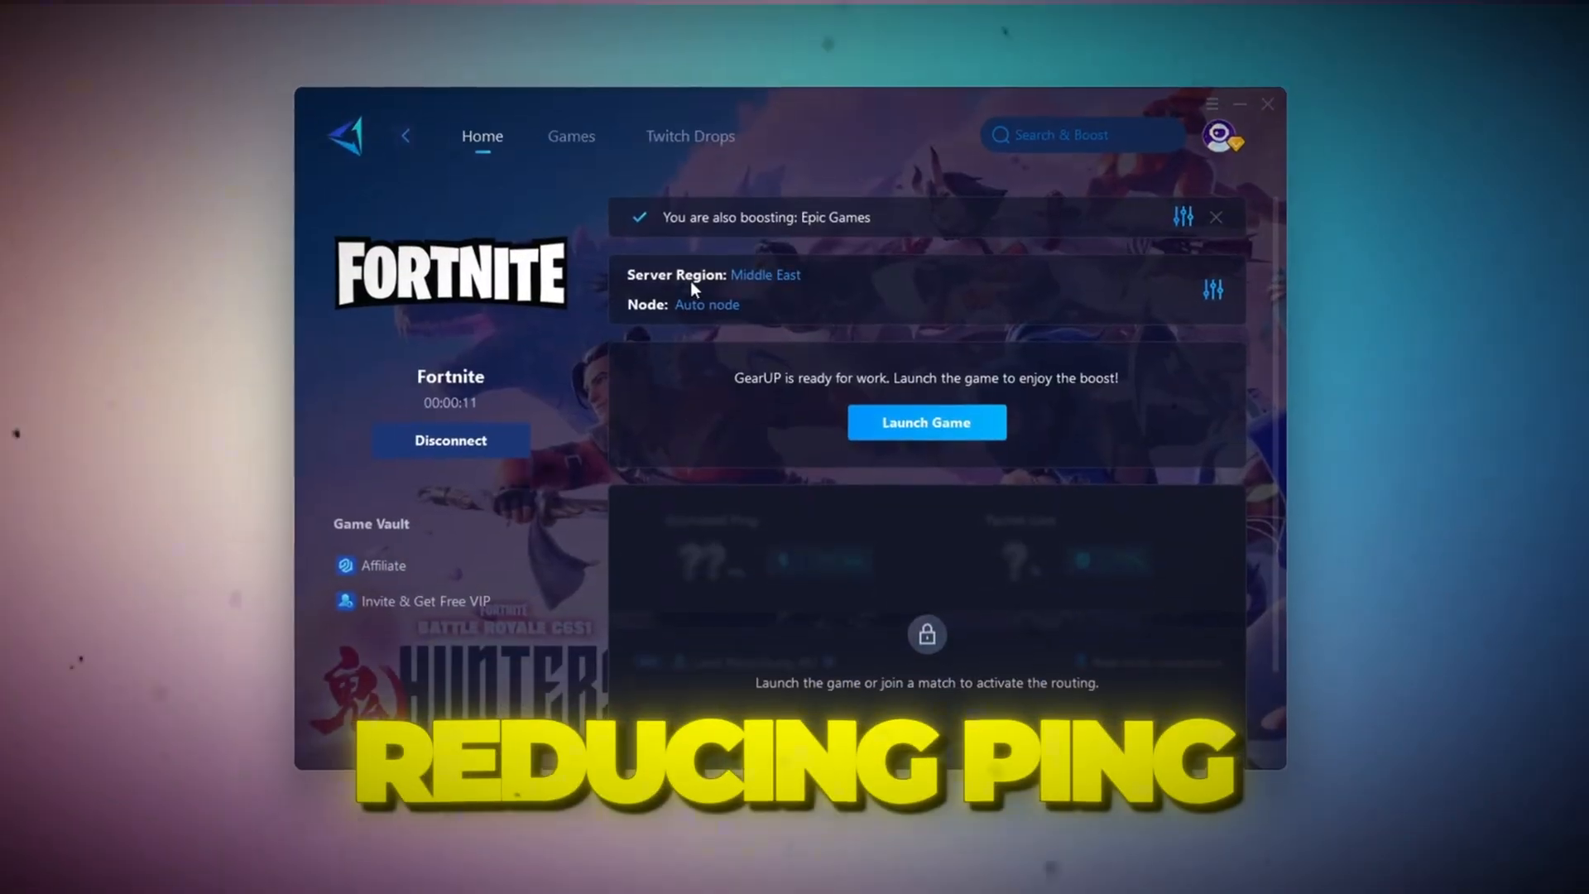
Step: View the Fortnite boost on the Middle East region, then return to the Home game library
left_click(927, 423)
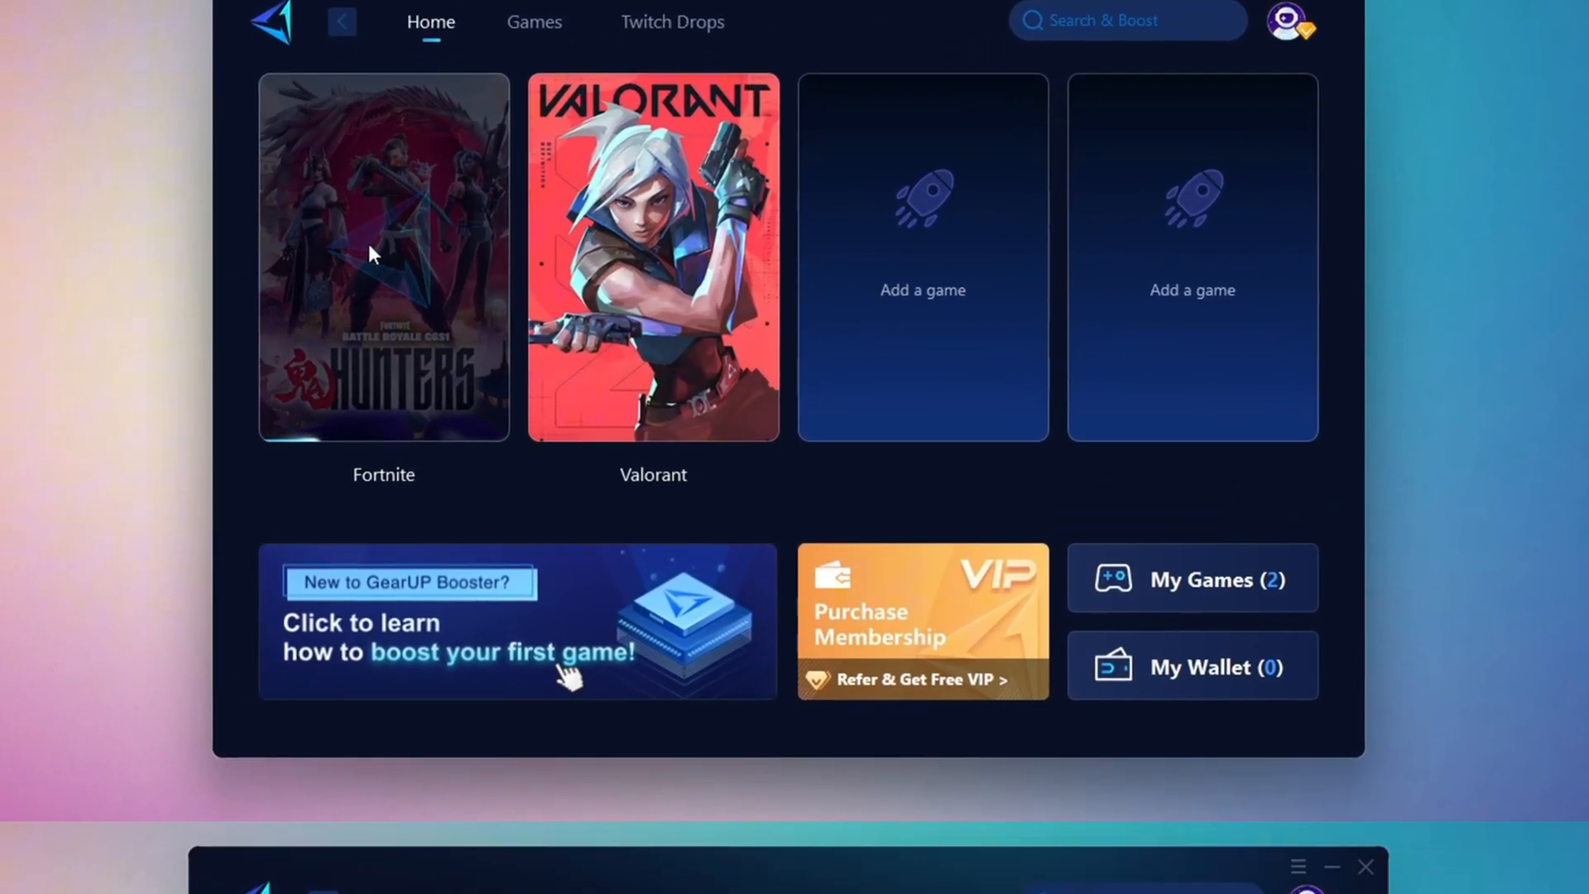
left_click(533, 21)
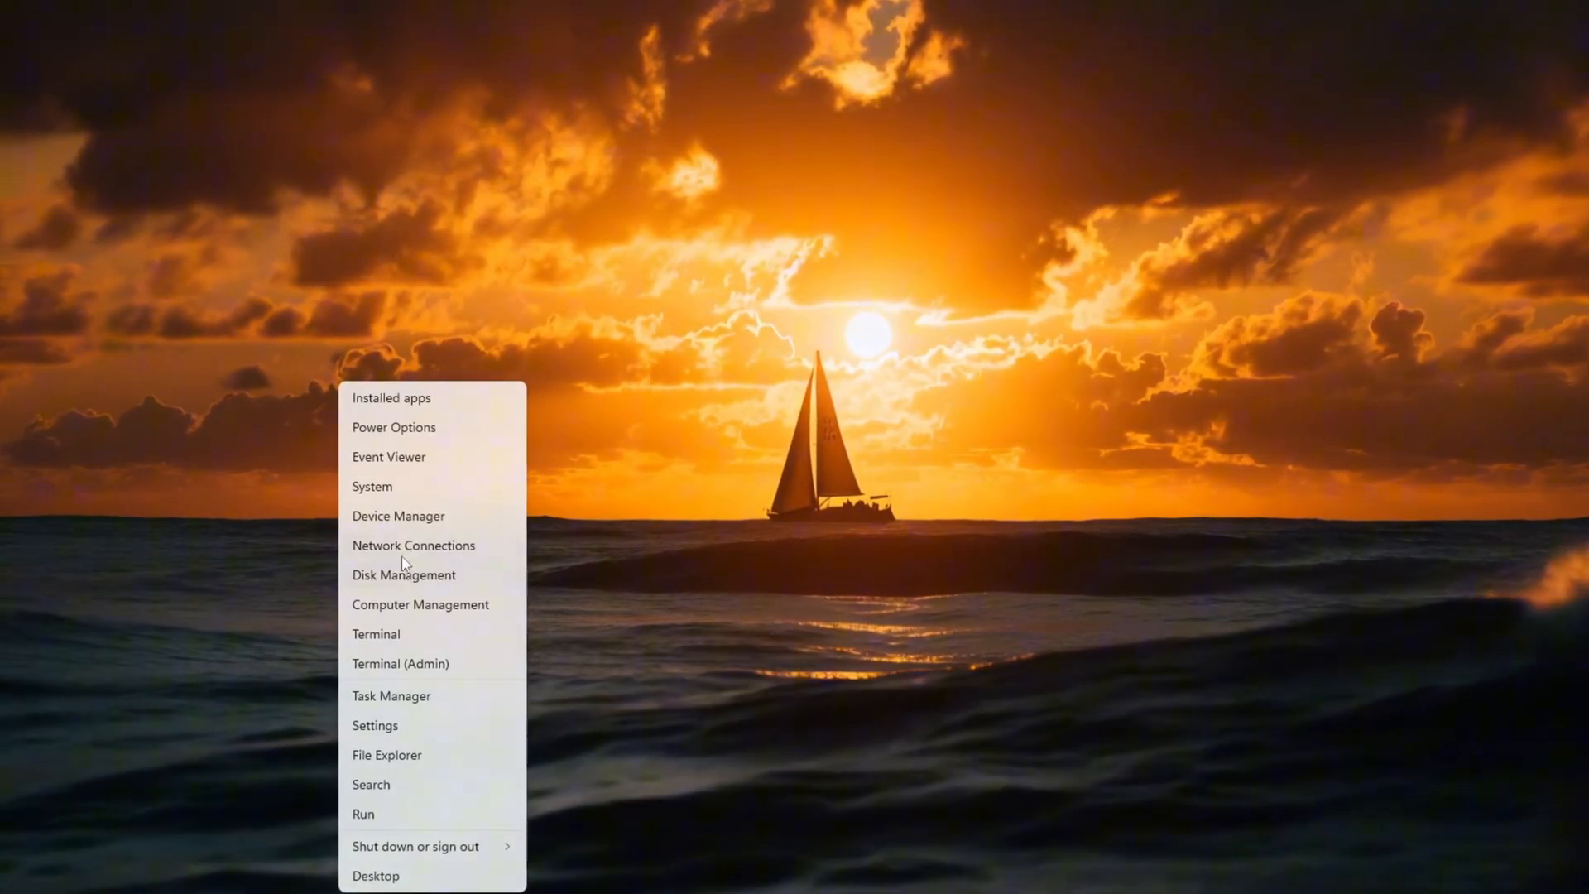
Step: Launch Device Manager and locate the Realtek PCIe GbE Family Controller under Network adapters
left_click(398, 517)
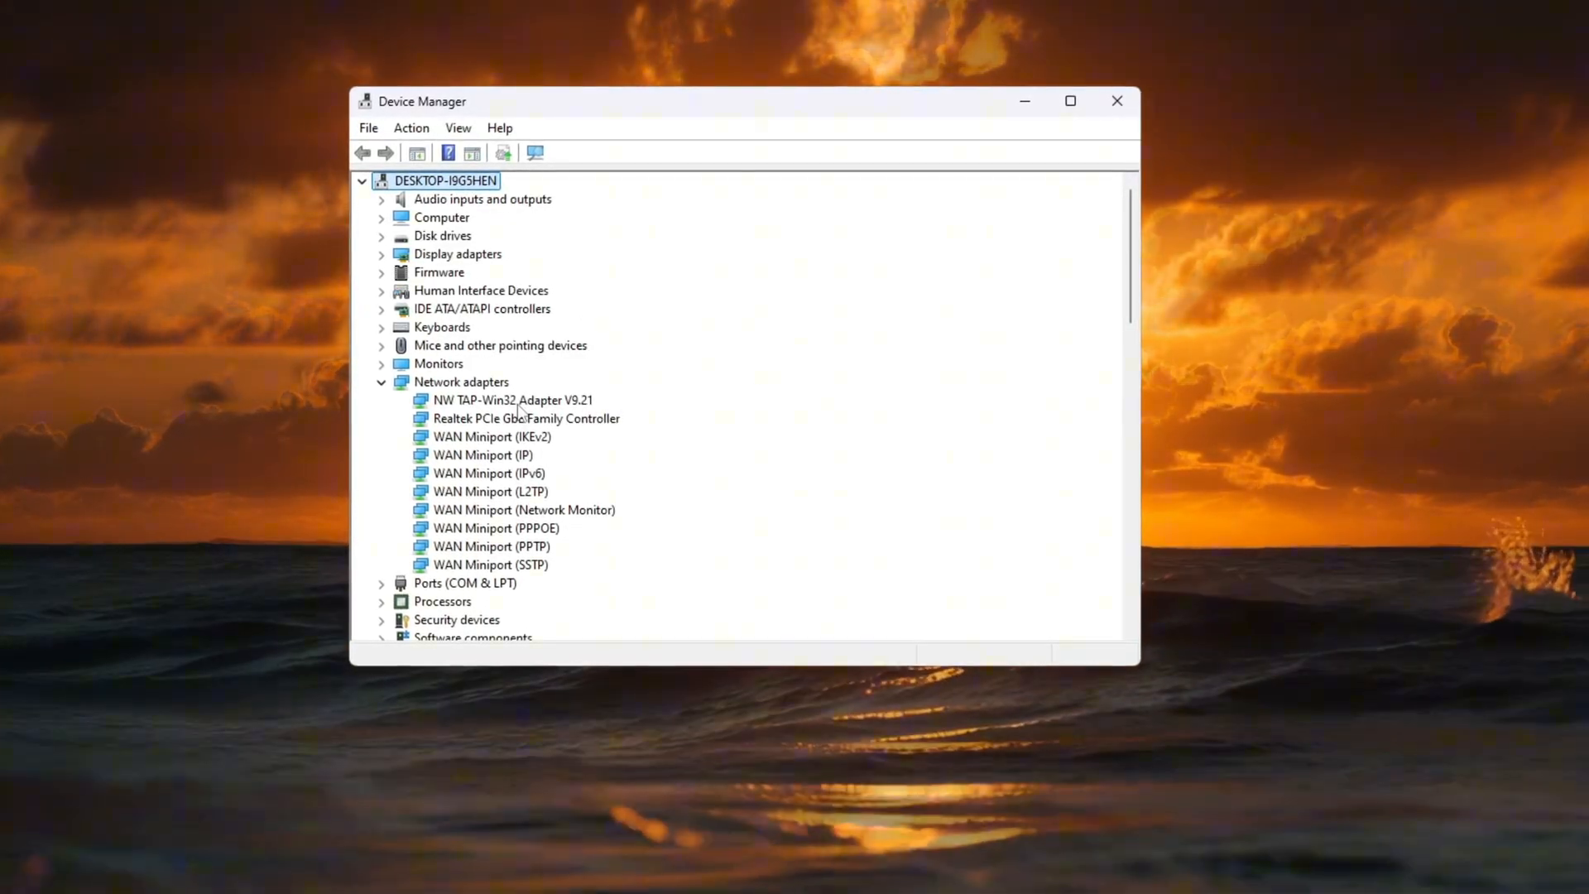
left_click(483, 438)
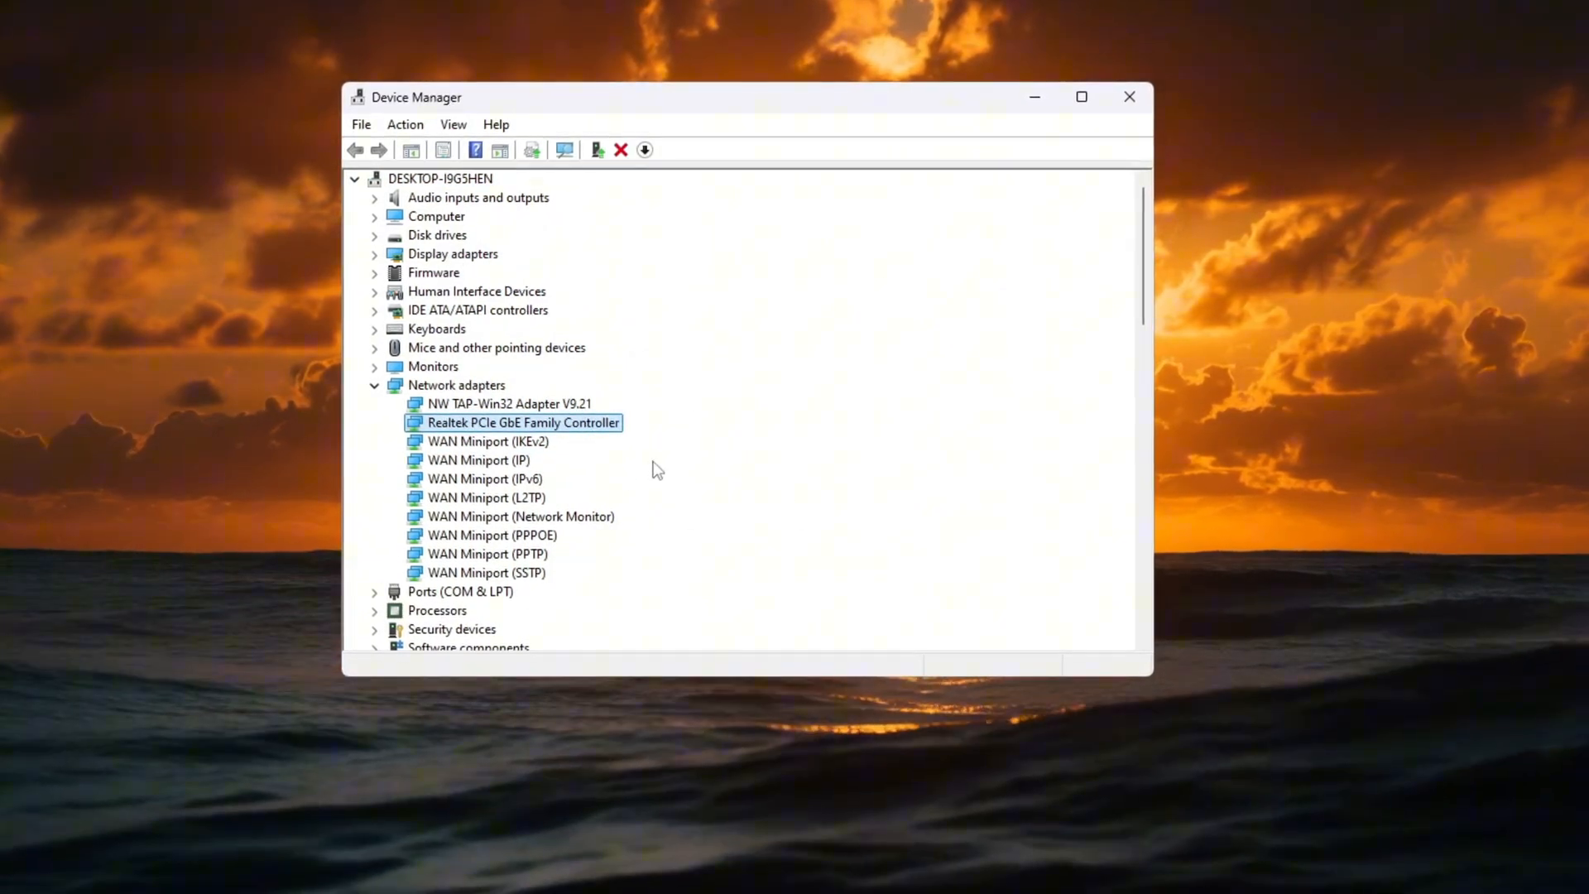
left_click(497, 404)
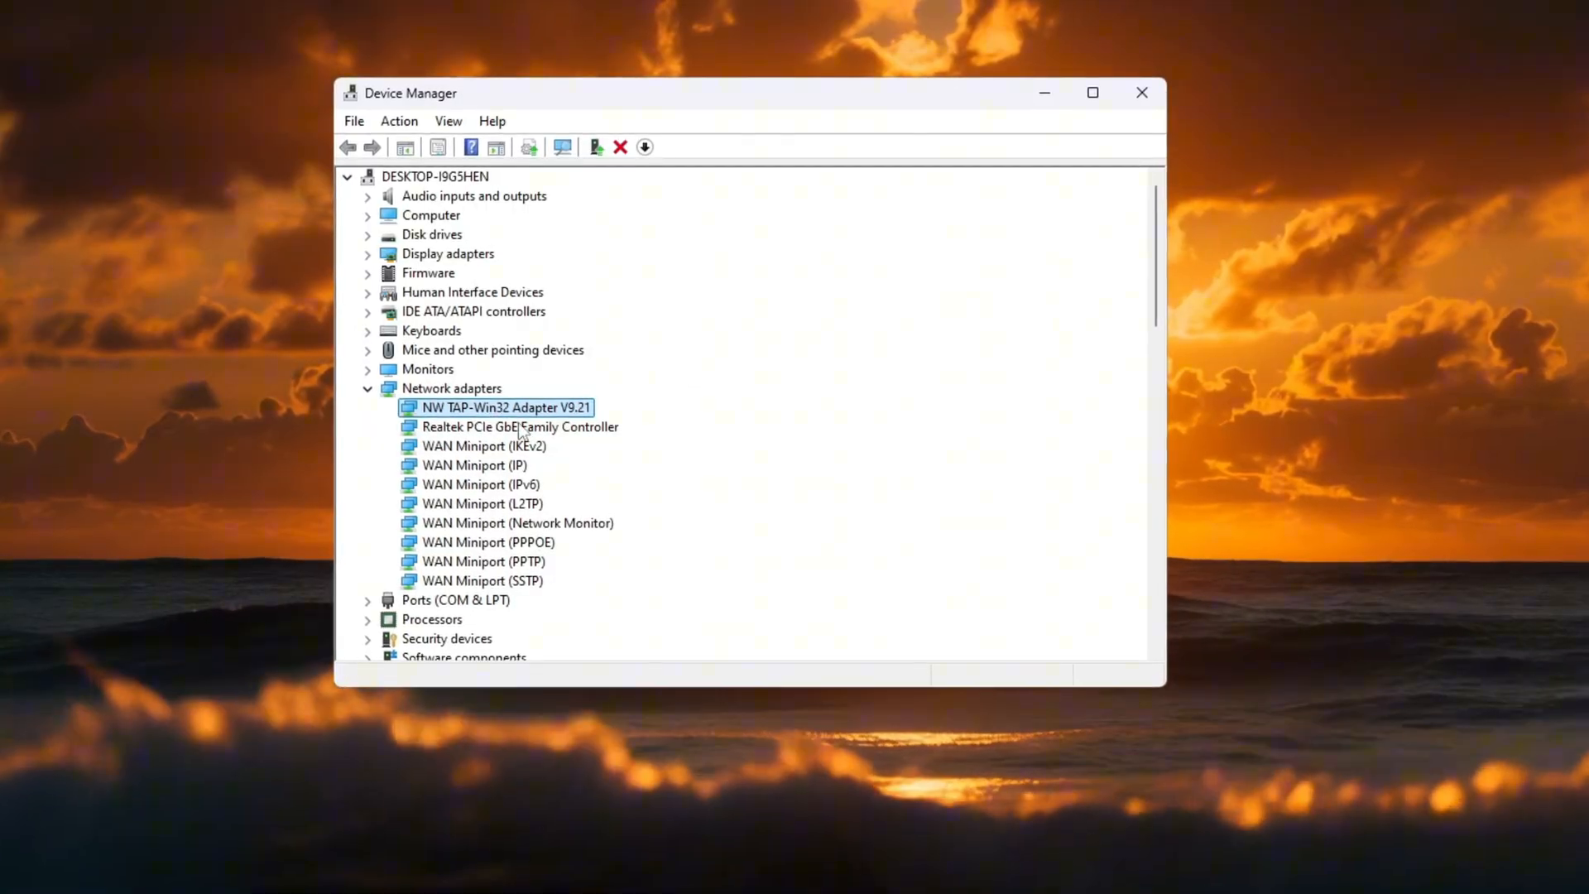
Step: Search automatically for updated Realtek controller drivers; the best are already installed
right_click(512, 427)
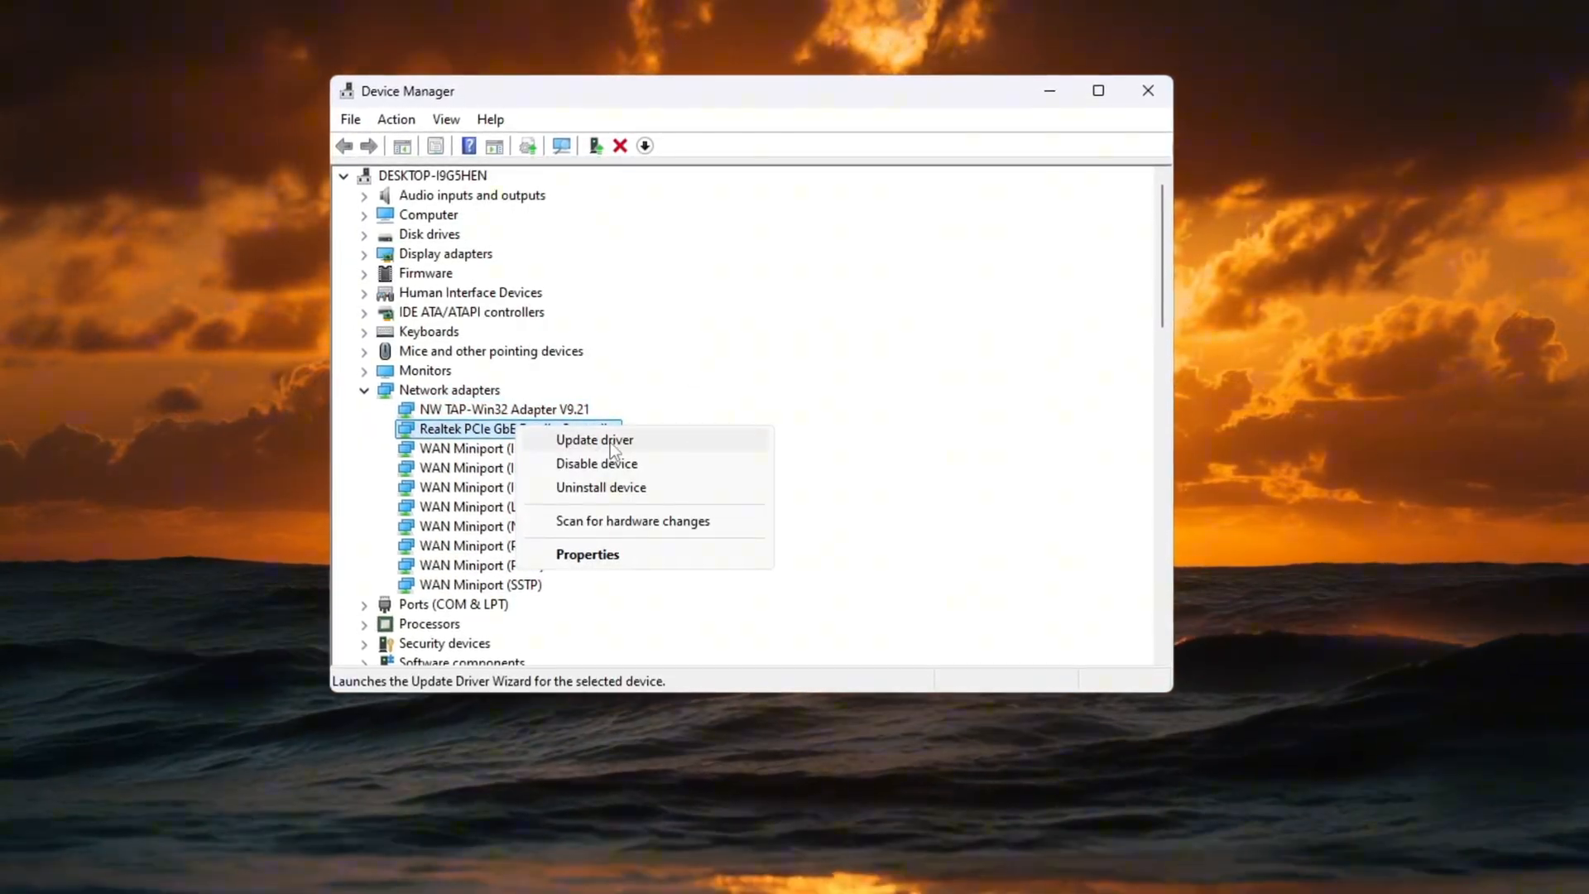
left_click(595, 440)
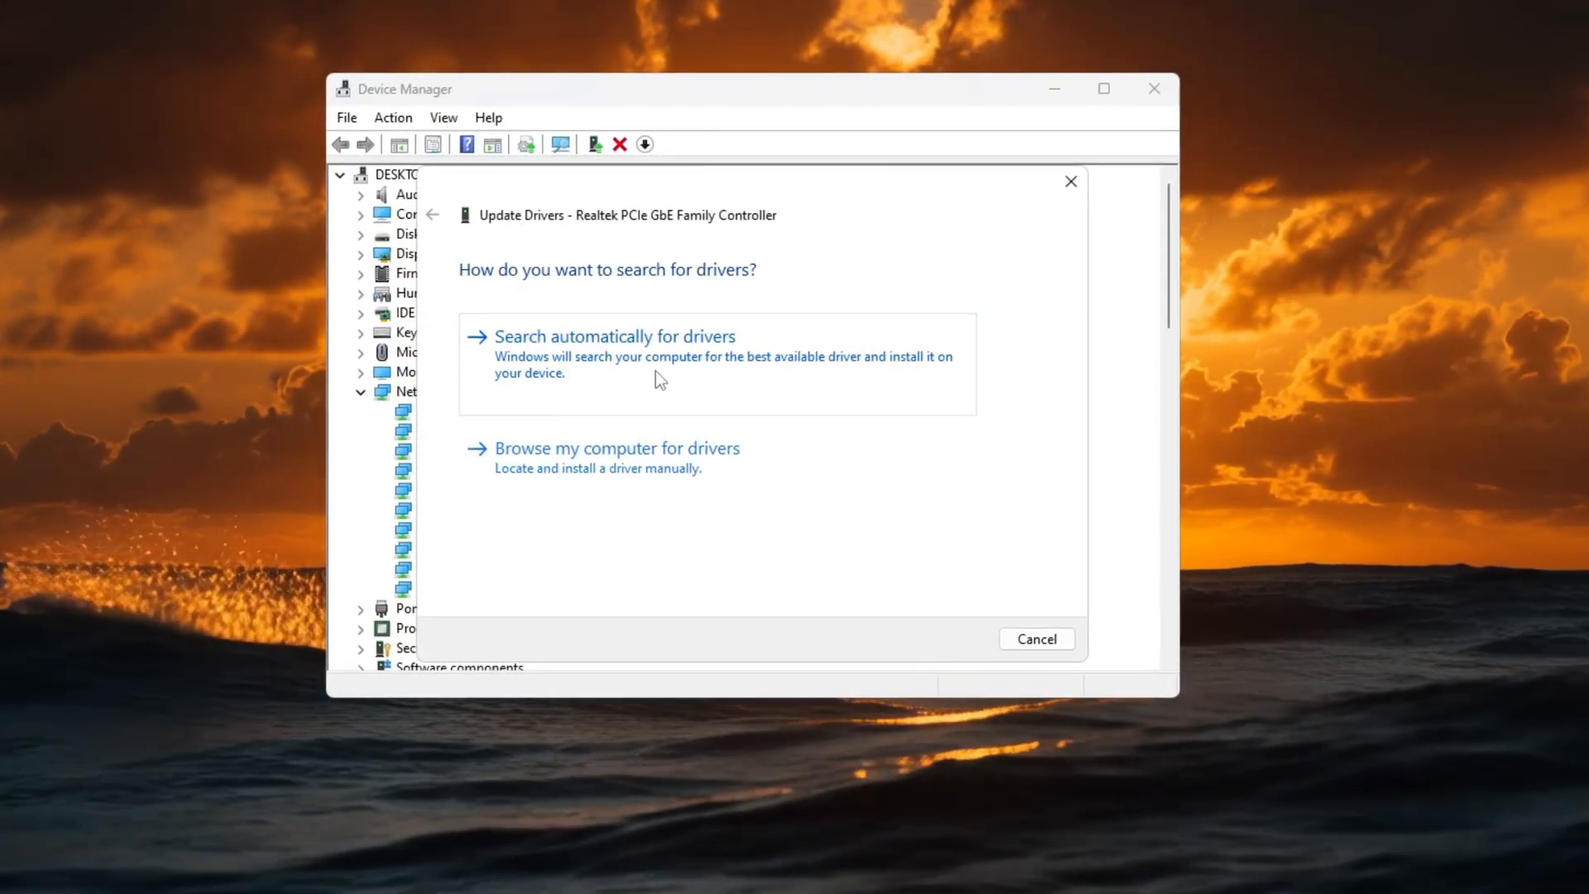
left_click(616, 336)
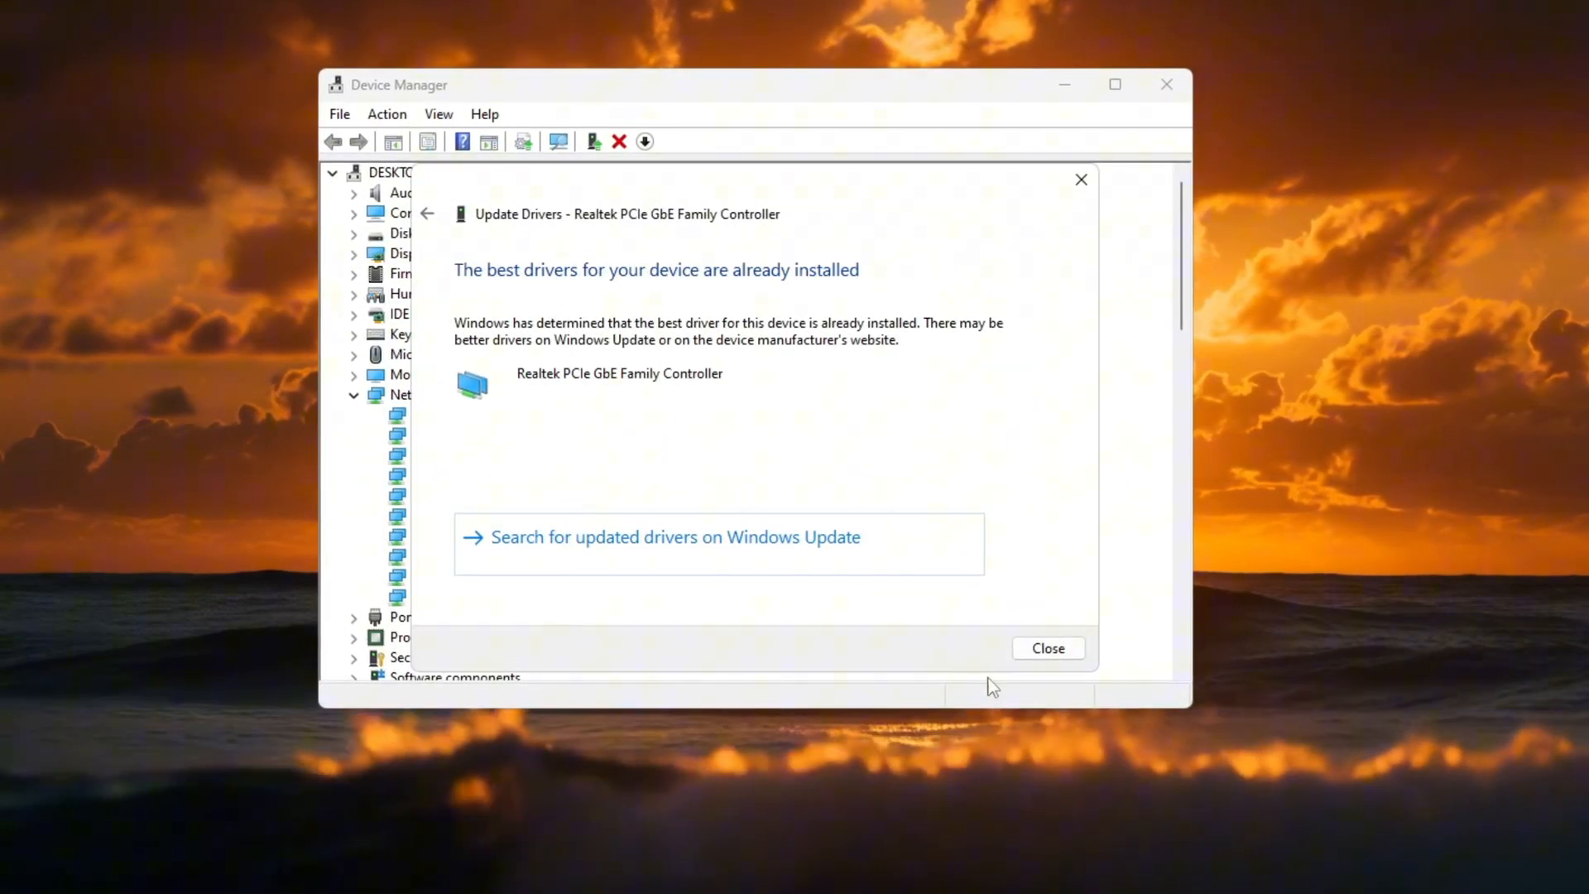
left_click(1050, 649)
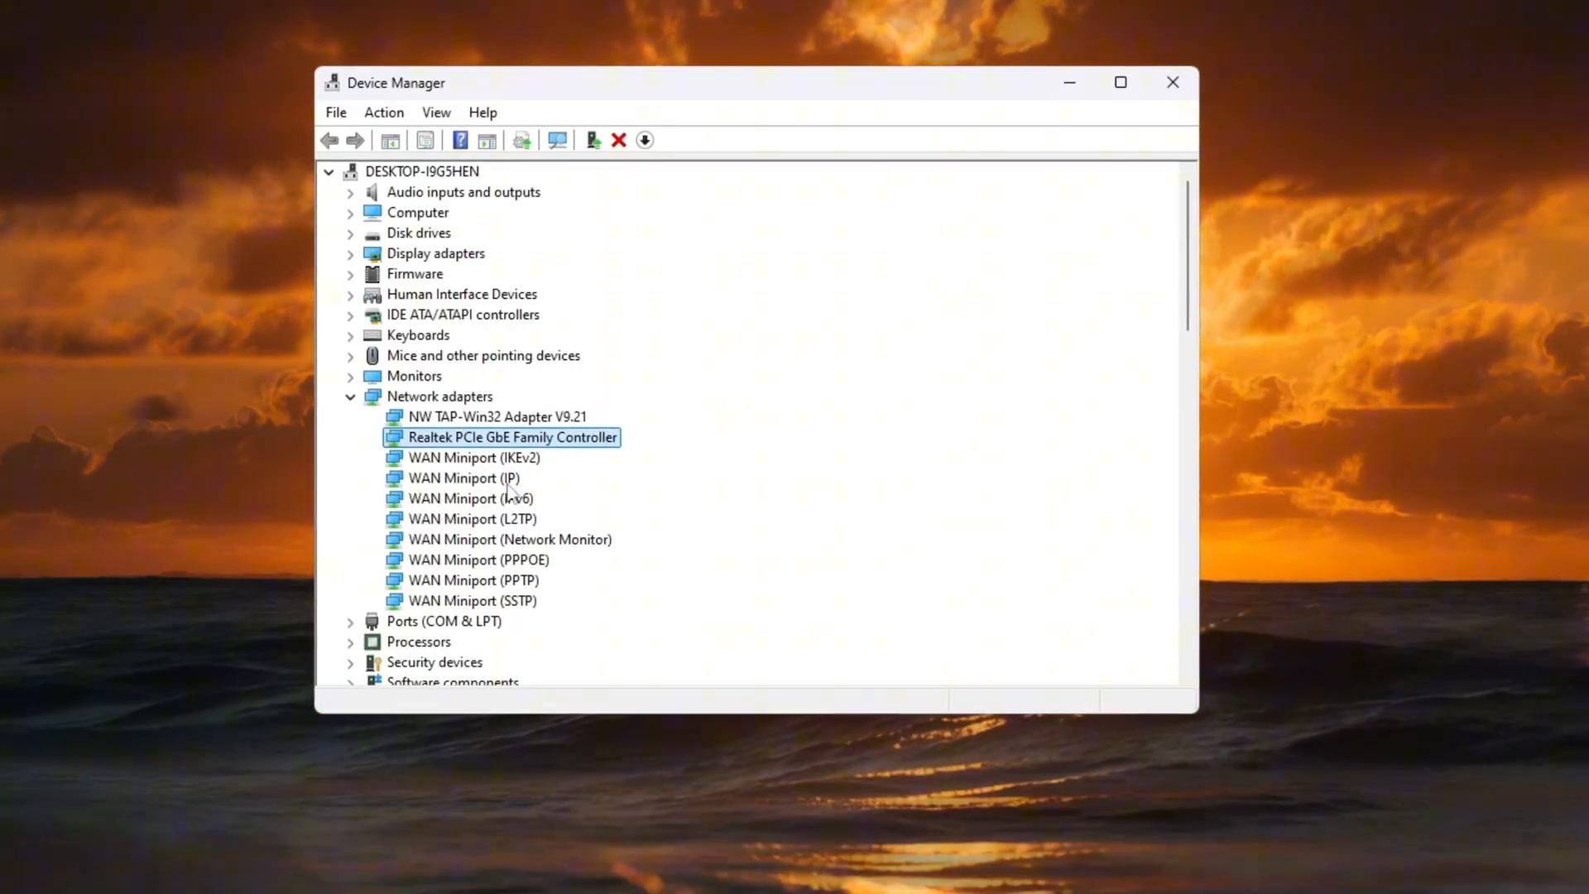
Step: In the Realtek controller's Power Management, stop the computer turning it off to save power
right_click(511, 437)
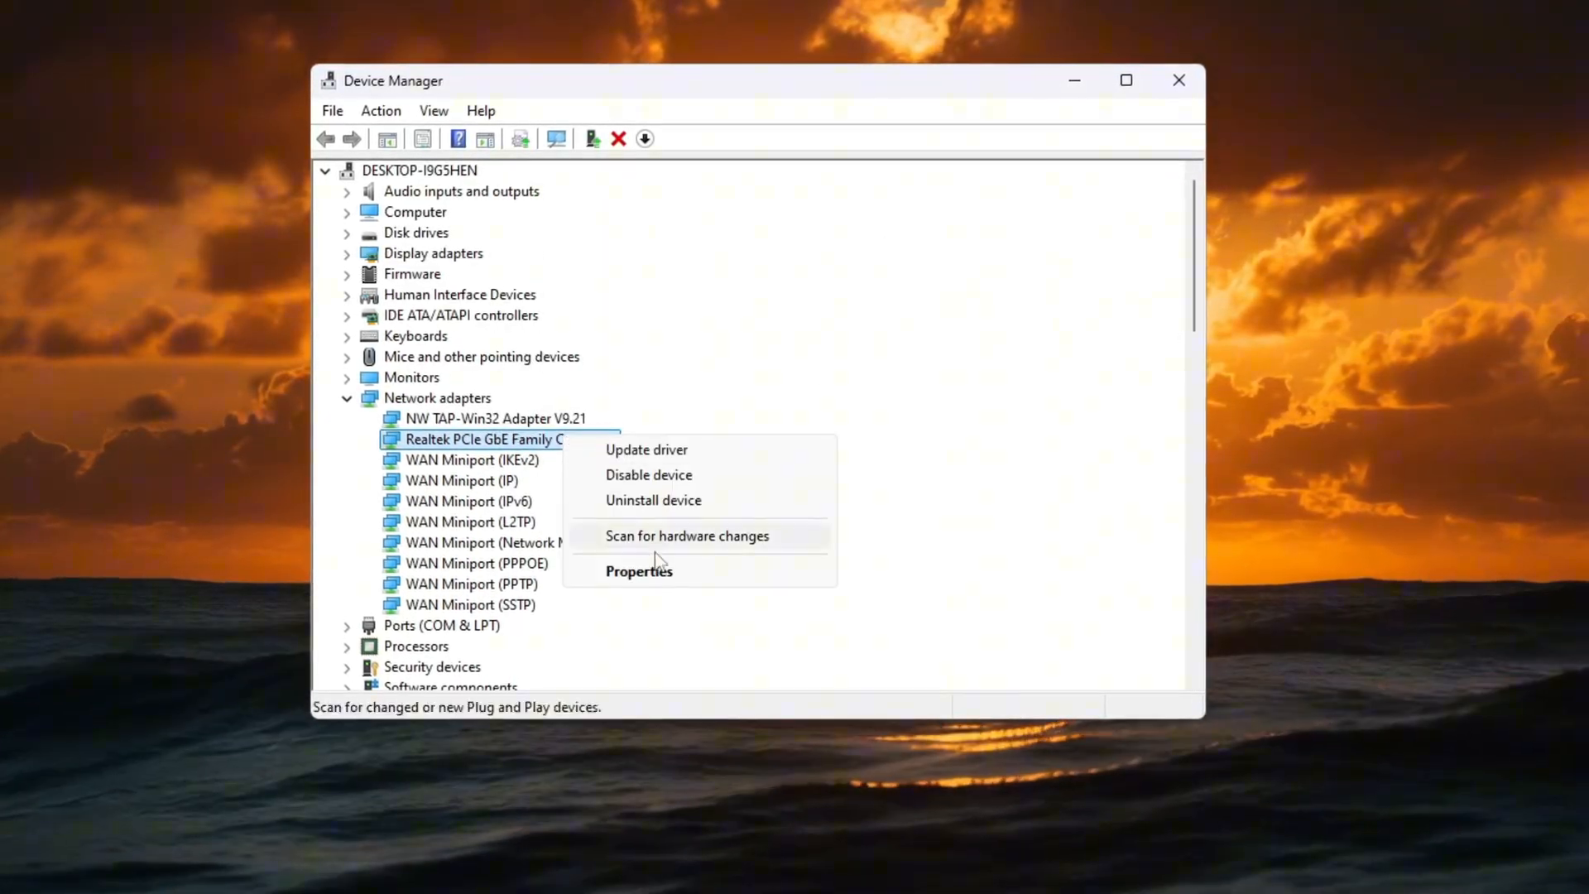
left_click(638, 571)
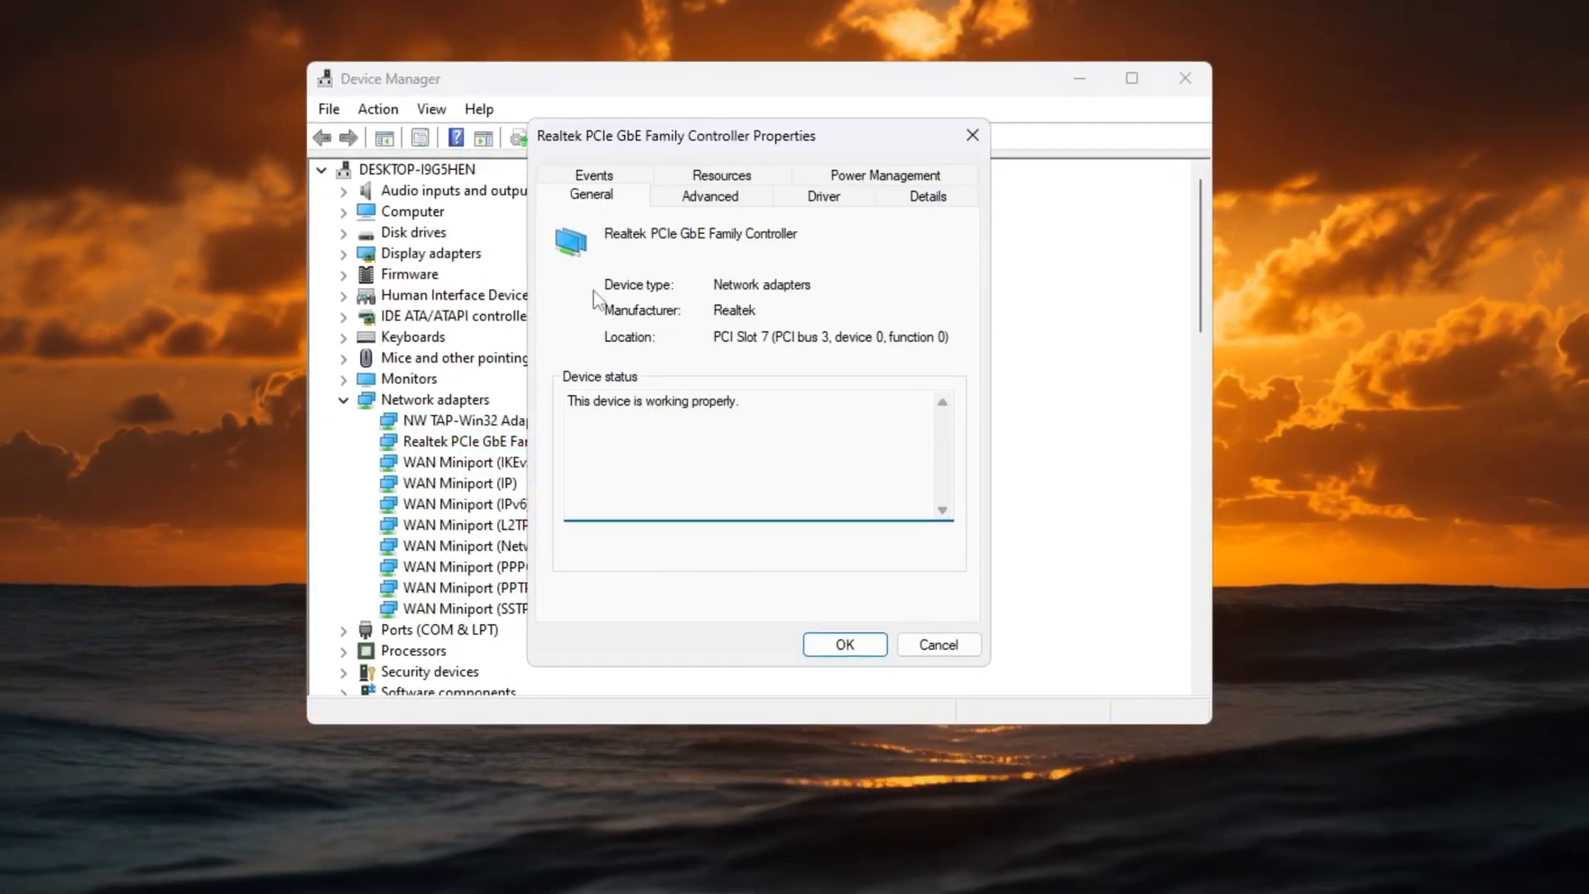
left_click(884, 176)
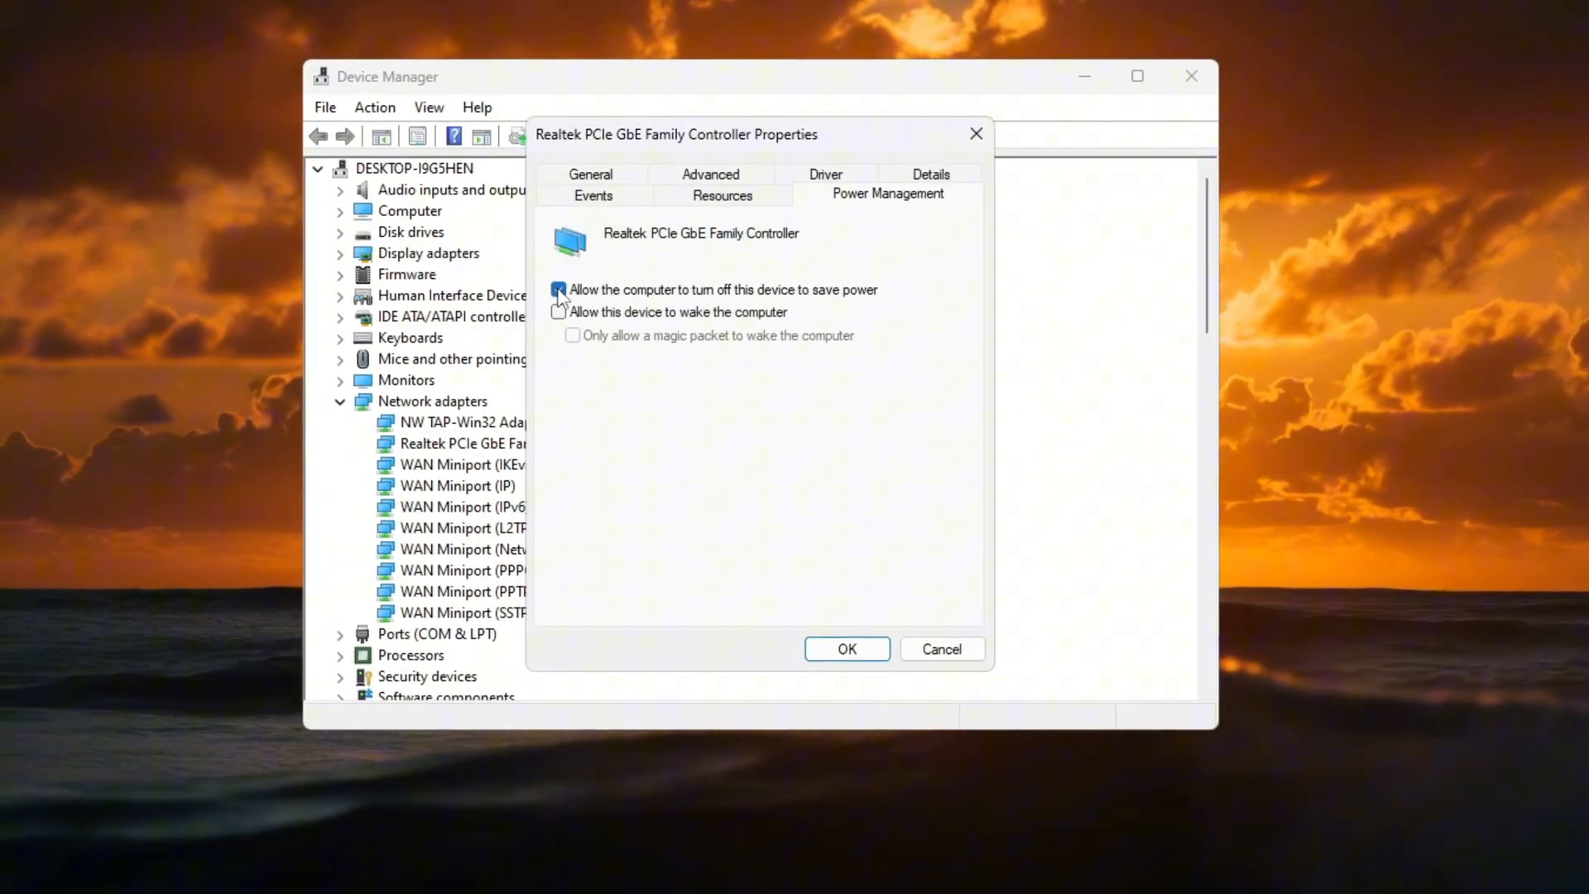
left_click(556, 290)
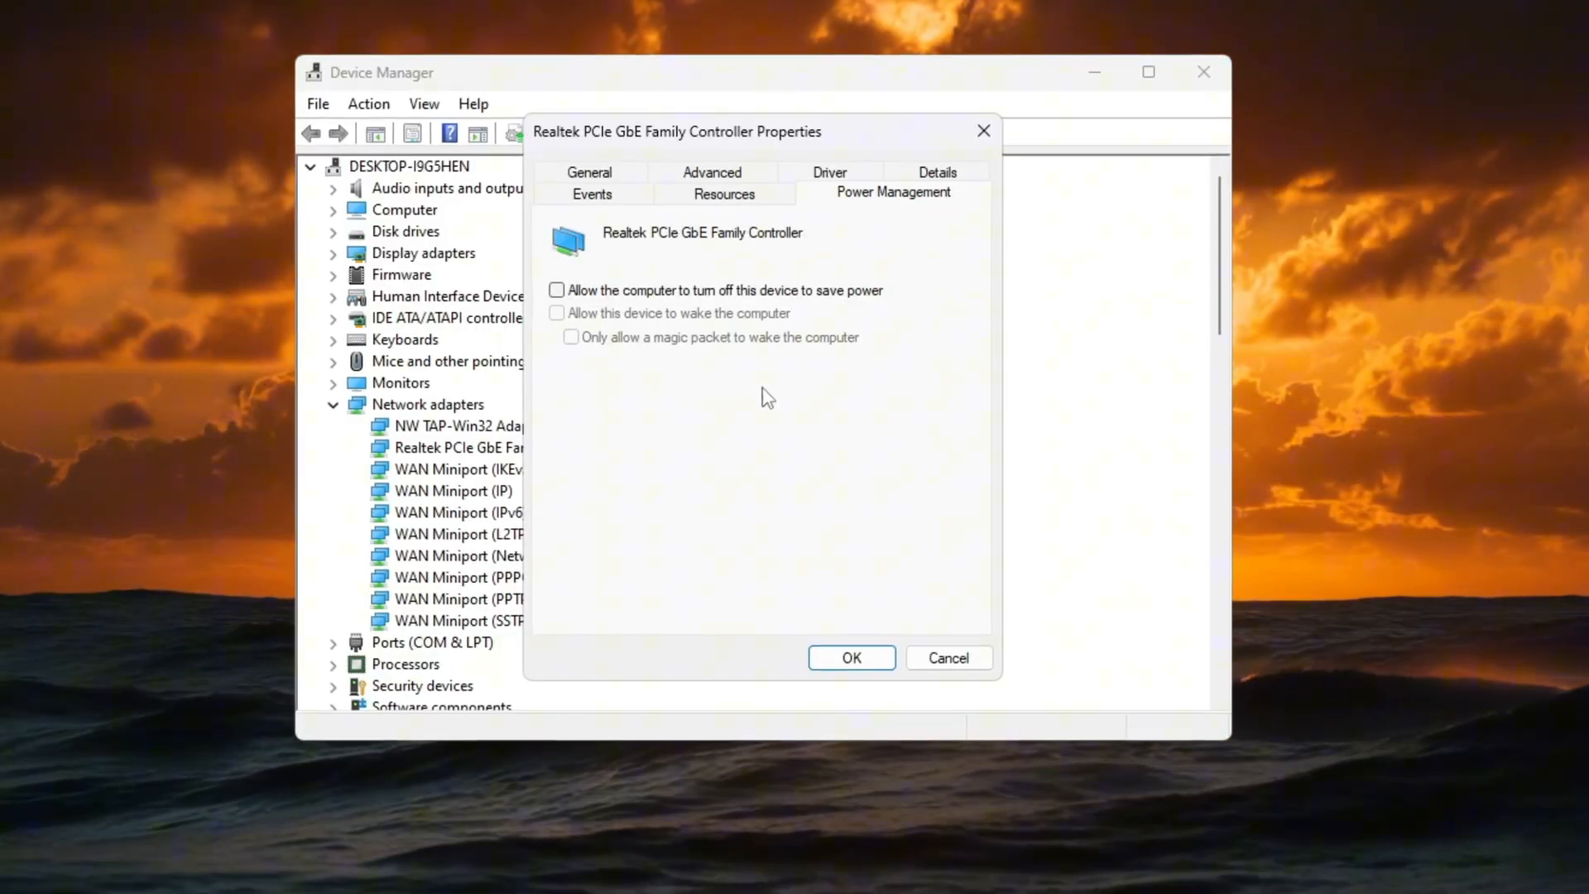
mouse_move(1109, 270)
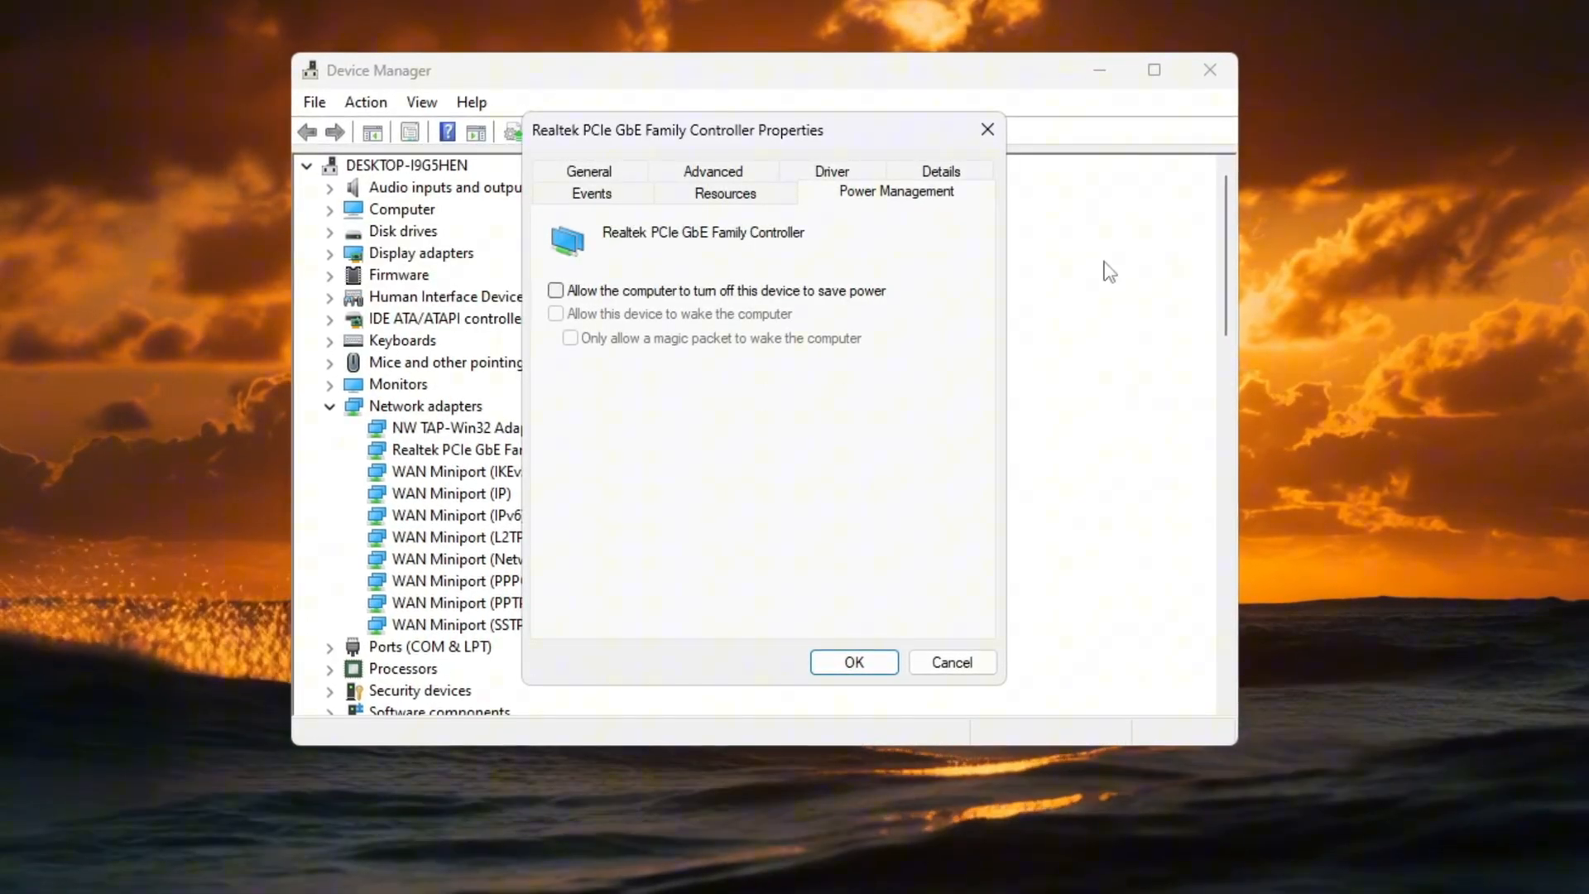
Step: Review the controller's Advanced properties and switch to the Fortnite tweaks browser page
left_click(711, 171)
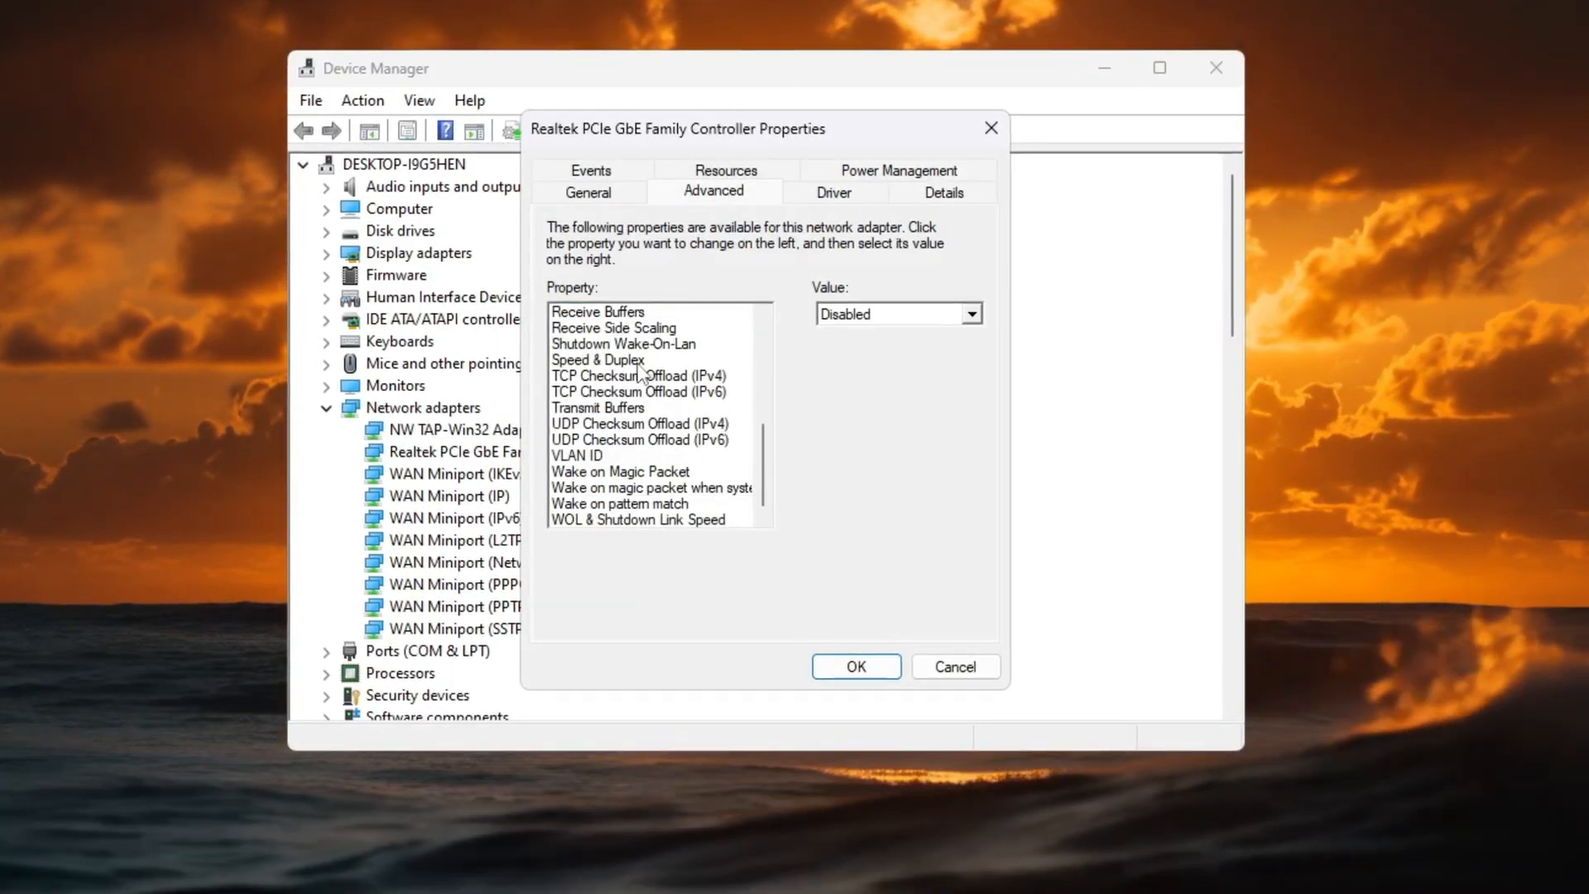
left_click(598, 361)
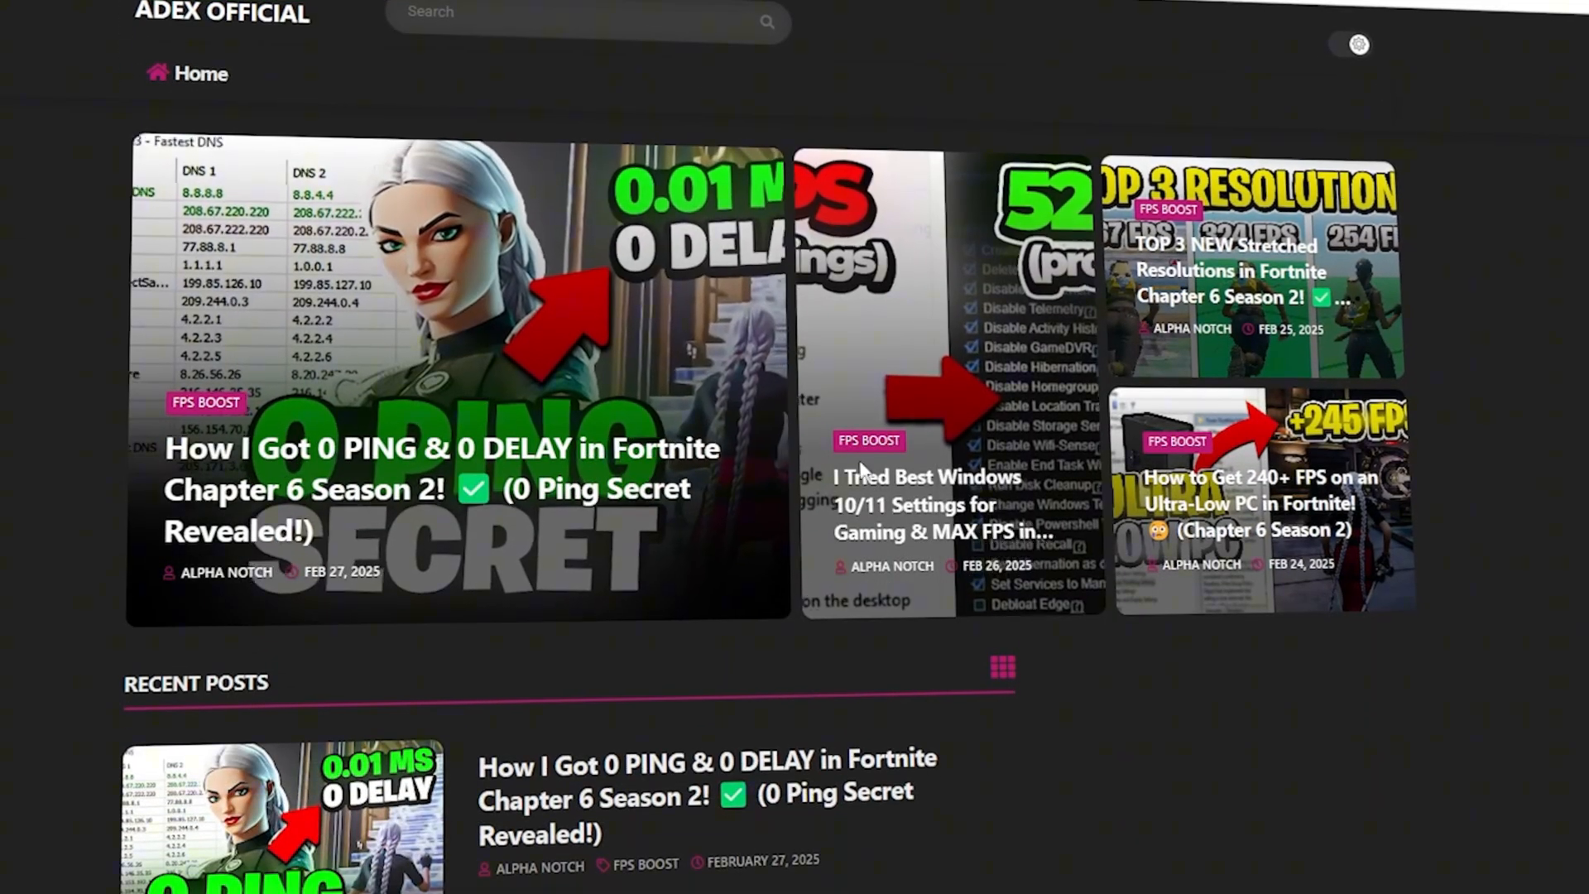
Step: Open Command.txt from the 1-Ultimate Performance folder, then search Start for 'Choose a power plan'
scroll("down", 3)
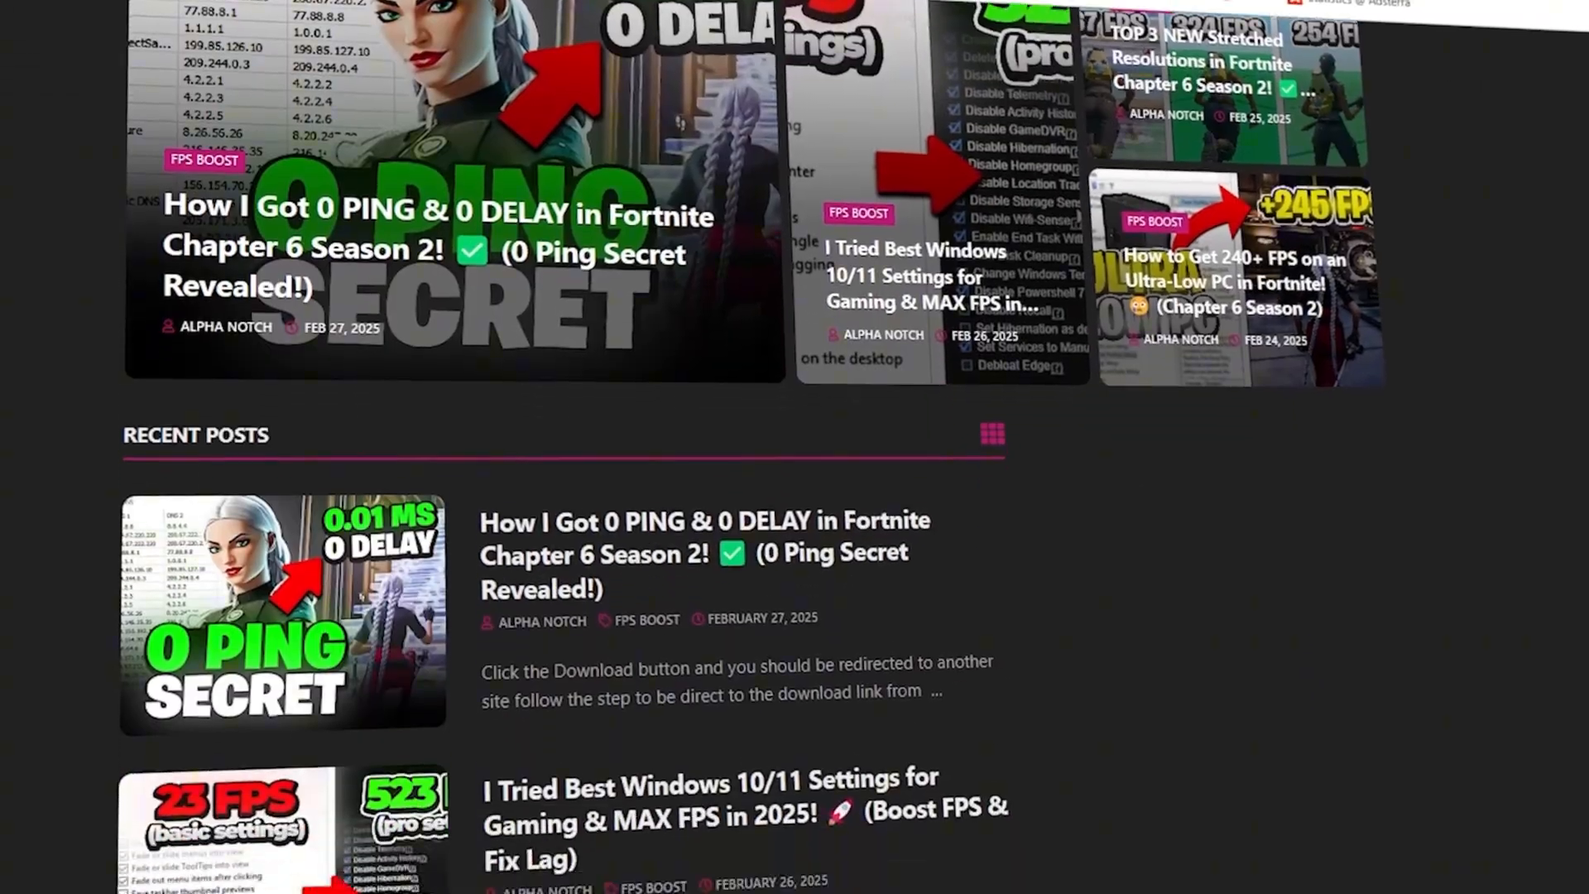
scroll("down", 3)
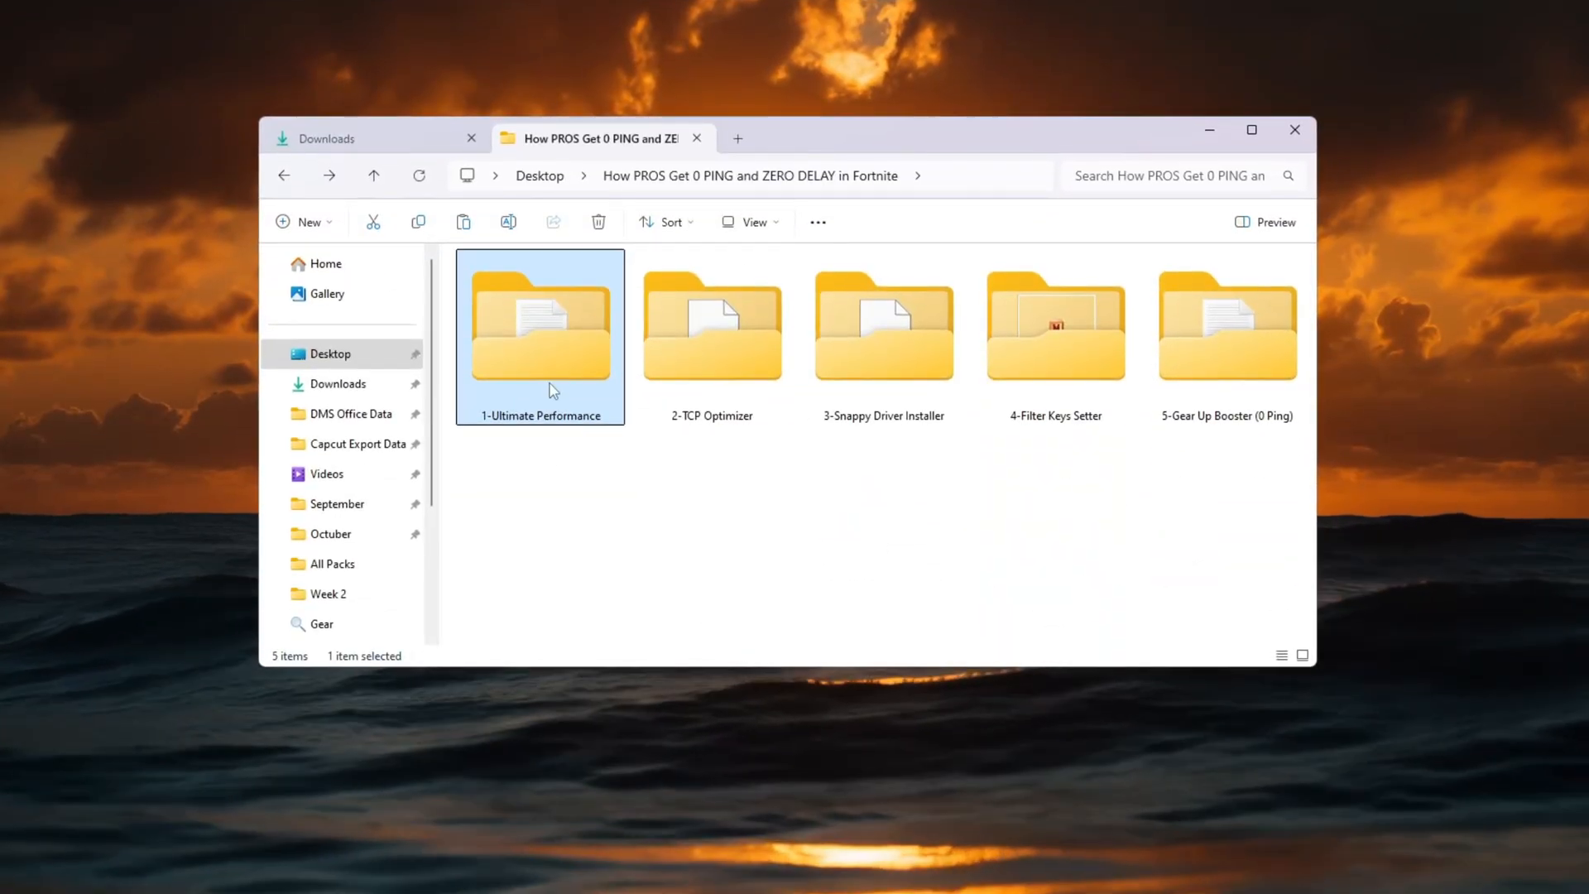
double_click(540, 331)
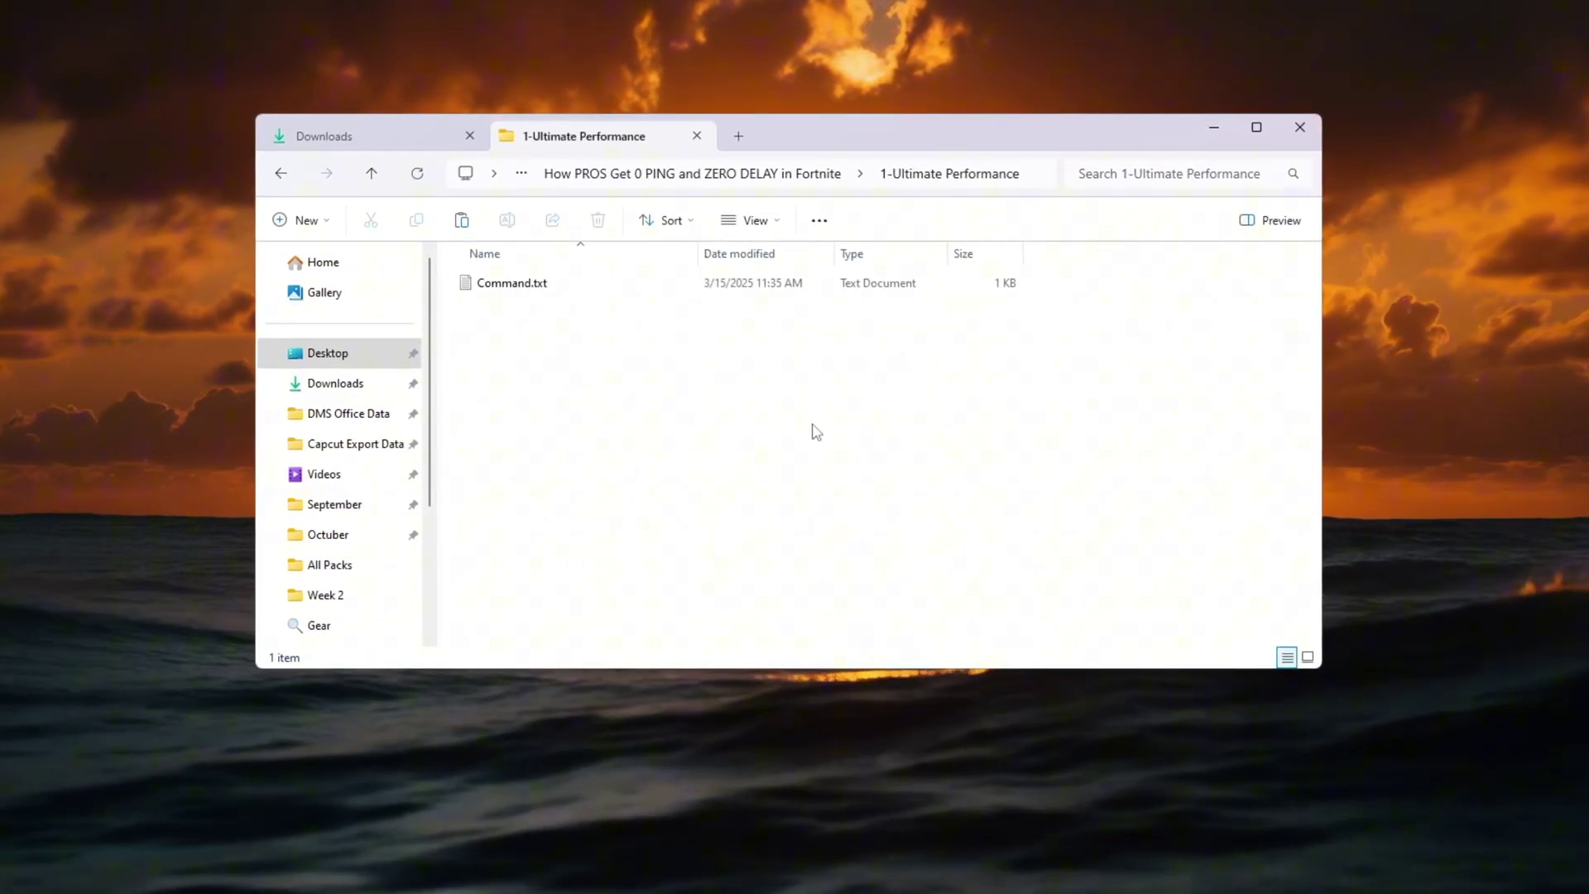
left_click(509, 282)
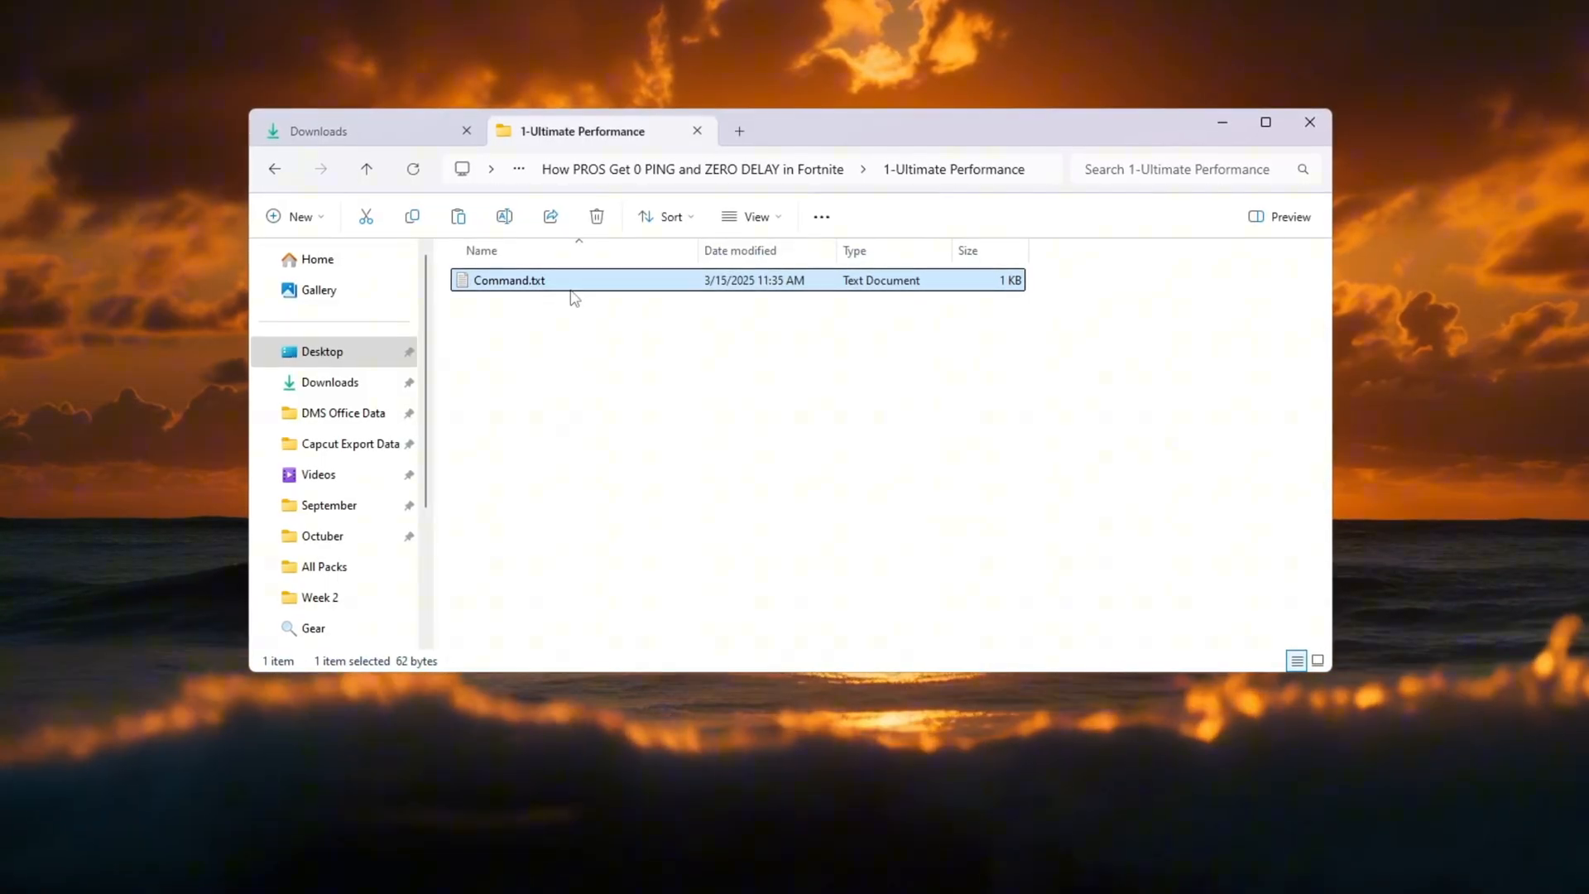
double_click(510, 279)
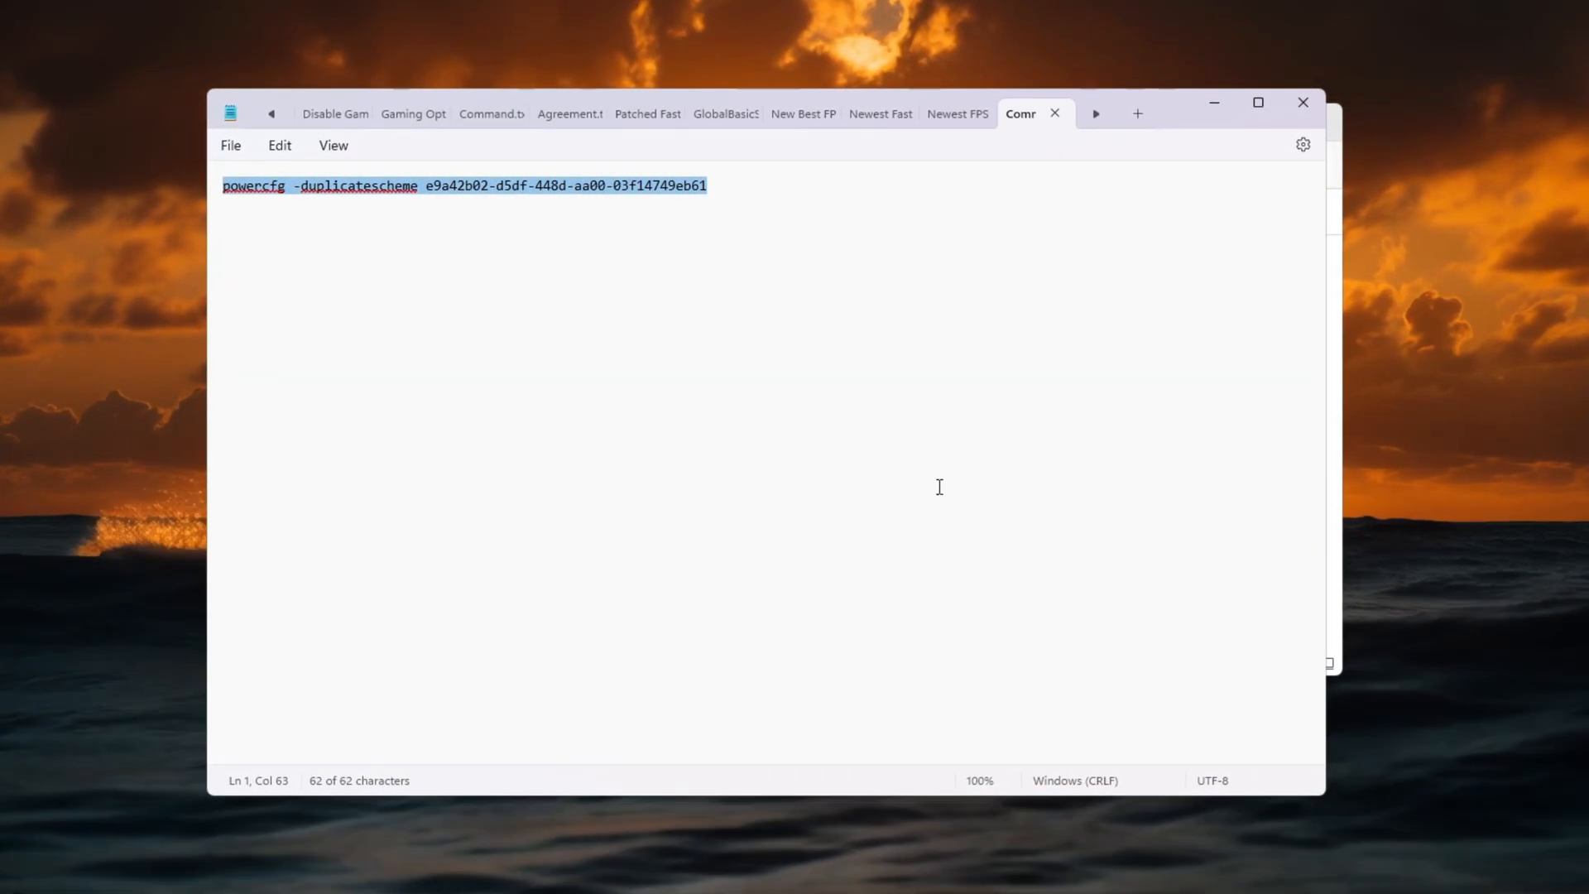
type("Chos")
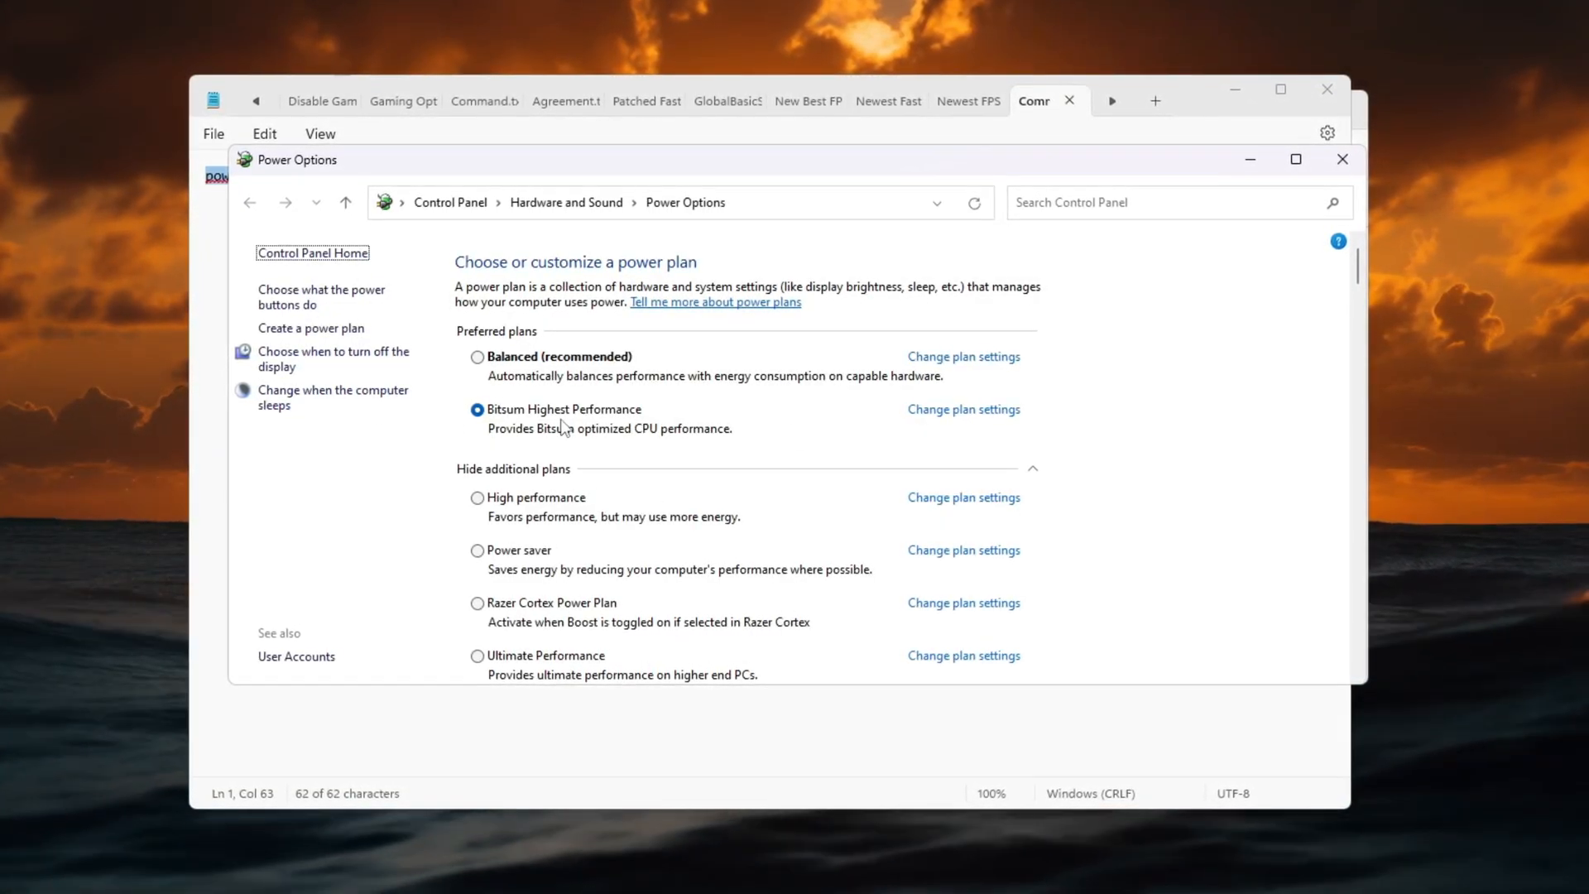
Step: Select the Ultimate Performance power plan, then launch Command Prompt from a cmd search
scroll("down", 3)
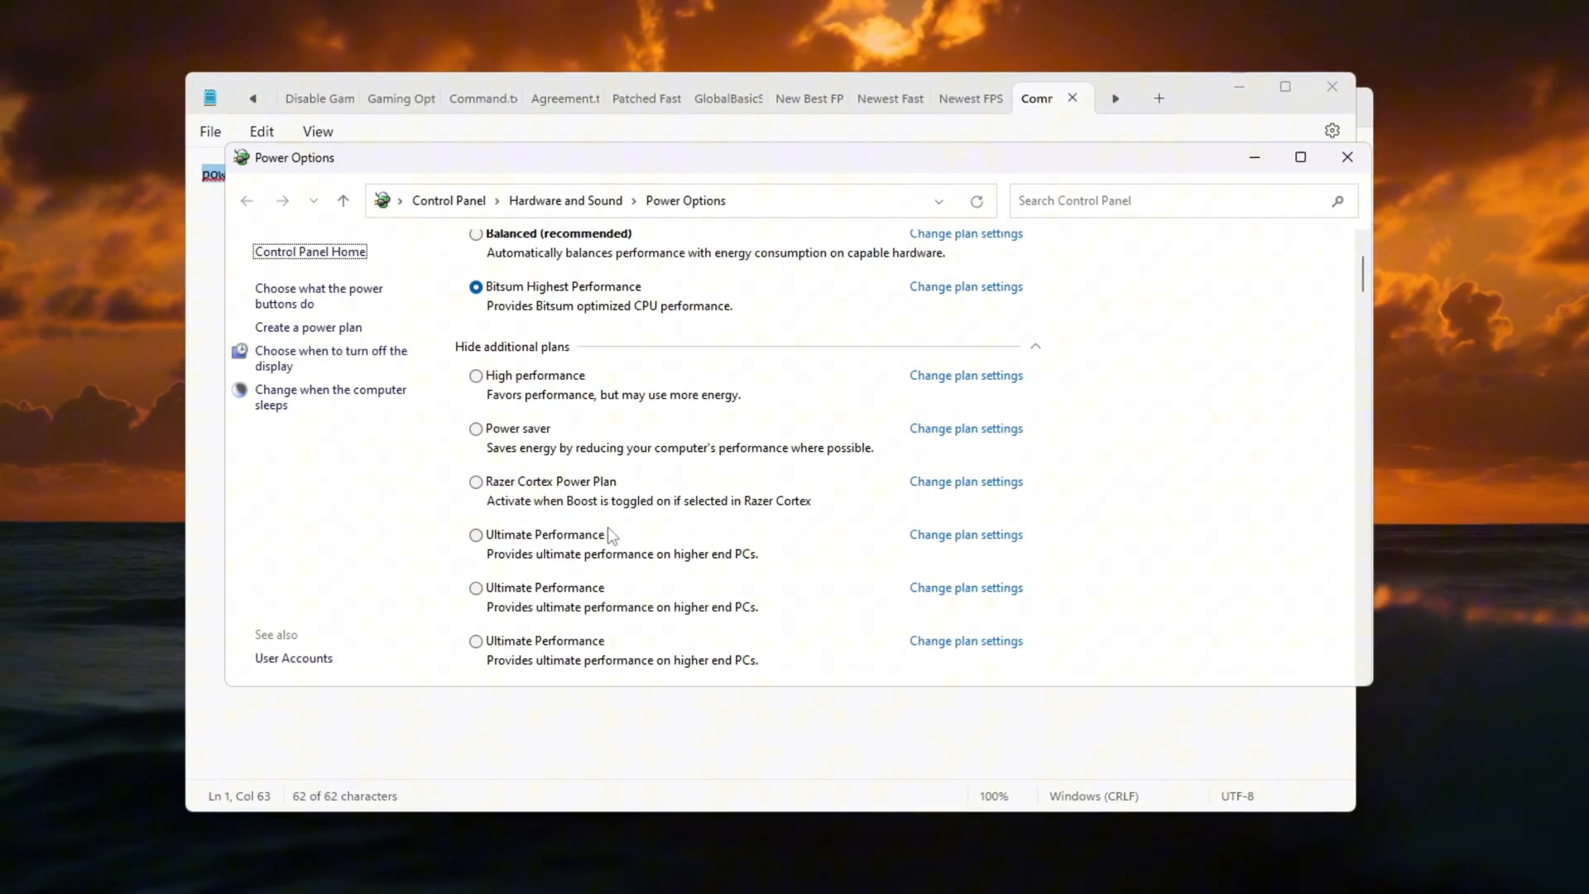
left_click(474, 535)
type("cmd")
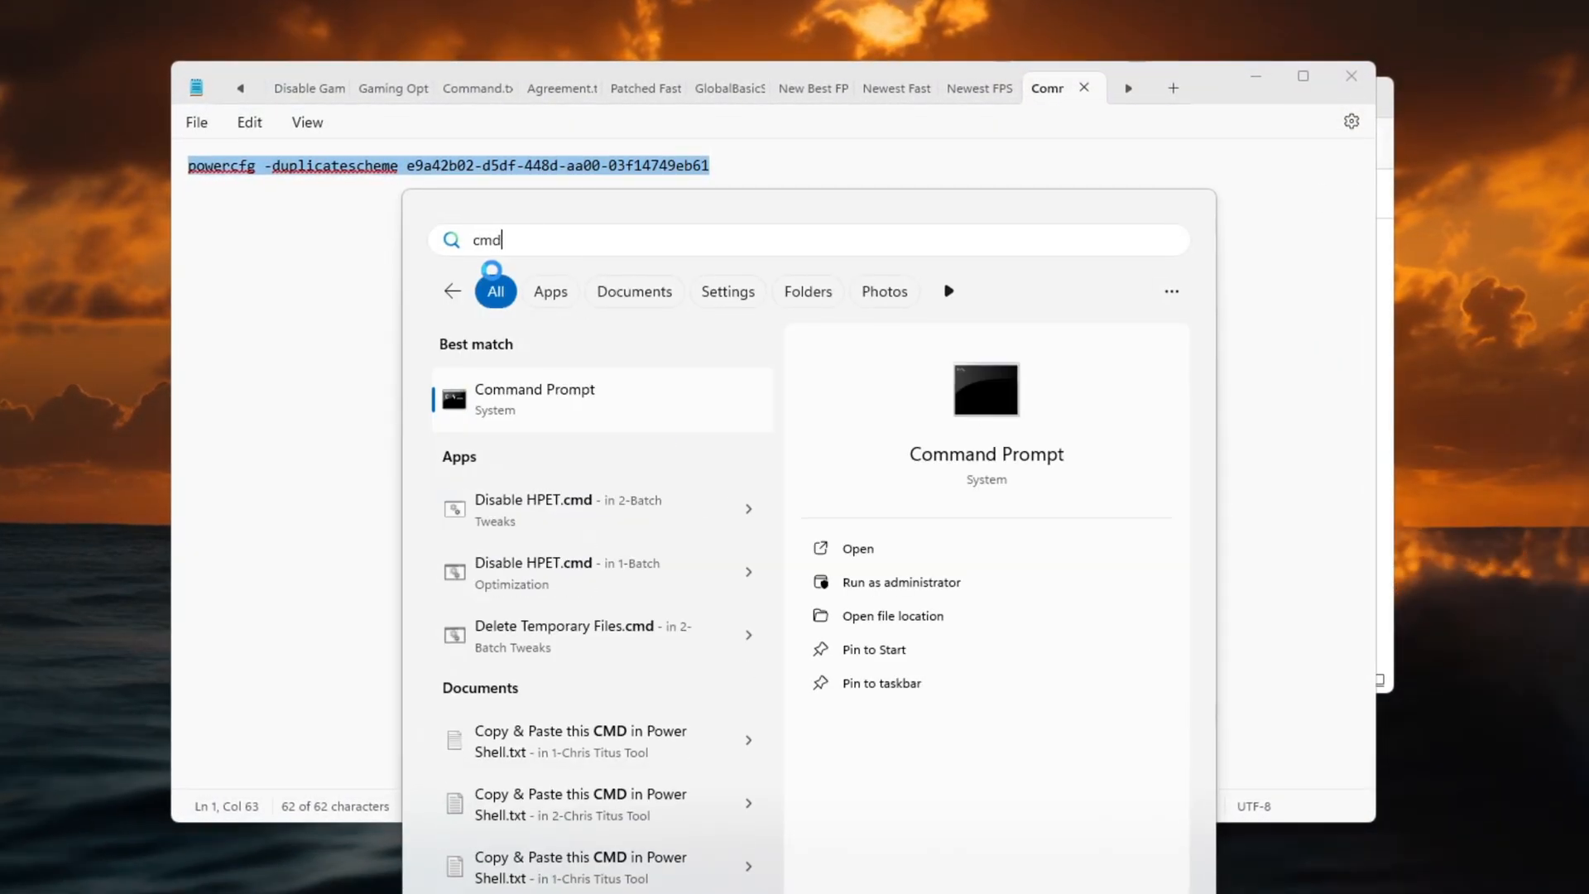
left_click(900, 582)
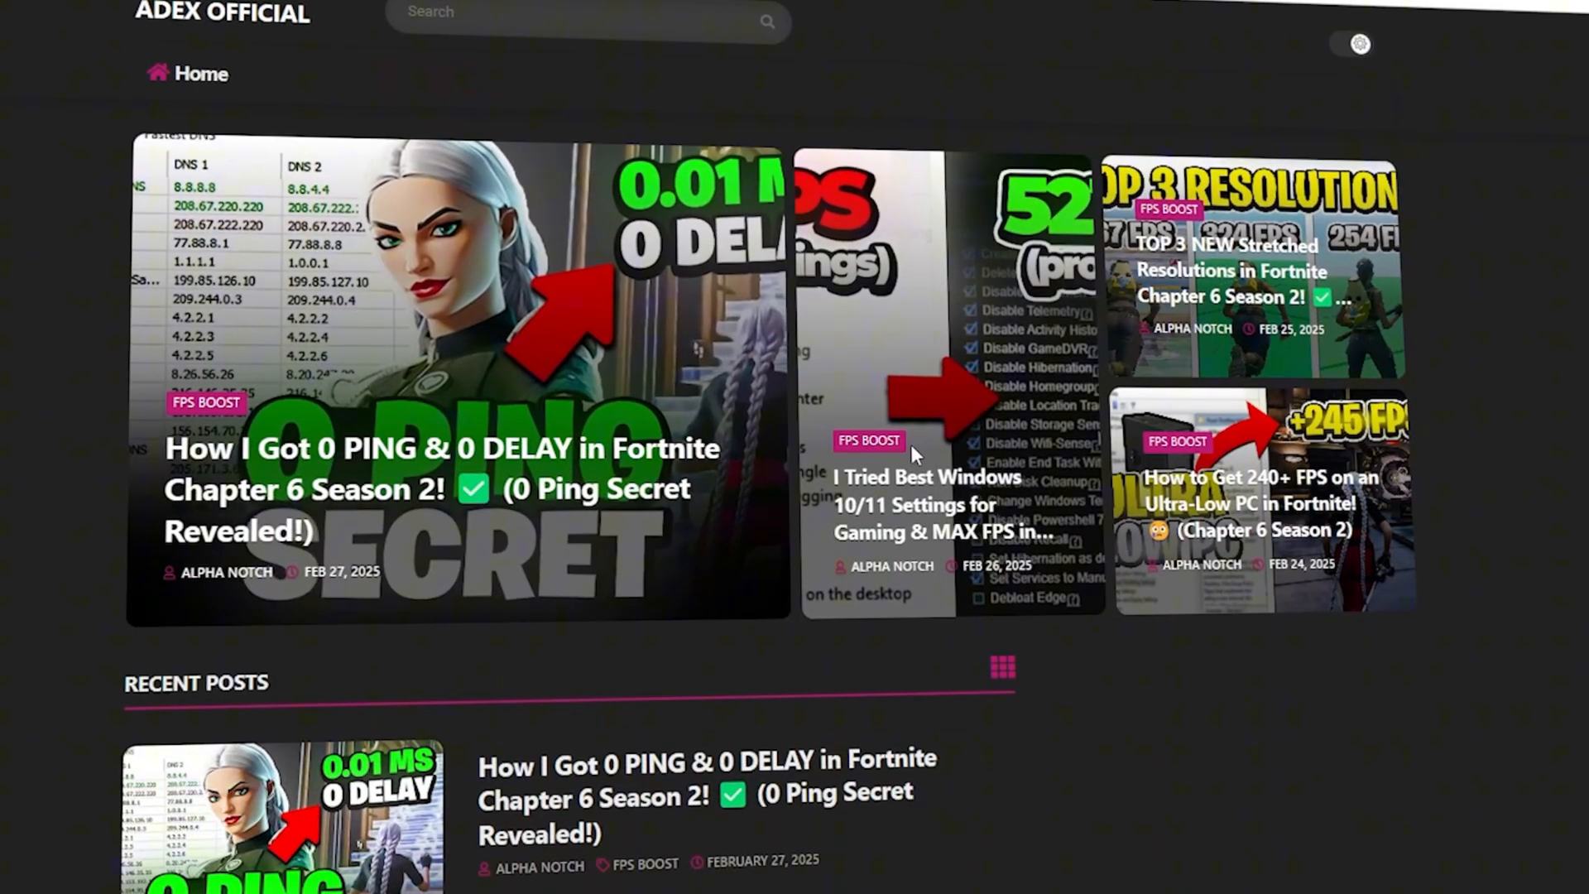
Step: Run TCPOptimizer.exe from the 2-TCP Optimizer folder
scroll("down", 3)
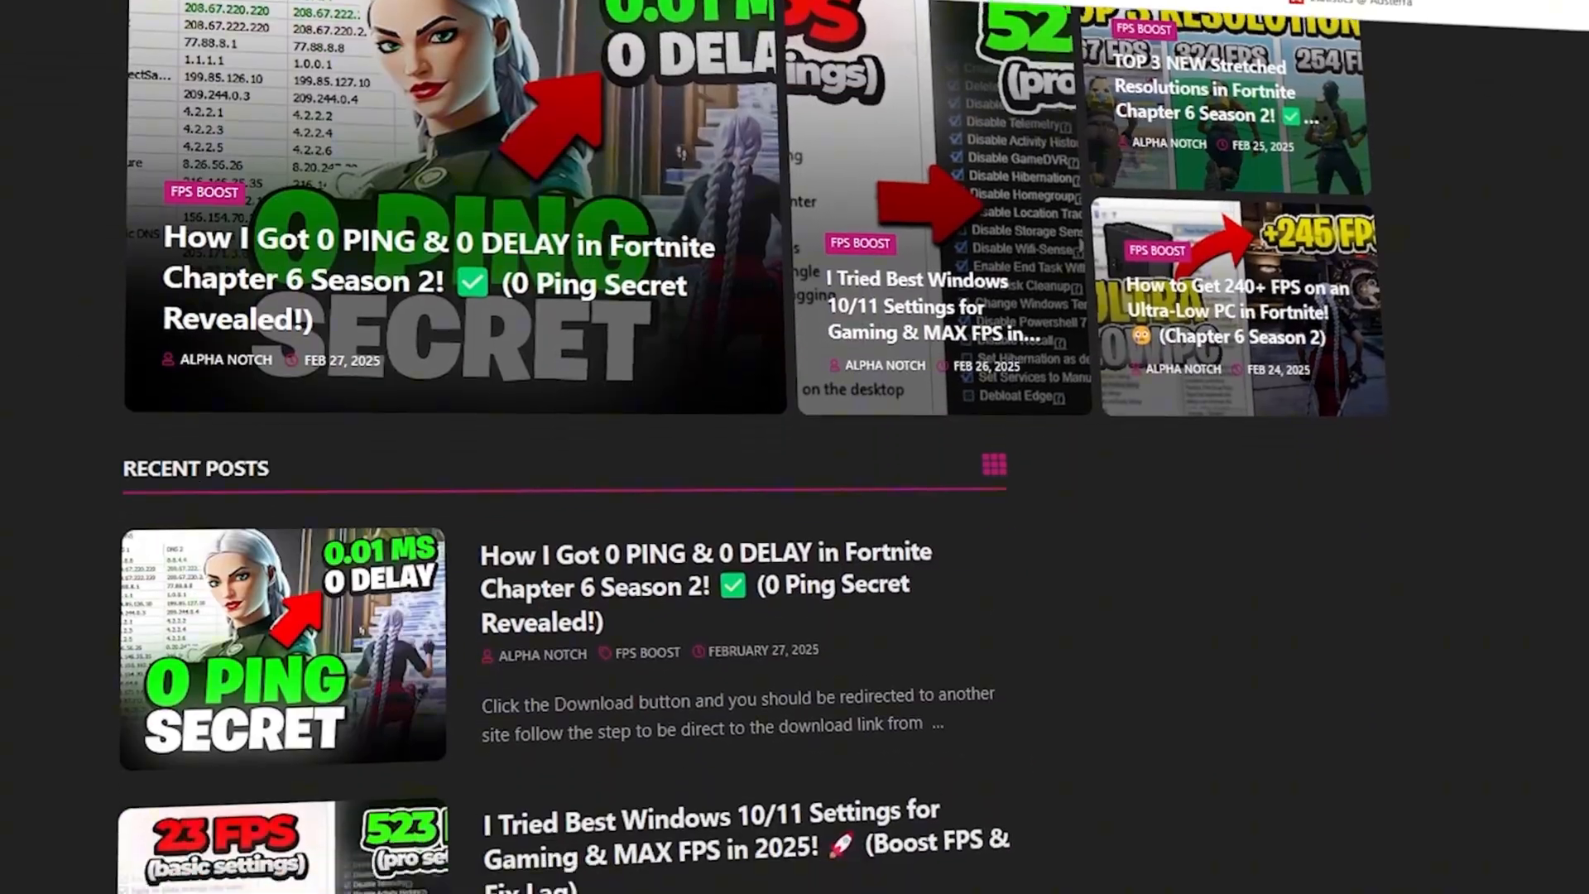
scroll("down", 3)
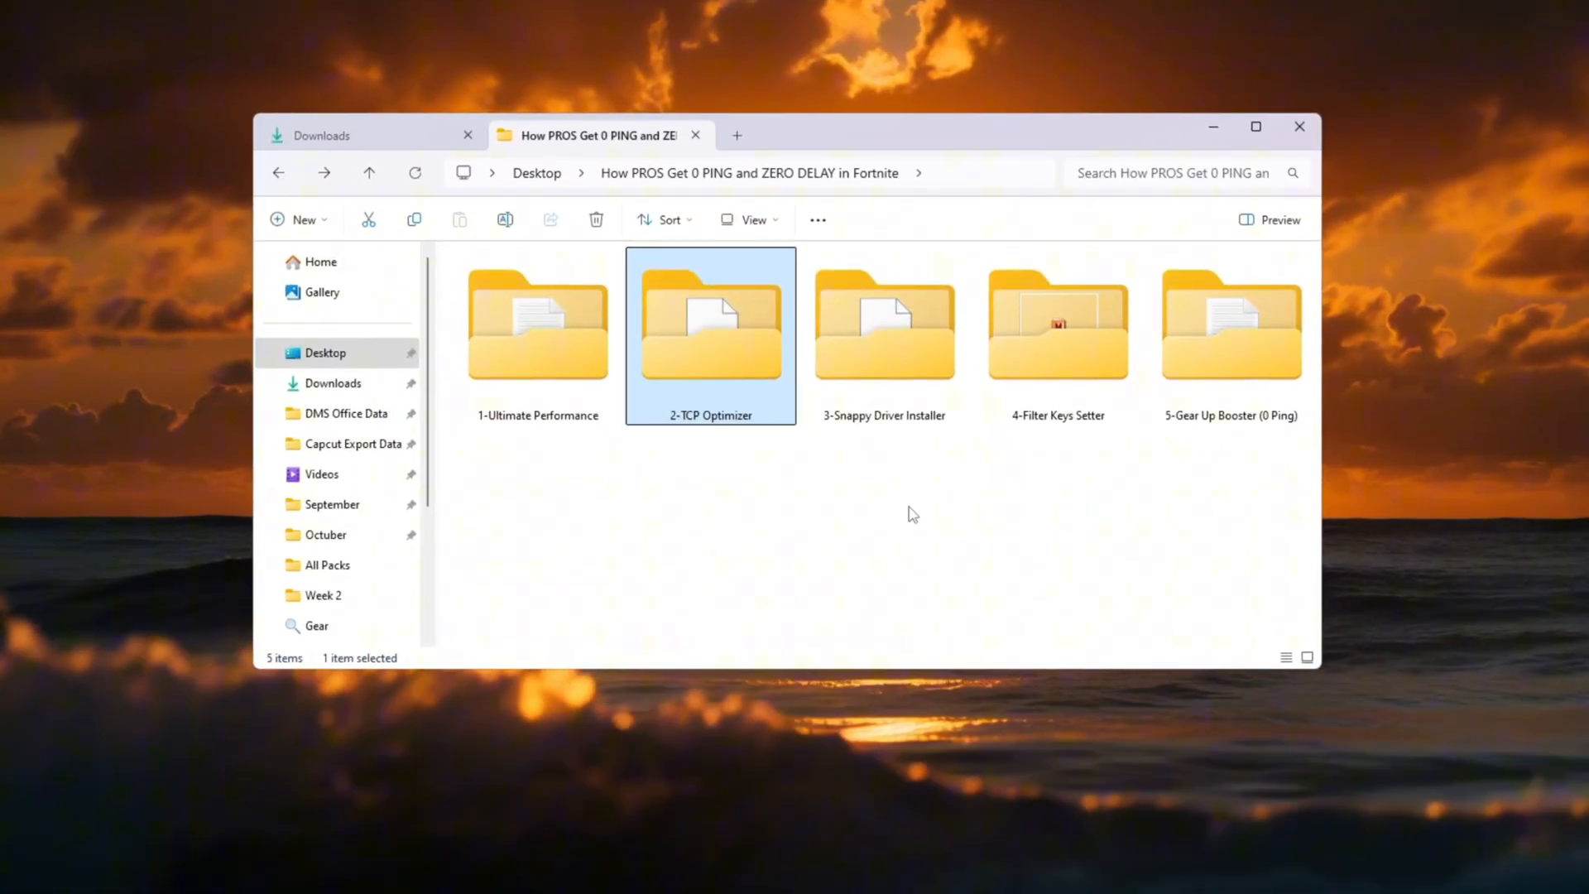
double_click(710, 324)
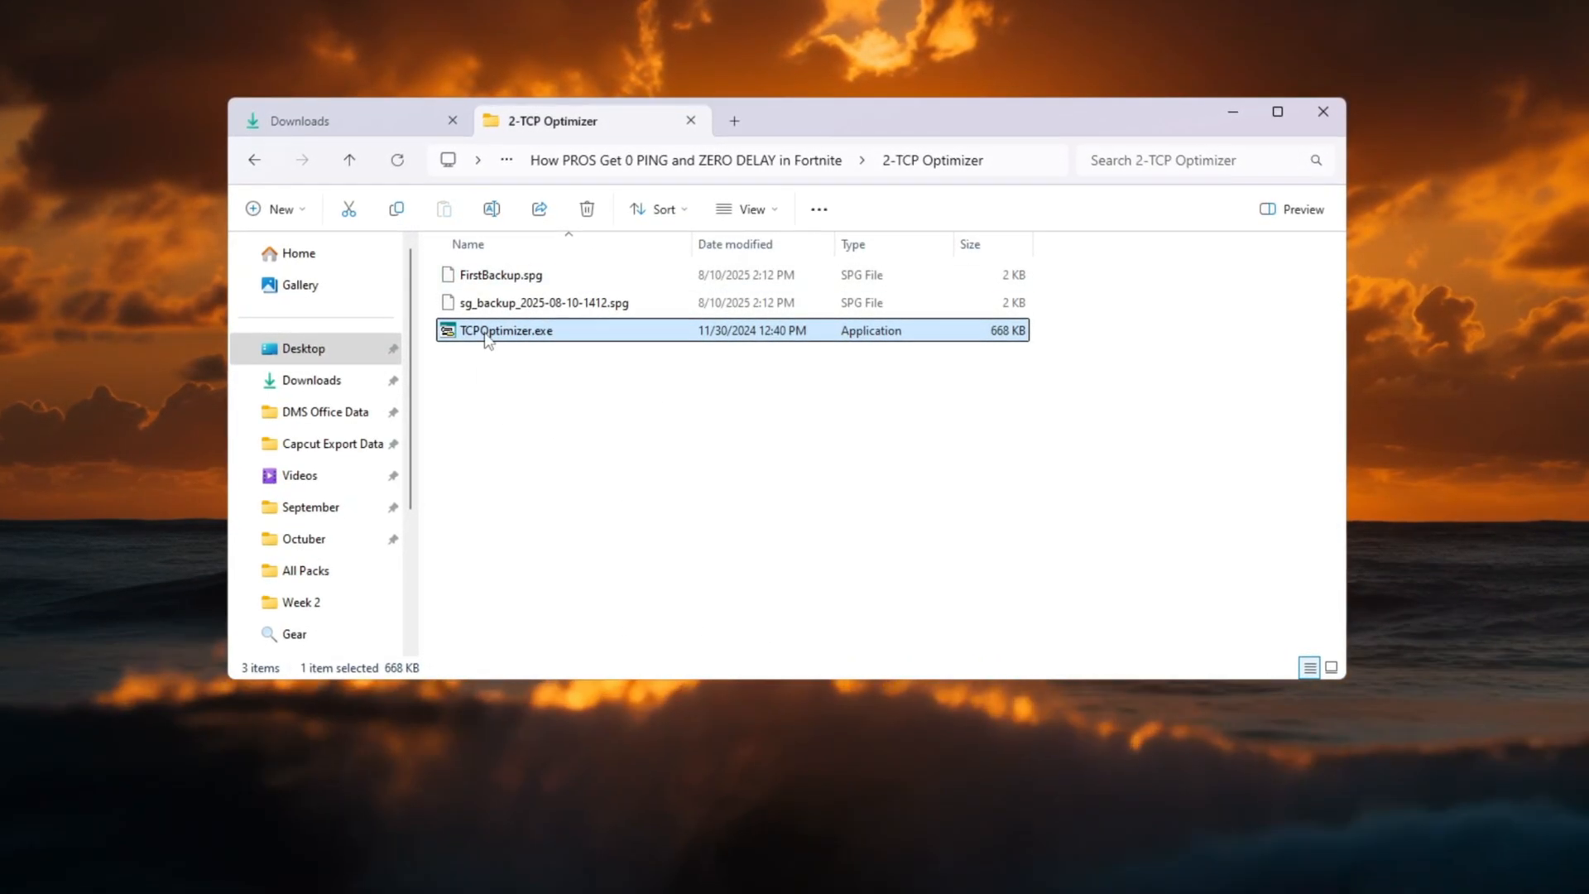
double_click(506, 330)
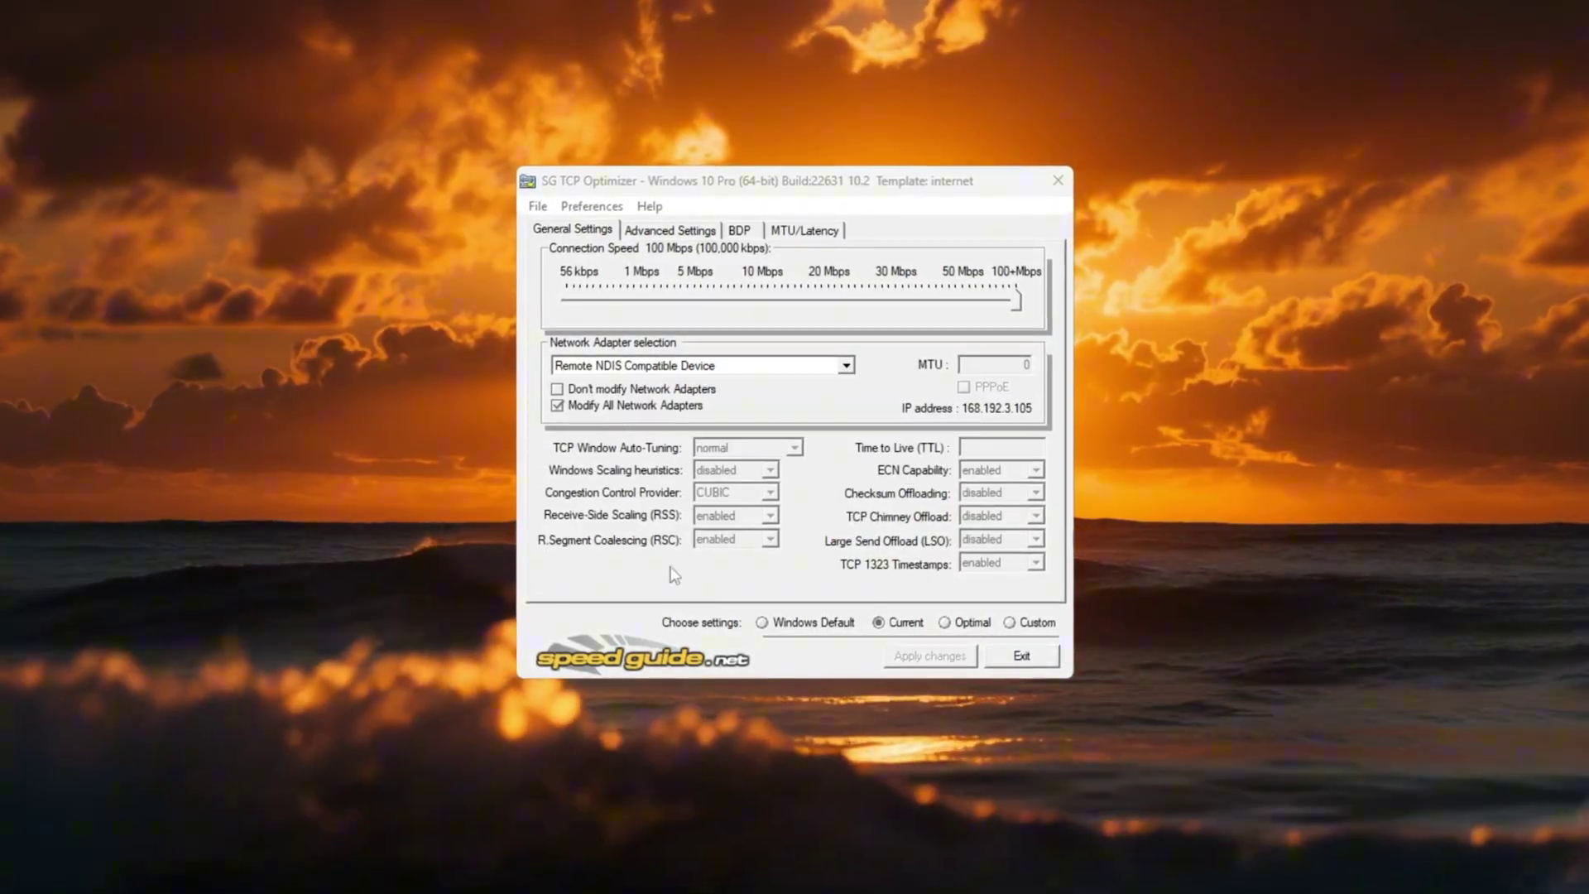
Step: Choose the Realtek adapter with Custom settings: TTL 64, ECN enabled, offloads disabled, timestamps enabled
left_click(844, 365)
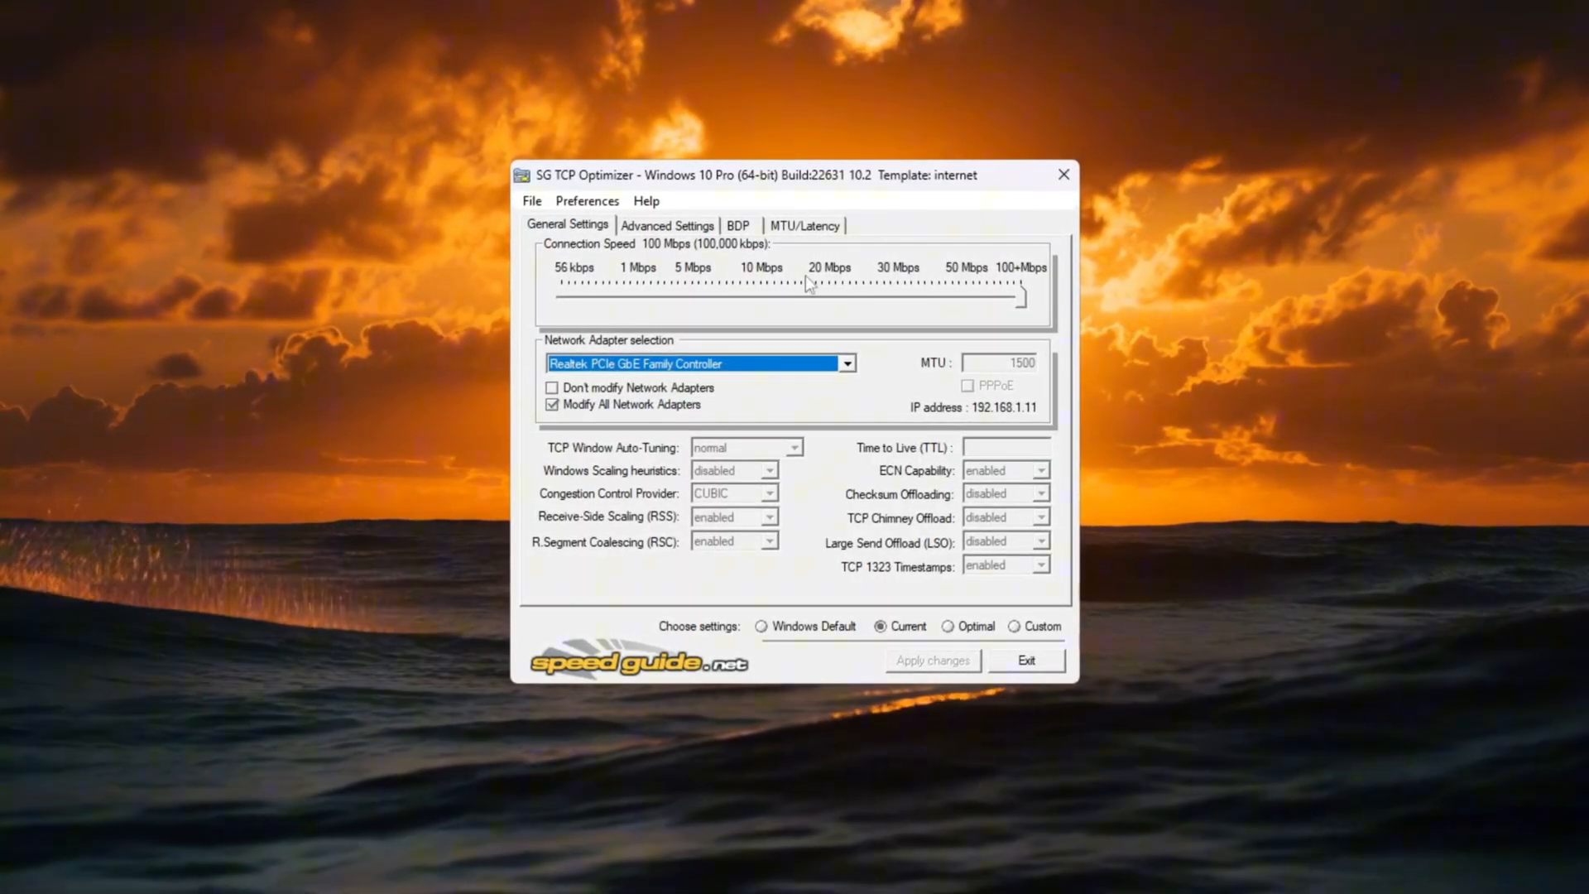
left_click(1017, 627)
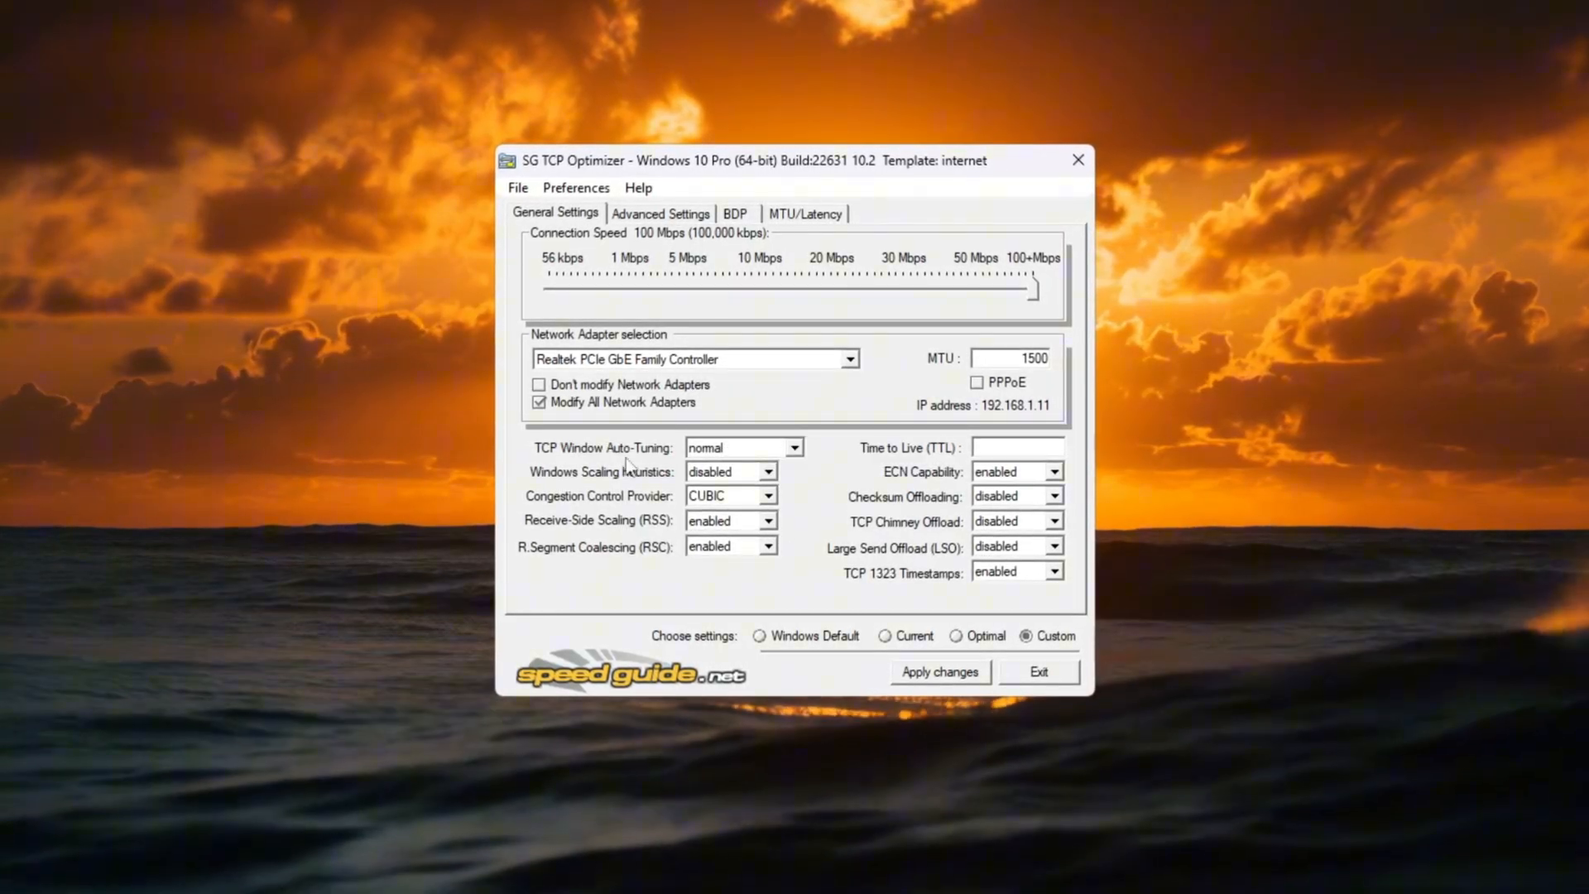
left_click(741, 446)
type("64")
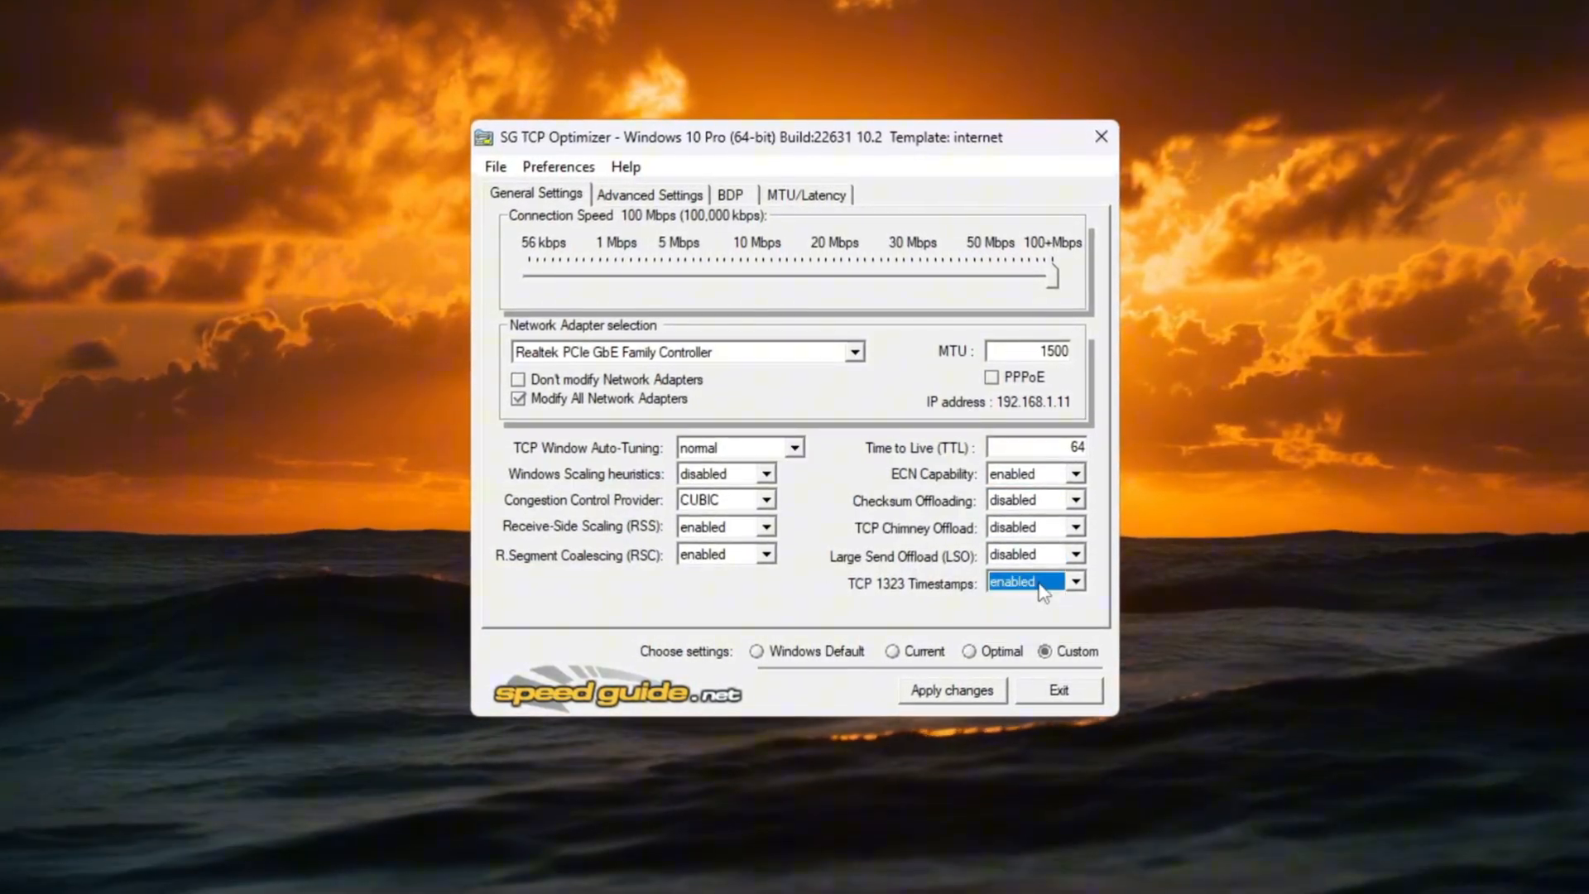
Step: On Advanced Settings set Initial RTO 2000, throttling index disabled and MaxUserPort 65534
left_click(649, 192)
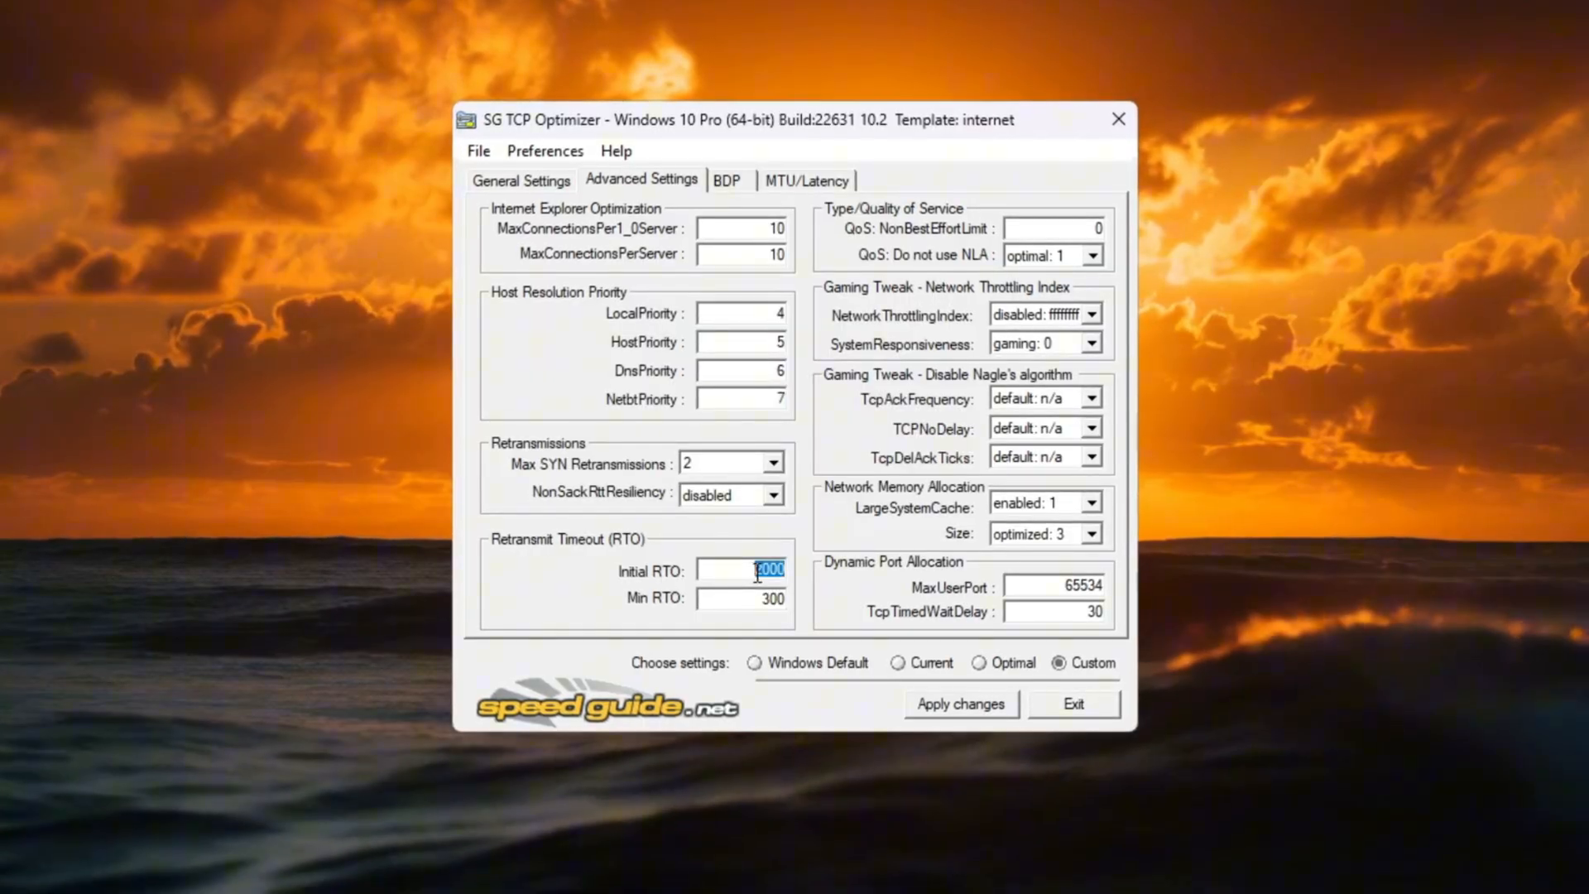
left_click(741, 599)
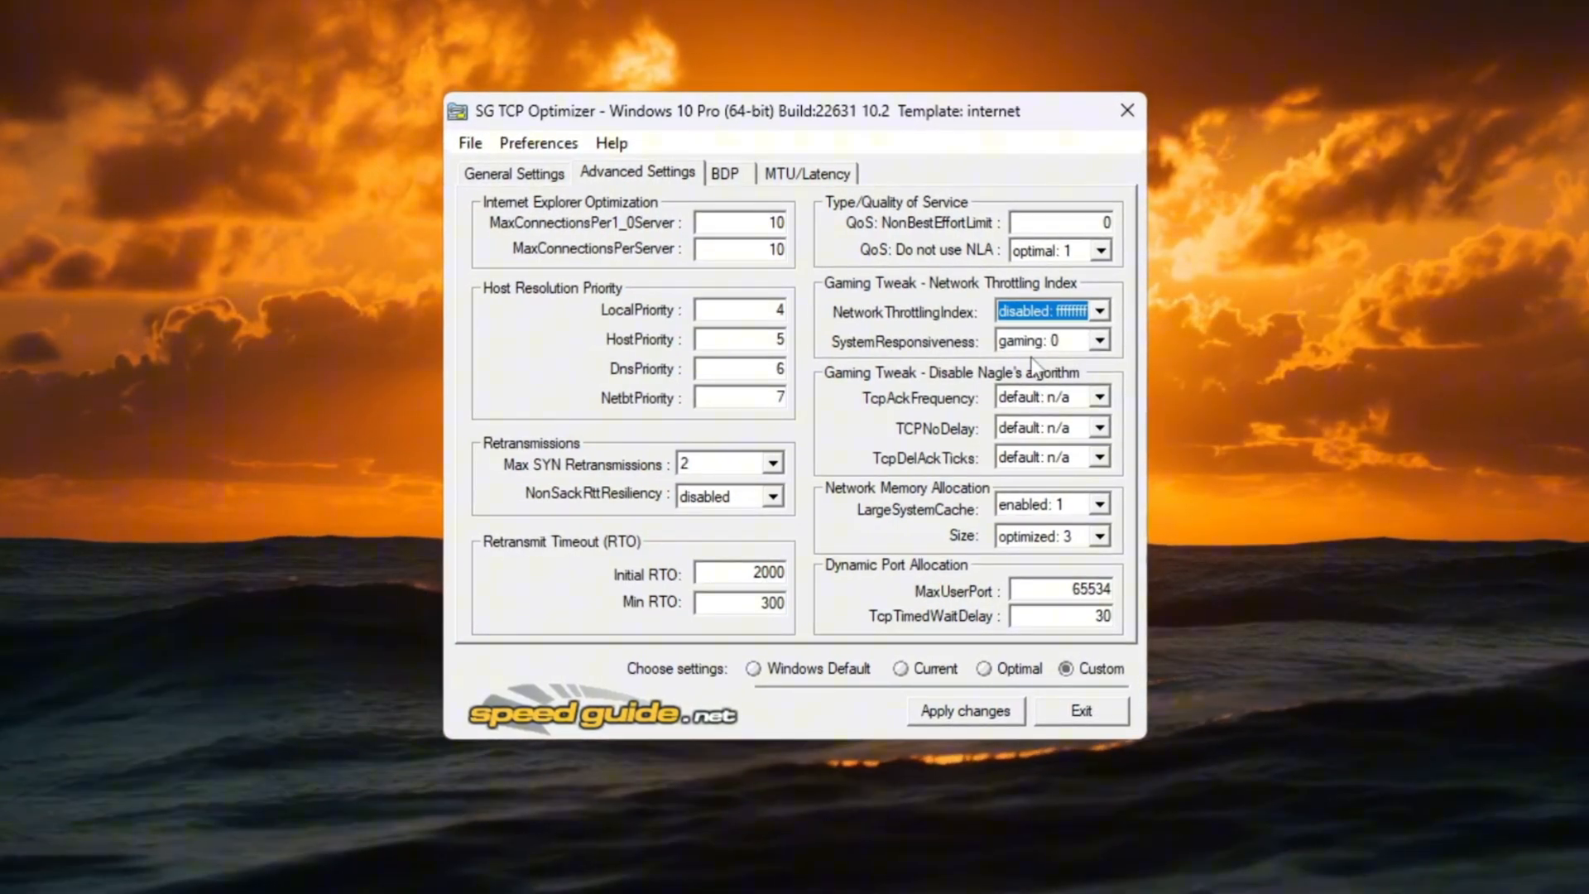
left_click(1044, 341)
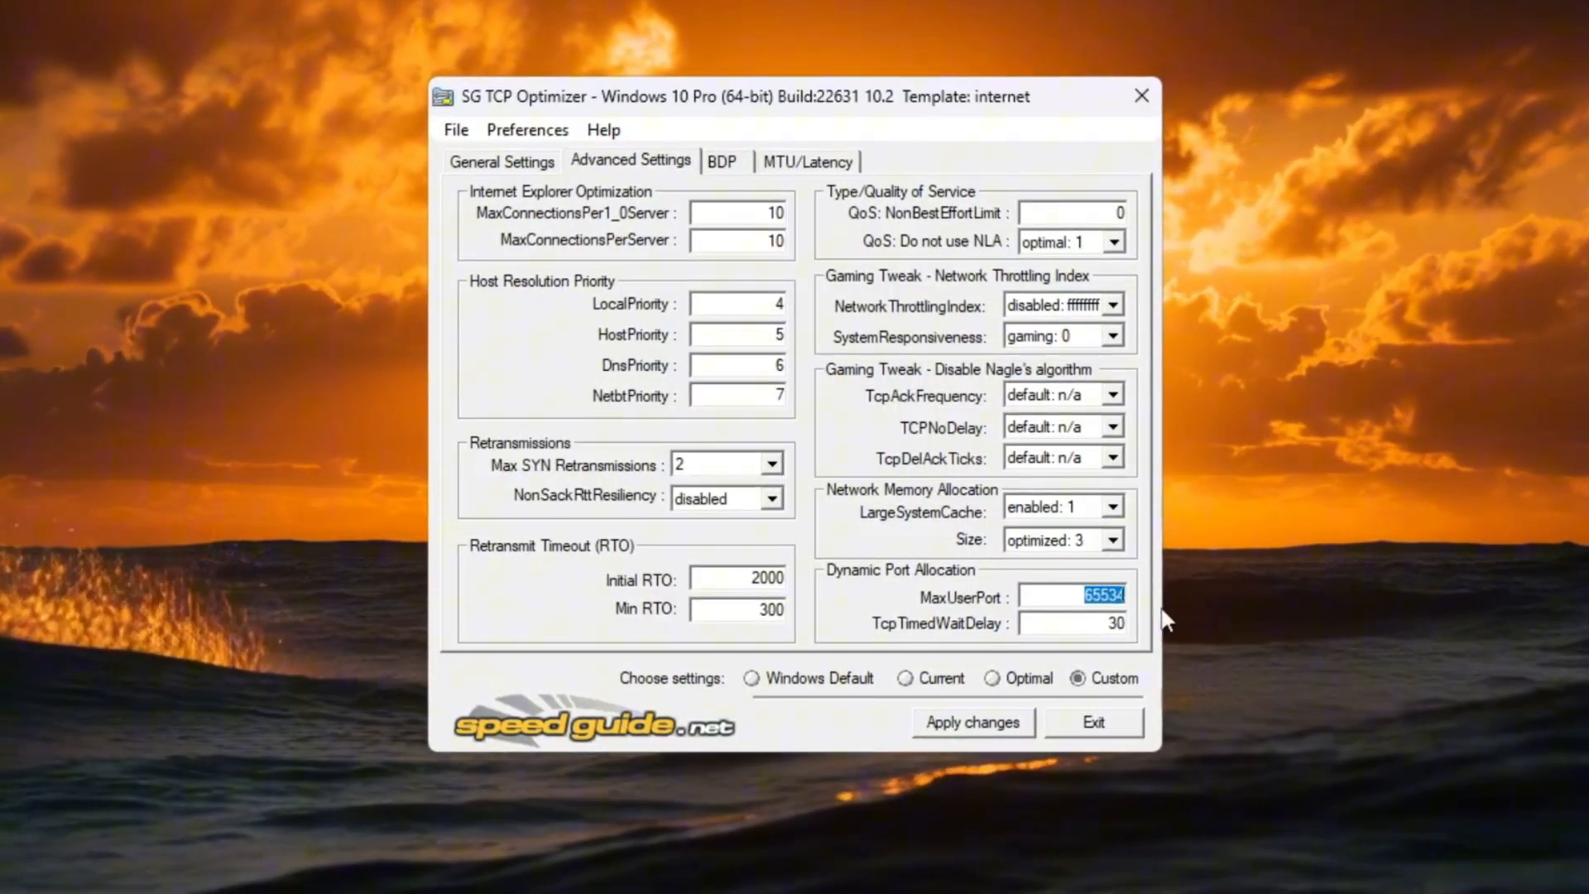
left_click(1083, 622)
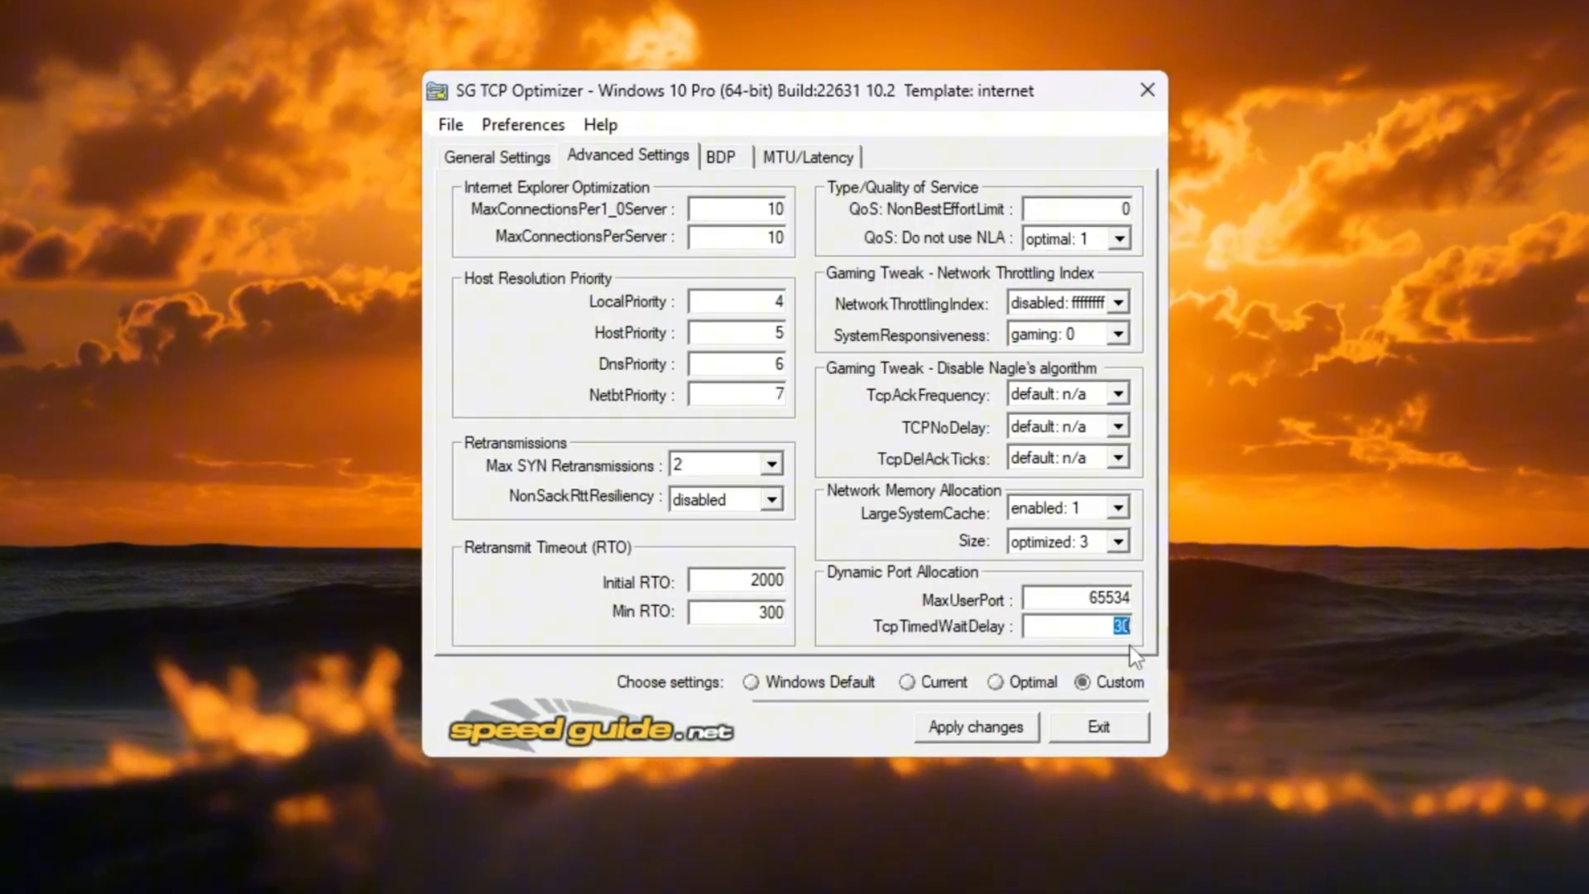
Step: Apply the TCP changes without creating a backup
left_click(977, 726)
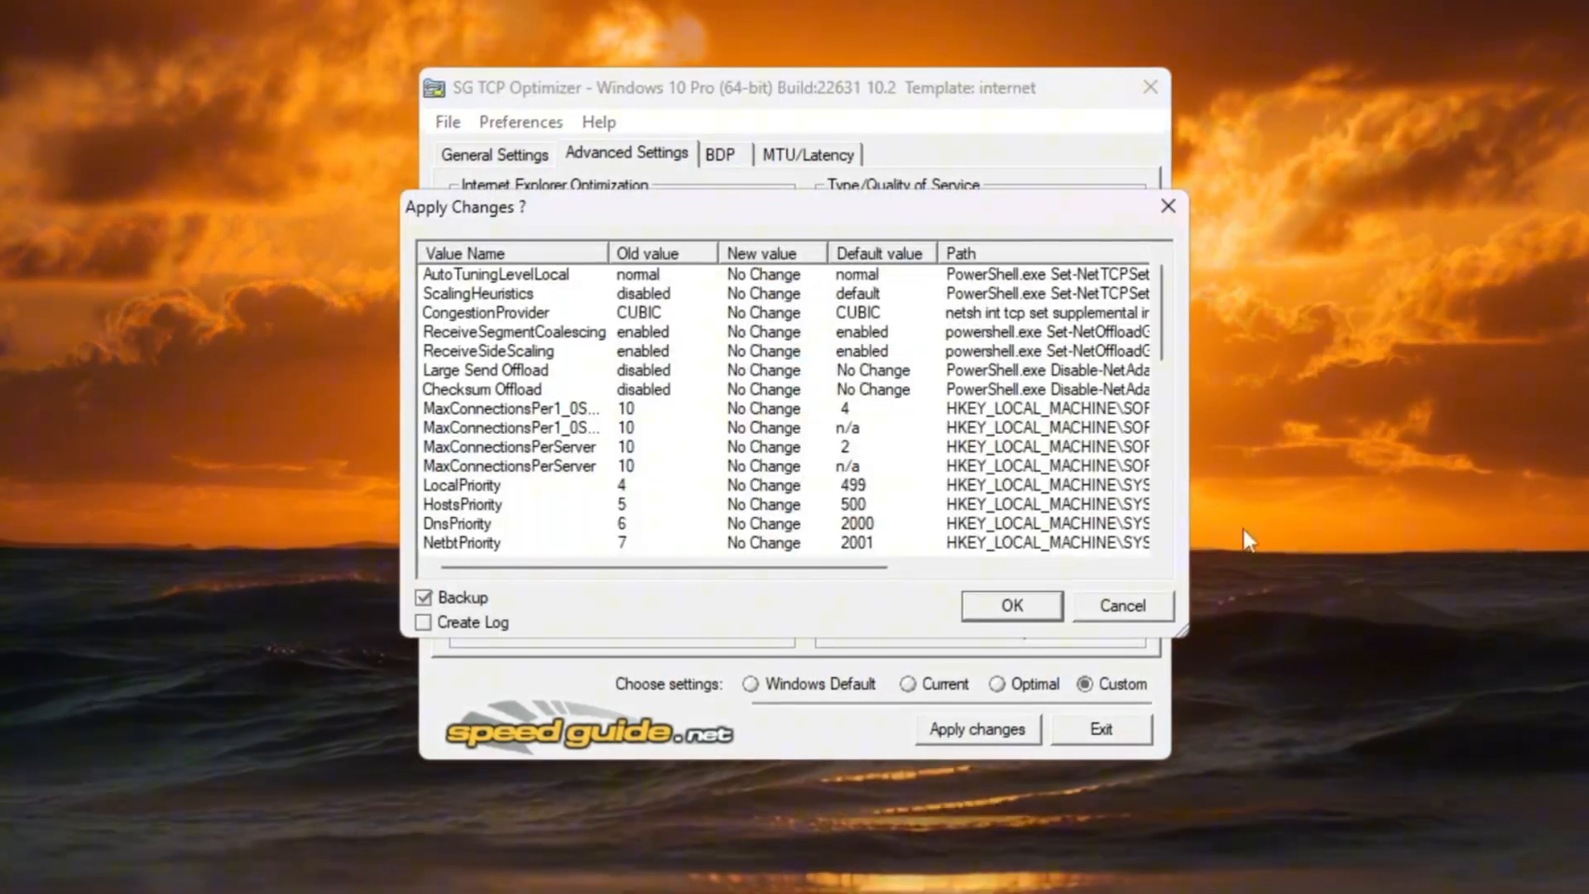
left_click(422, 597)
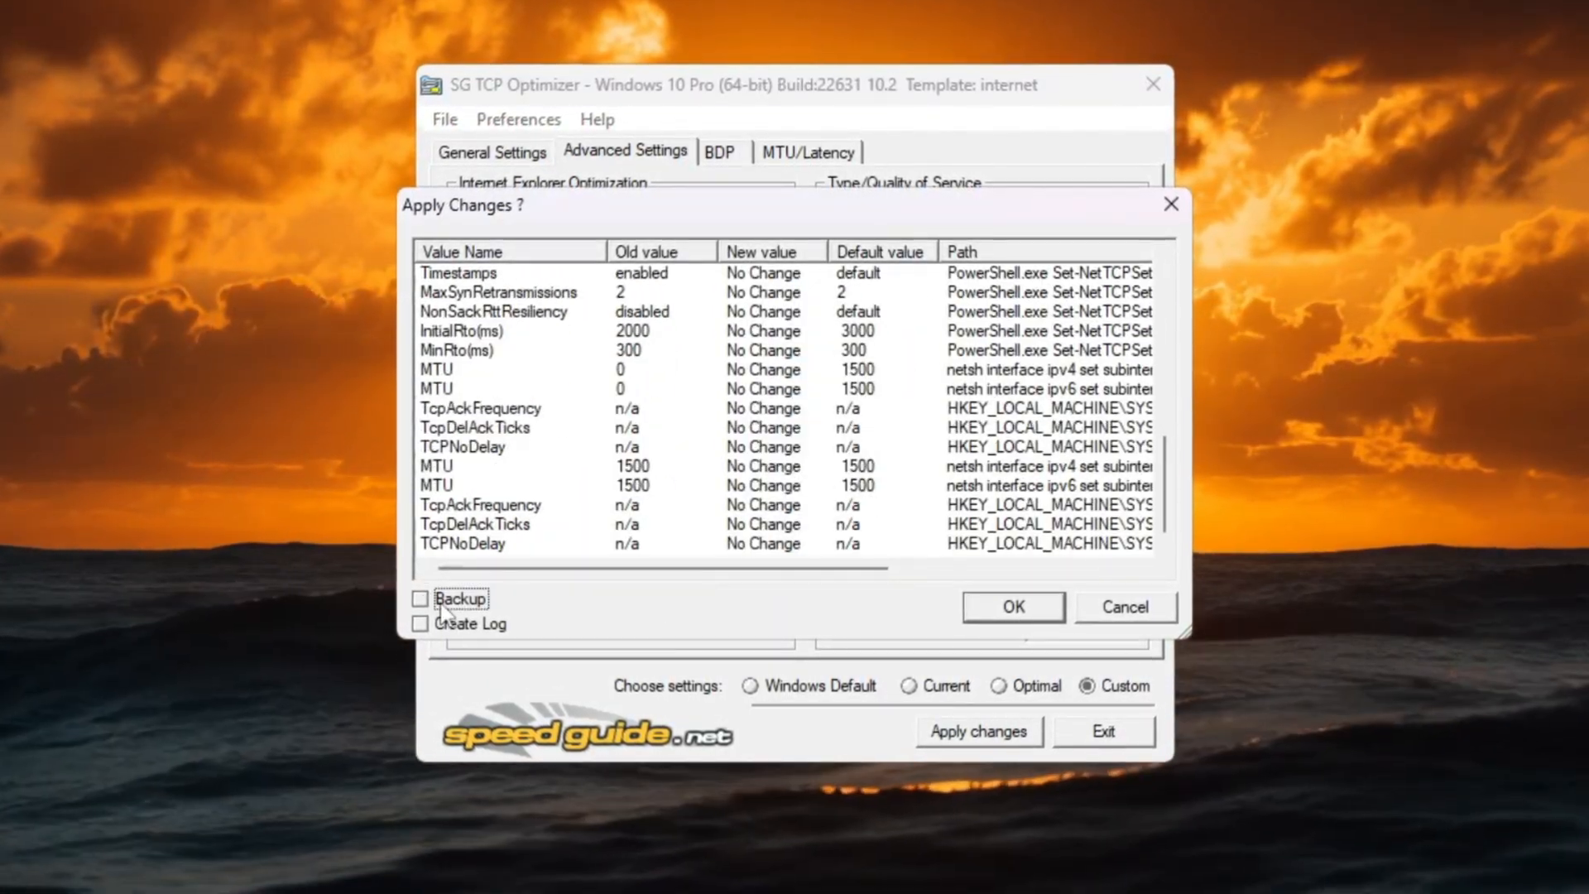
left_click(419, 599)
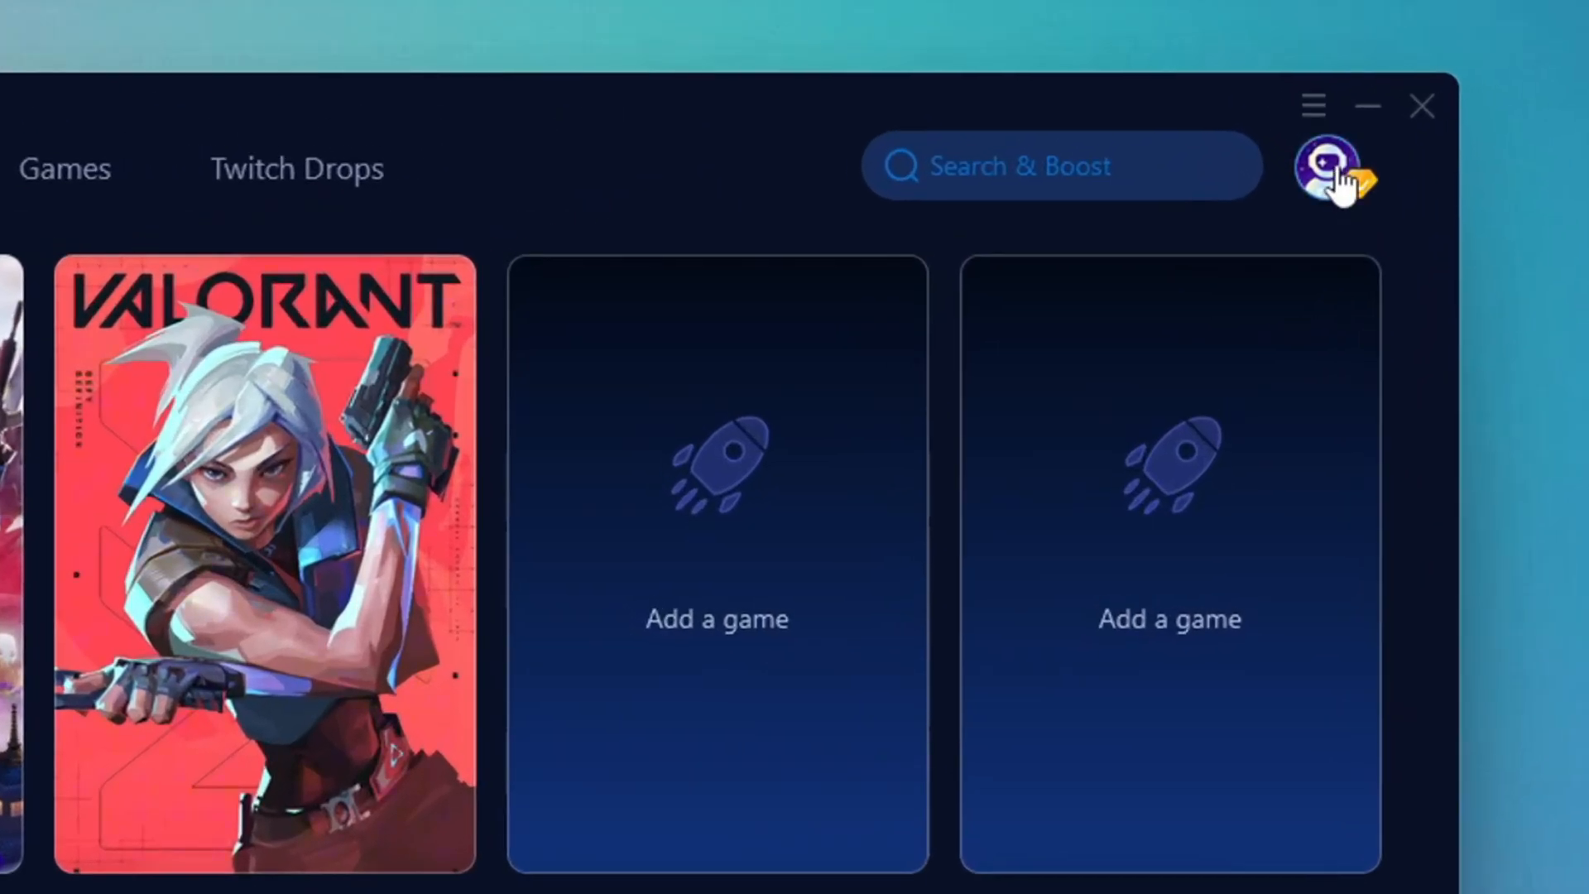
Step: Browse the GearUP games catalog and return to the Home list with Fortnite and Valorant
left_click(1326, 169)
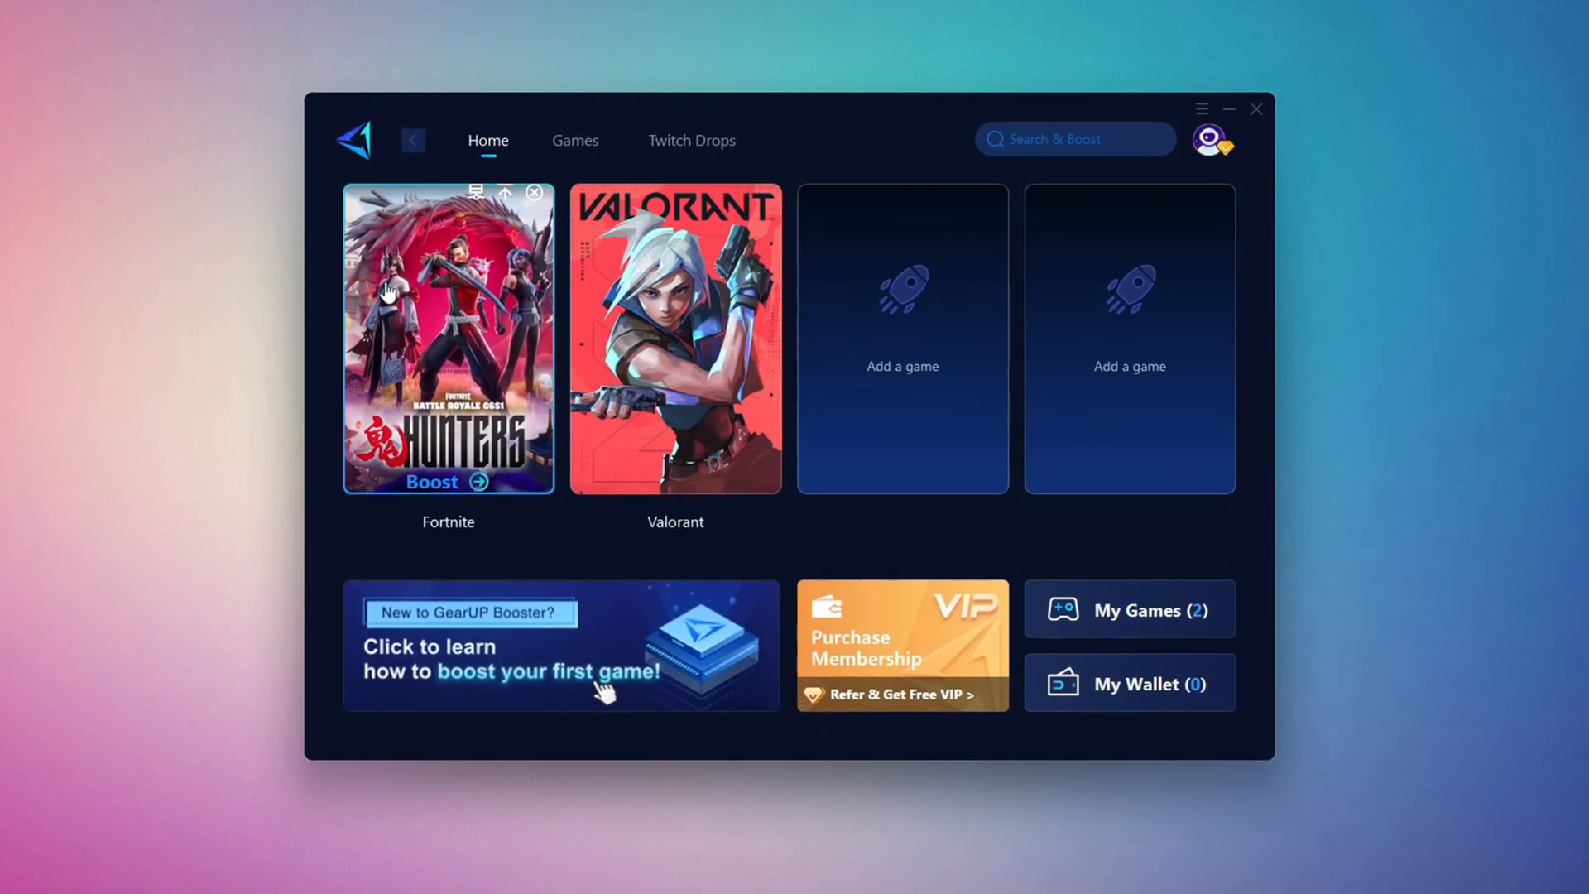
left_click(574, 139)
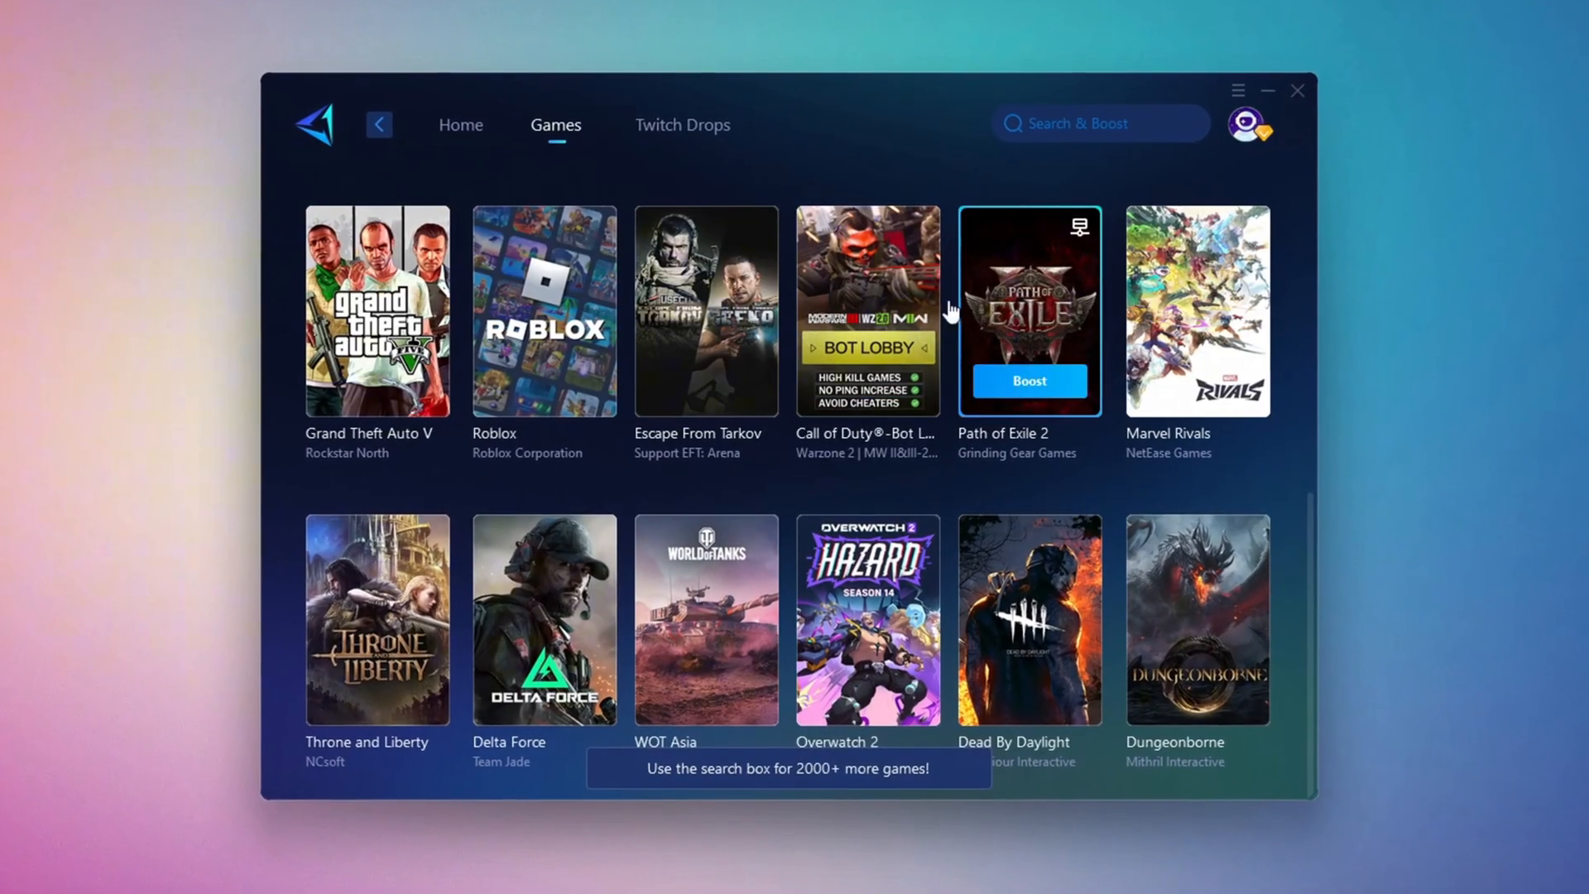
left_click(451, 119)
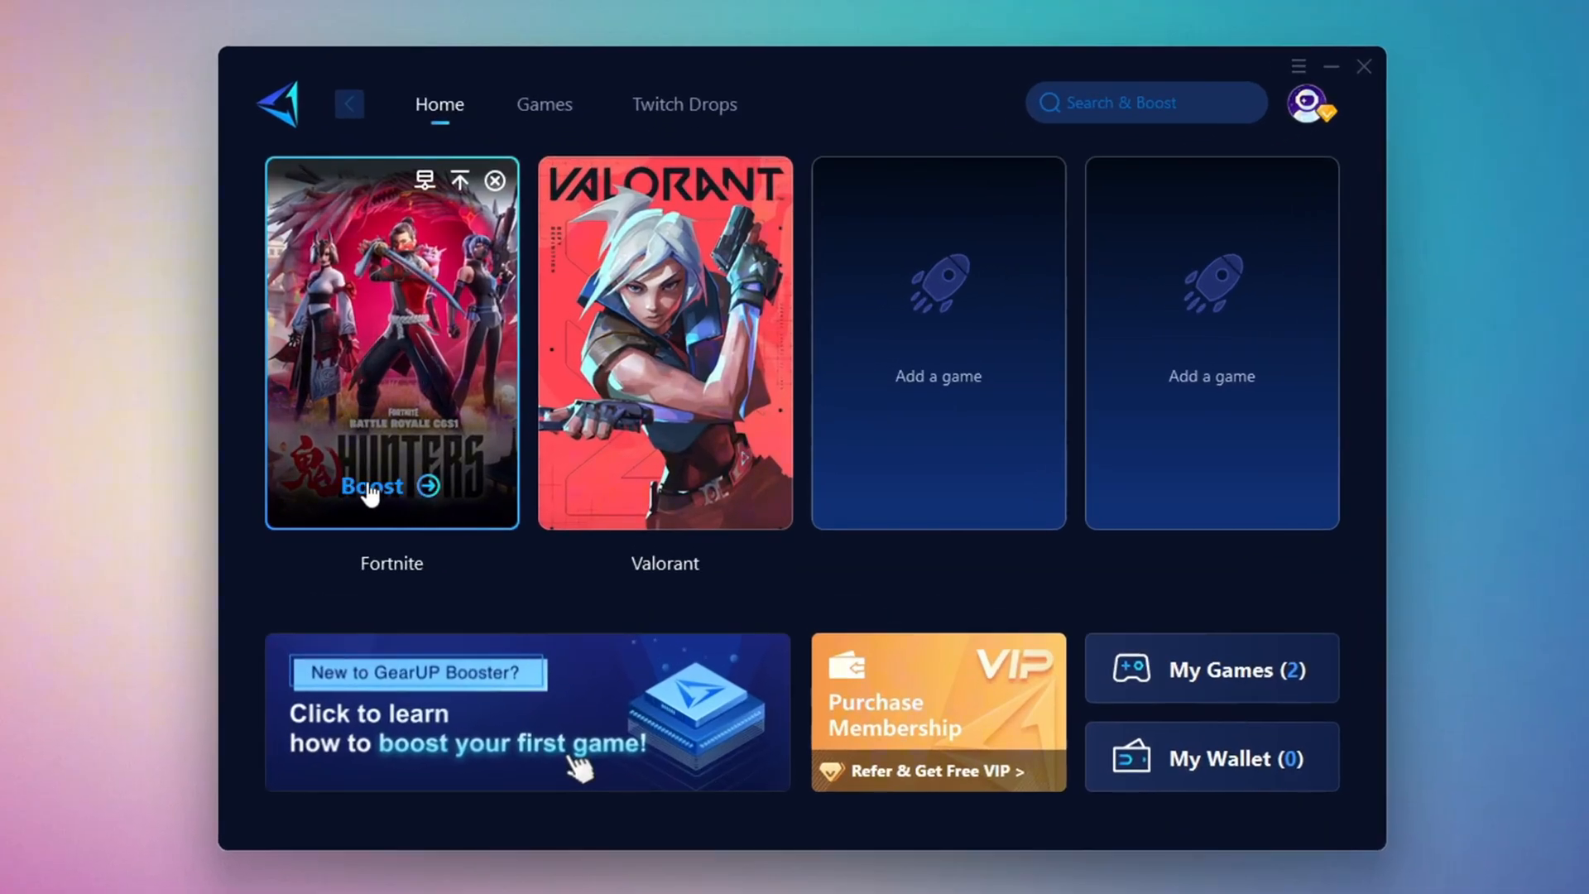
mouse_move(410, 325)
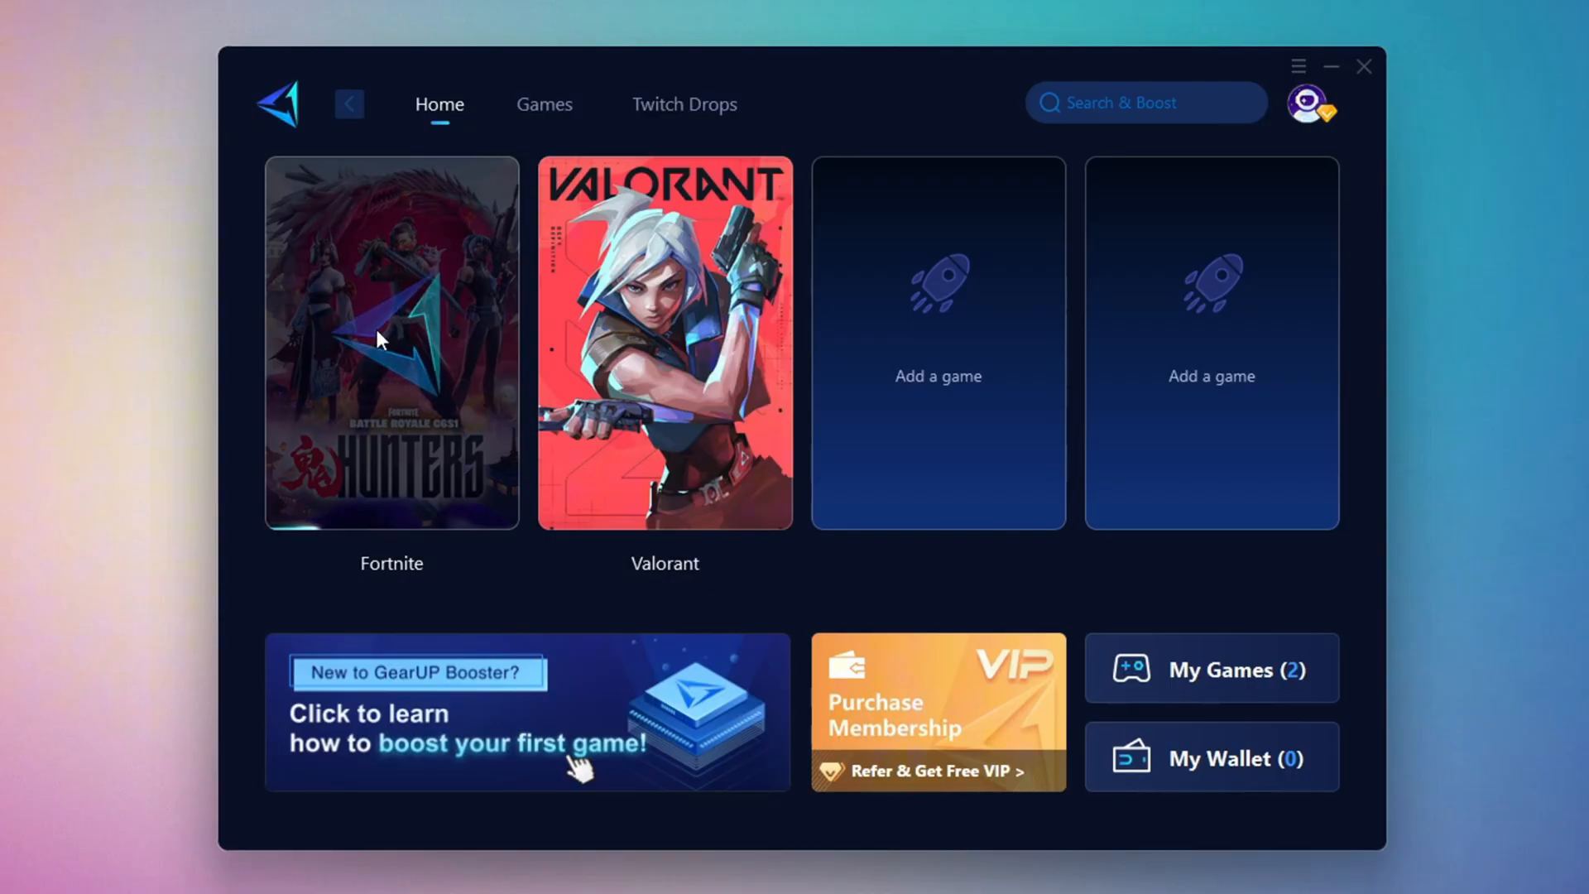
Step: Boost Fortnite keeping the Middle East server region and Auto node
left_click(386, 340)
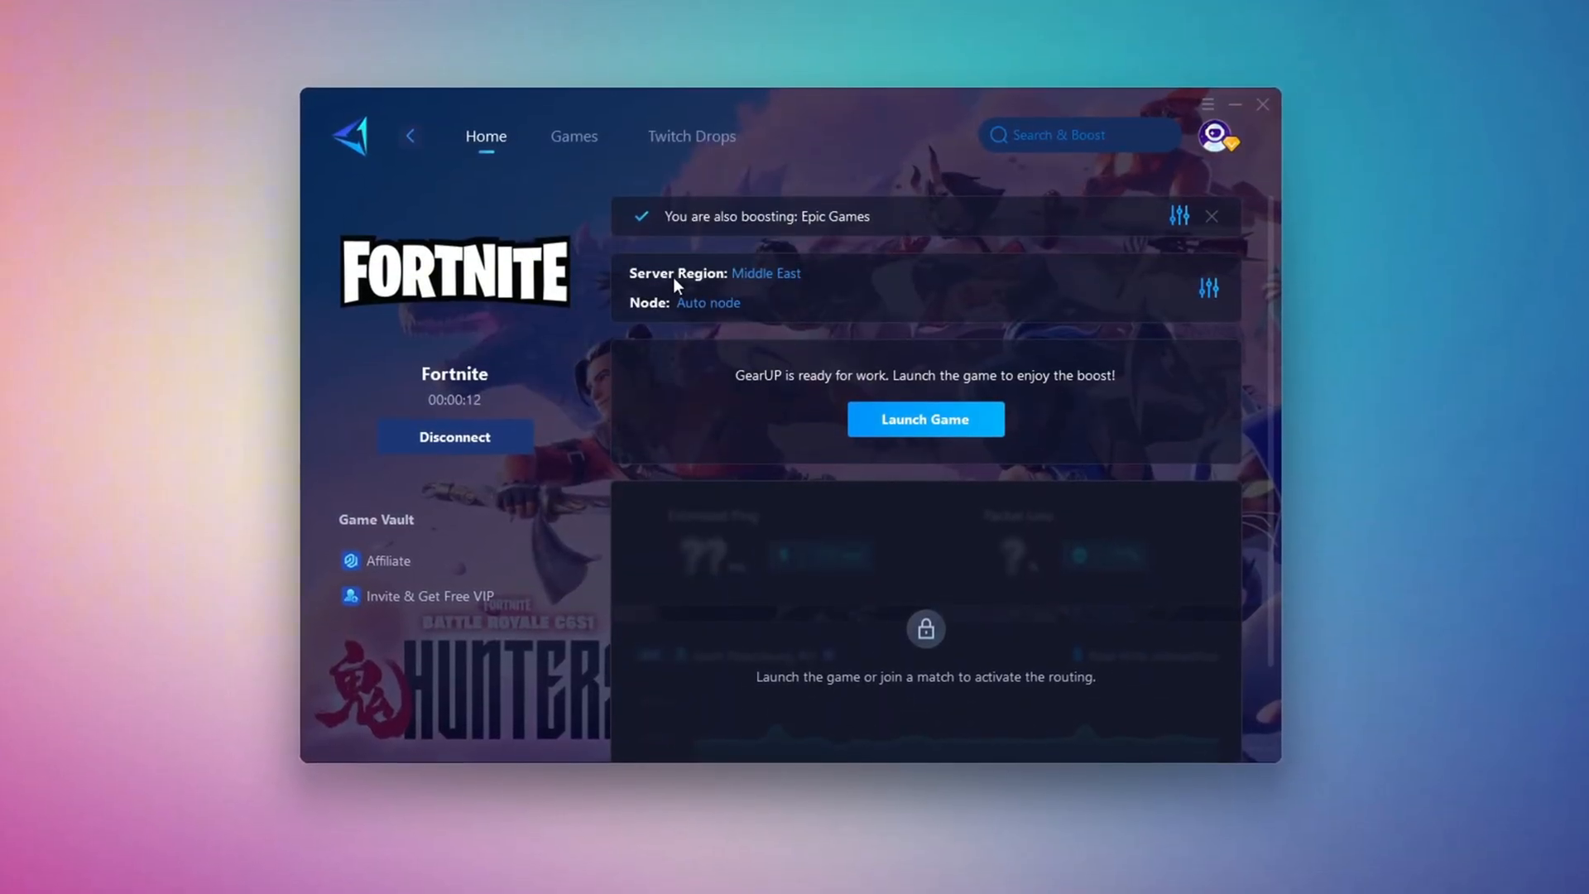
left_click(765, 273)
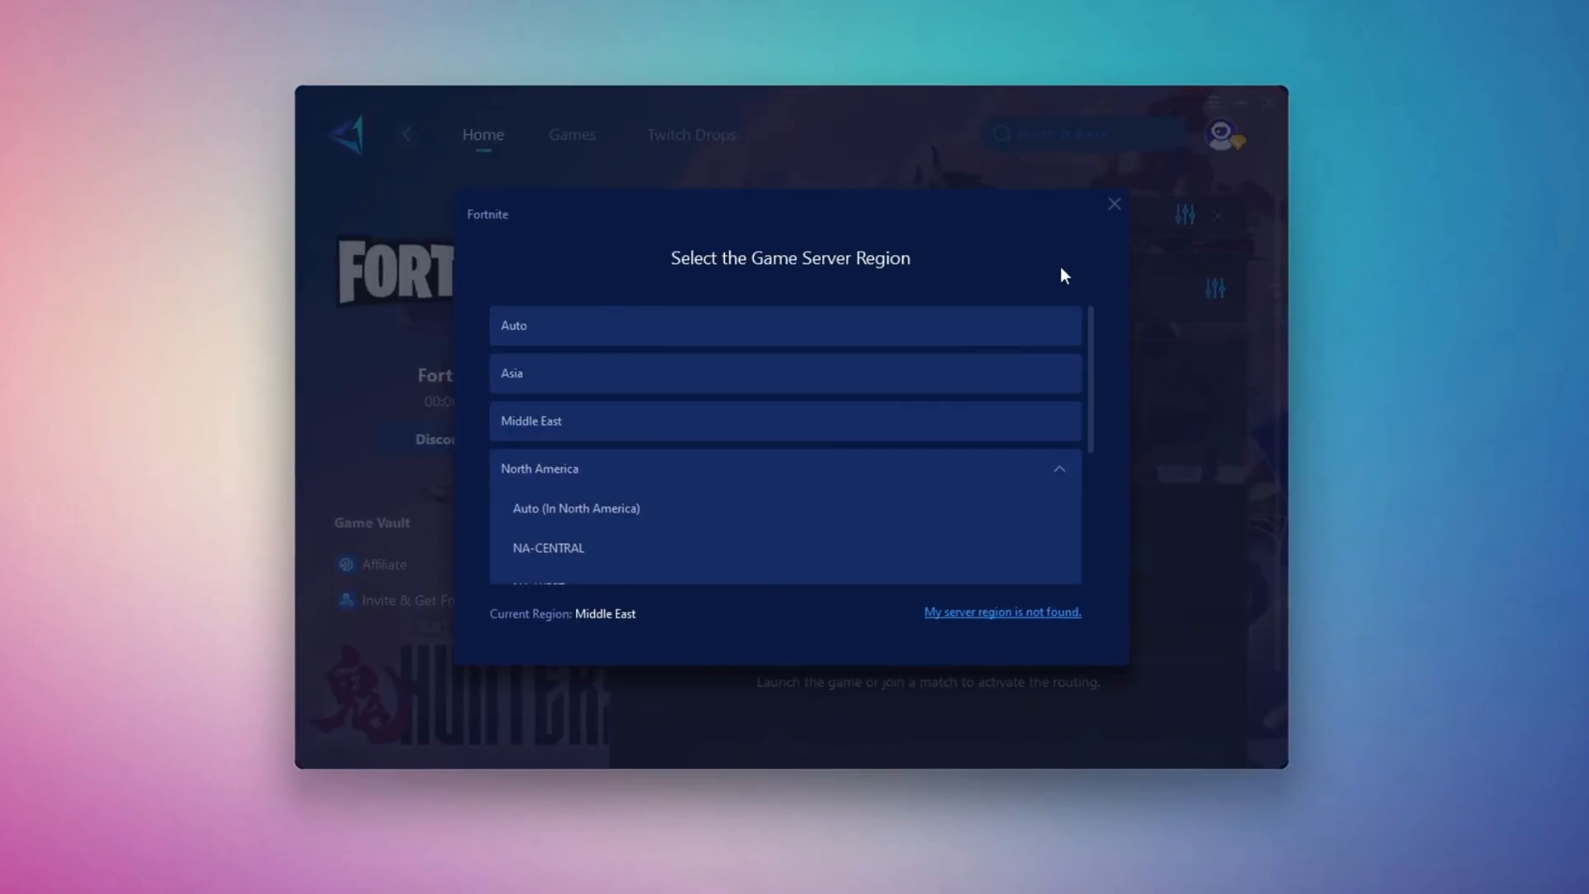
mouse_move(573, 444)
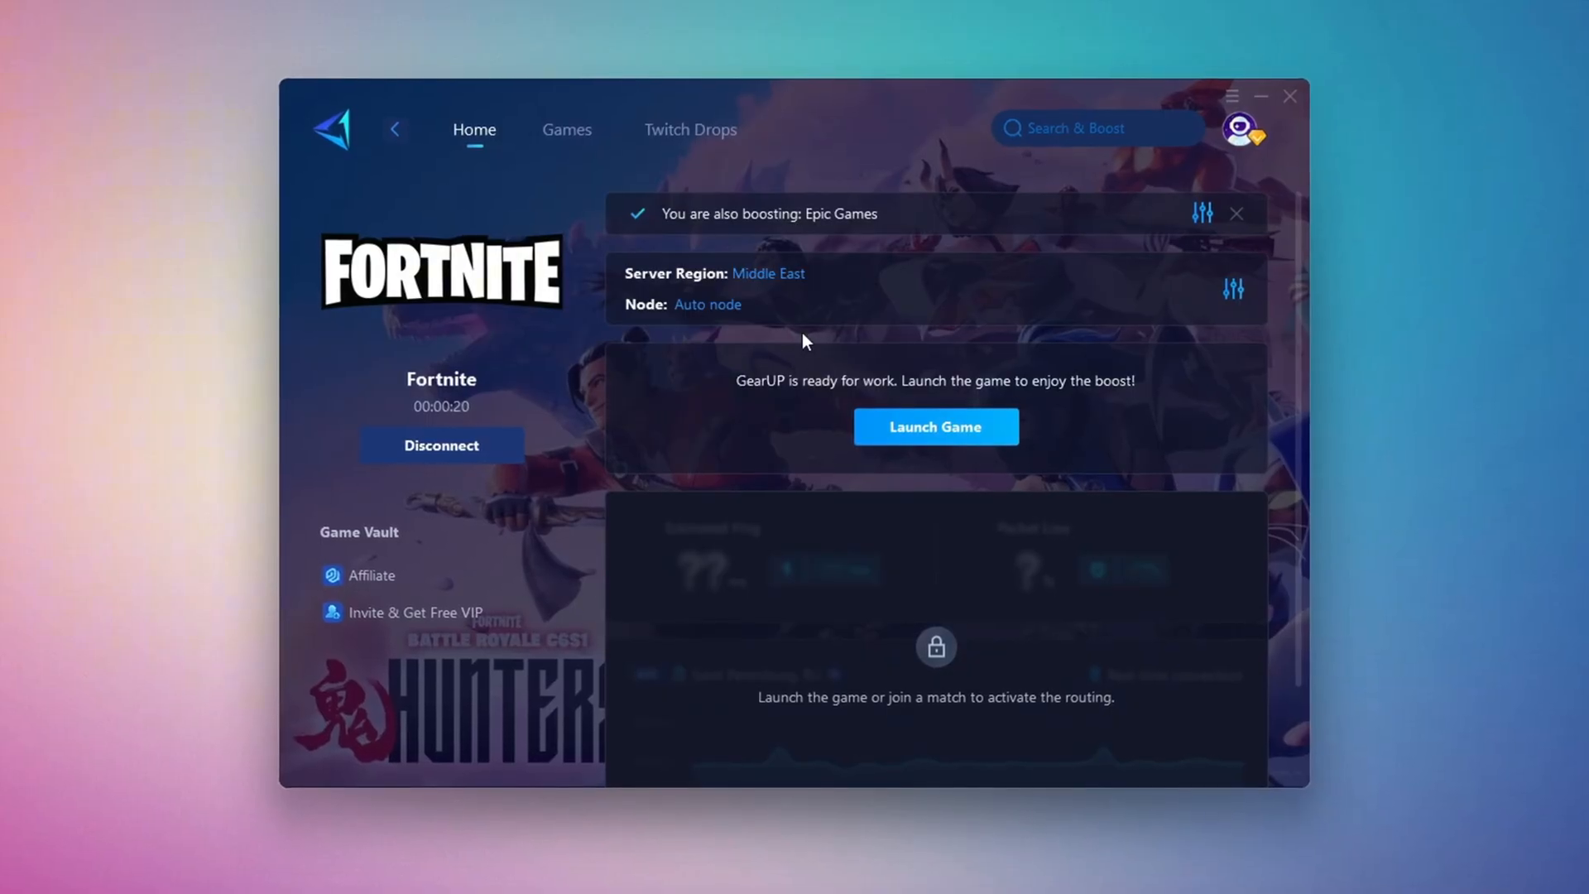
left_click(708, 305)
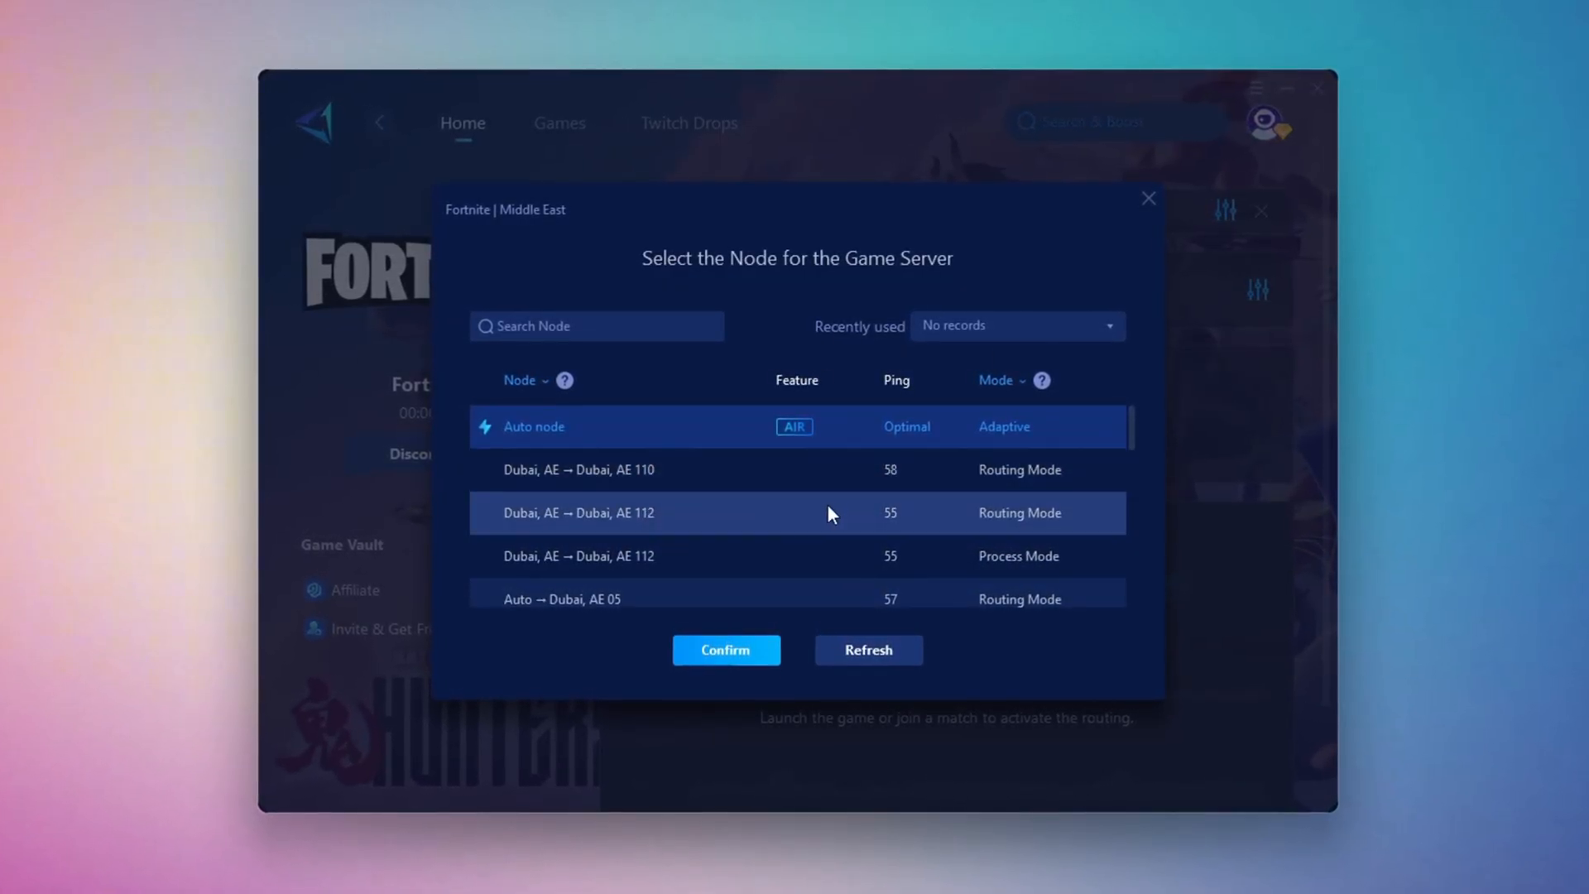
left_click(725, 649)
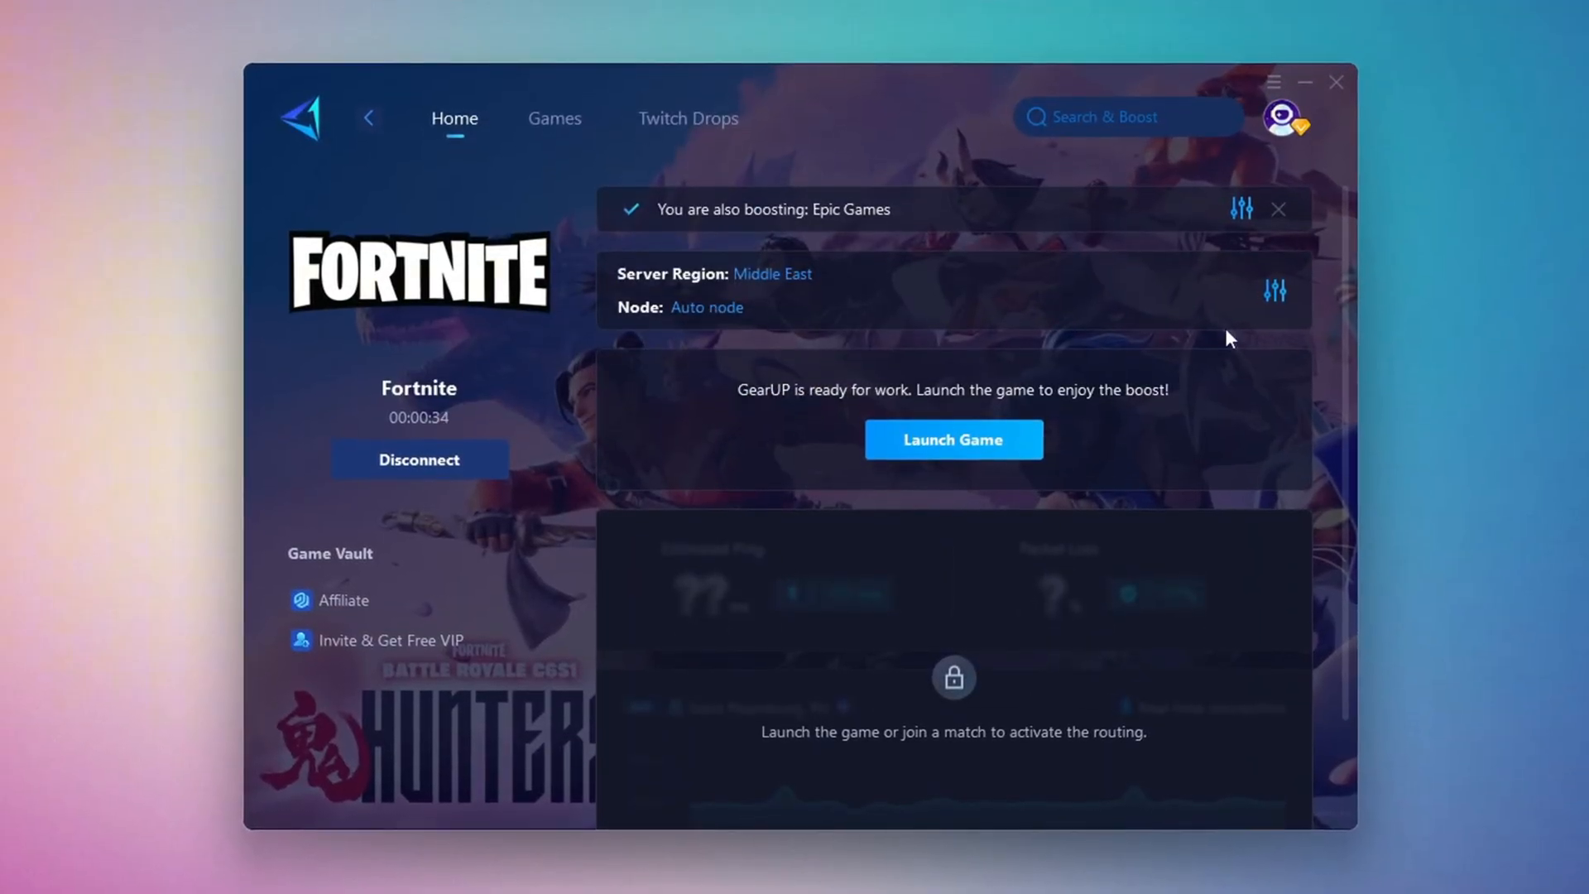
left_click(953, 441)
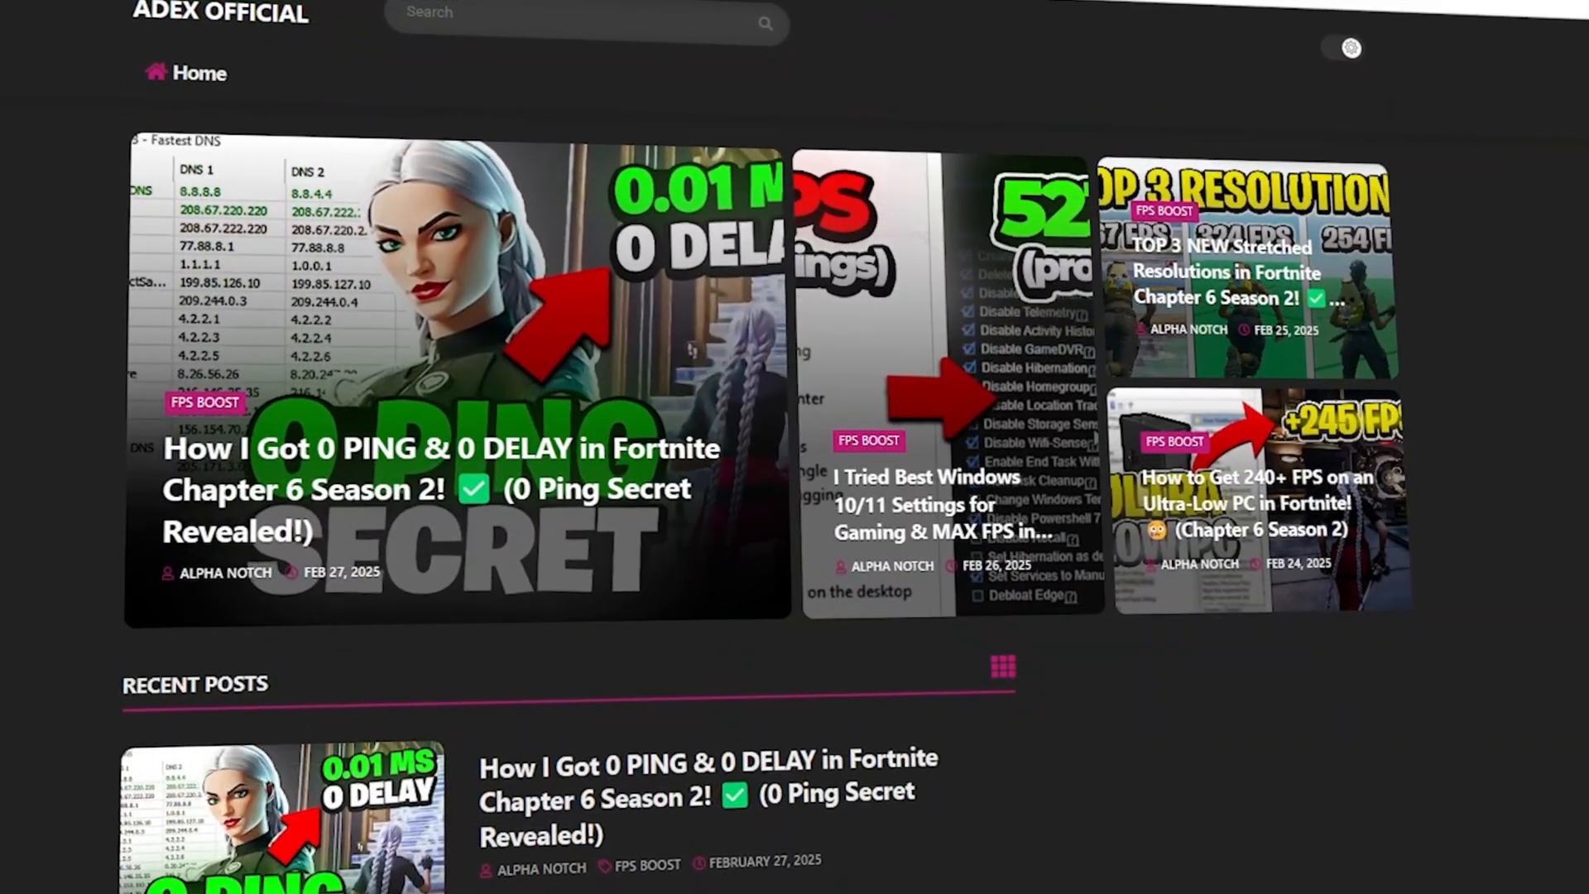
Step: Open the 3-Snappy Driver Installer folder in File Explorer and select SDI_auto.bat
scroll("down", 3)
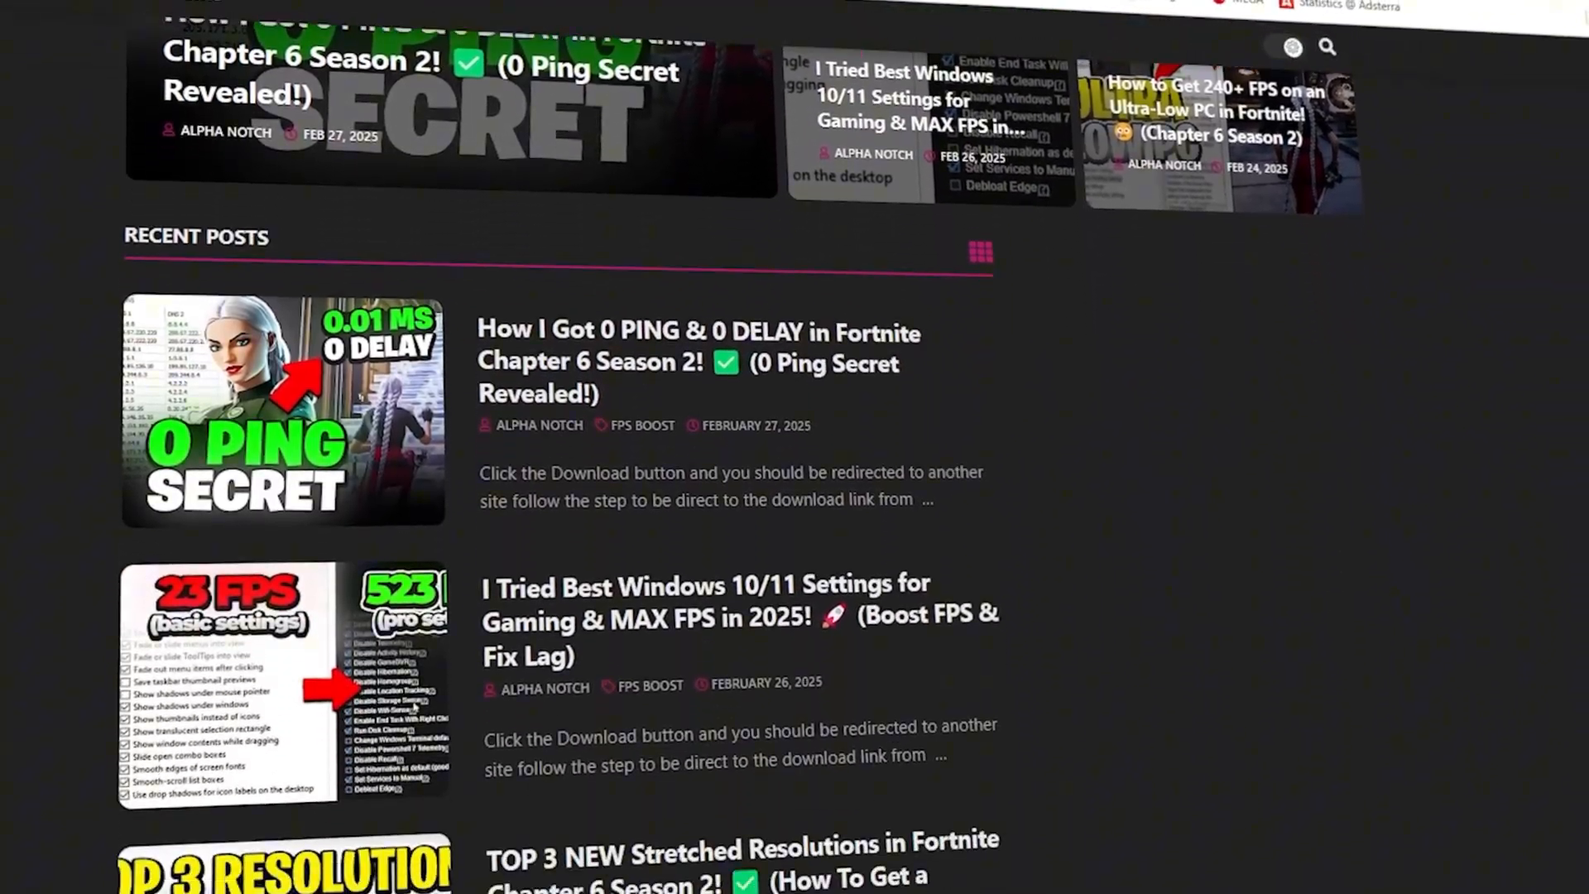
scroll("down", 3)
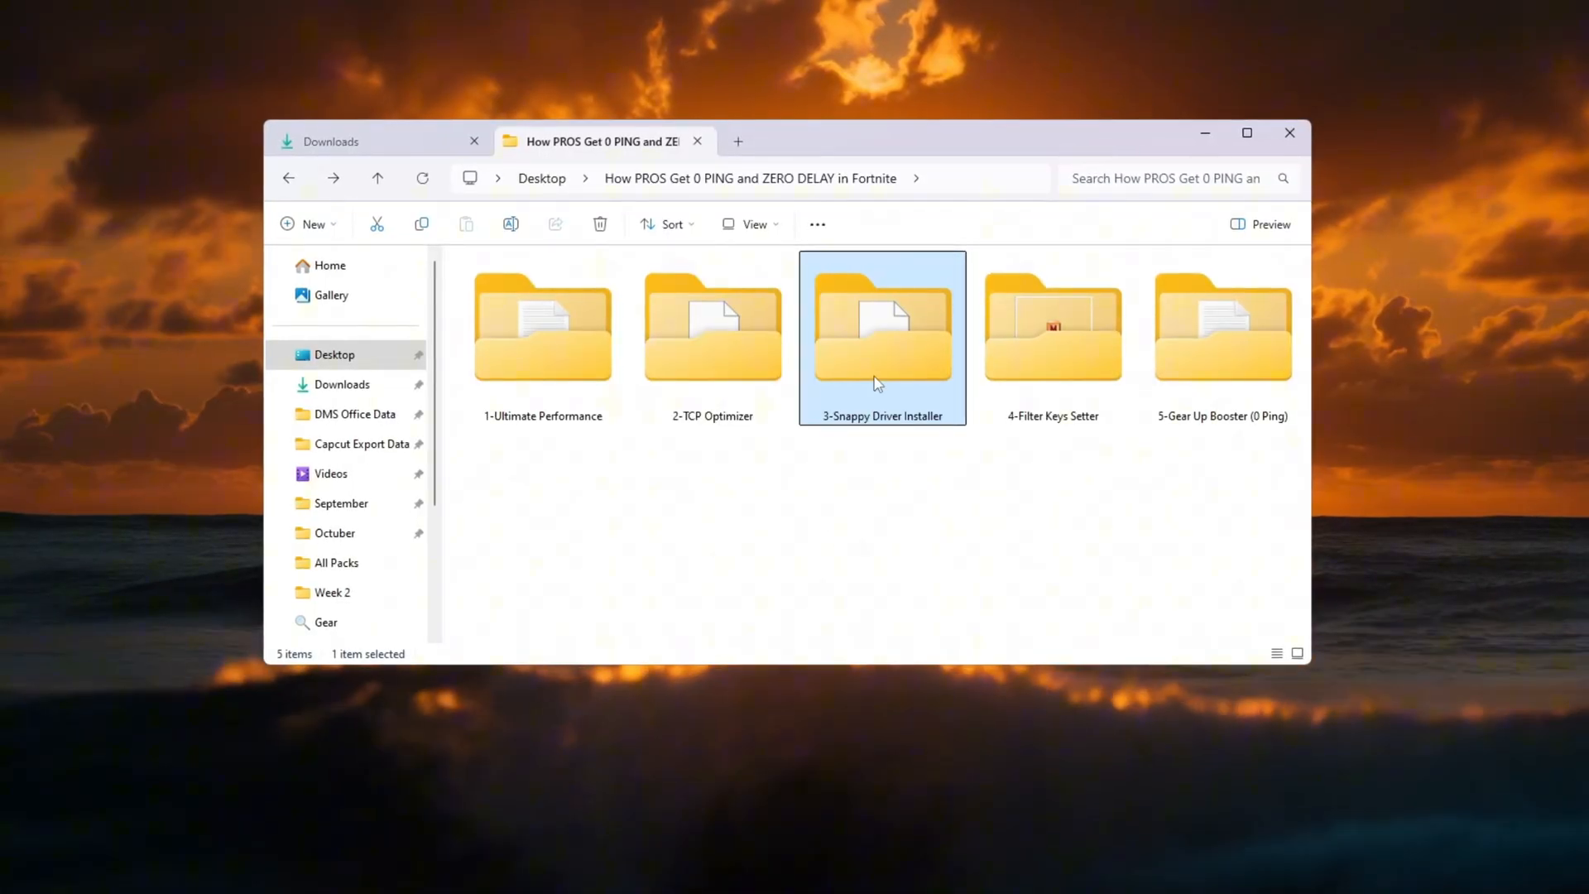
double_click(881, 324)
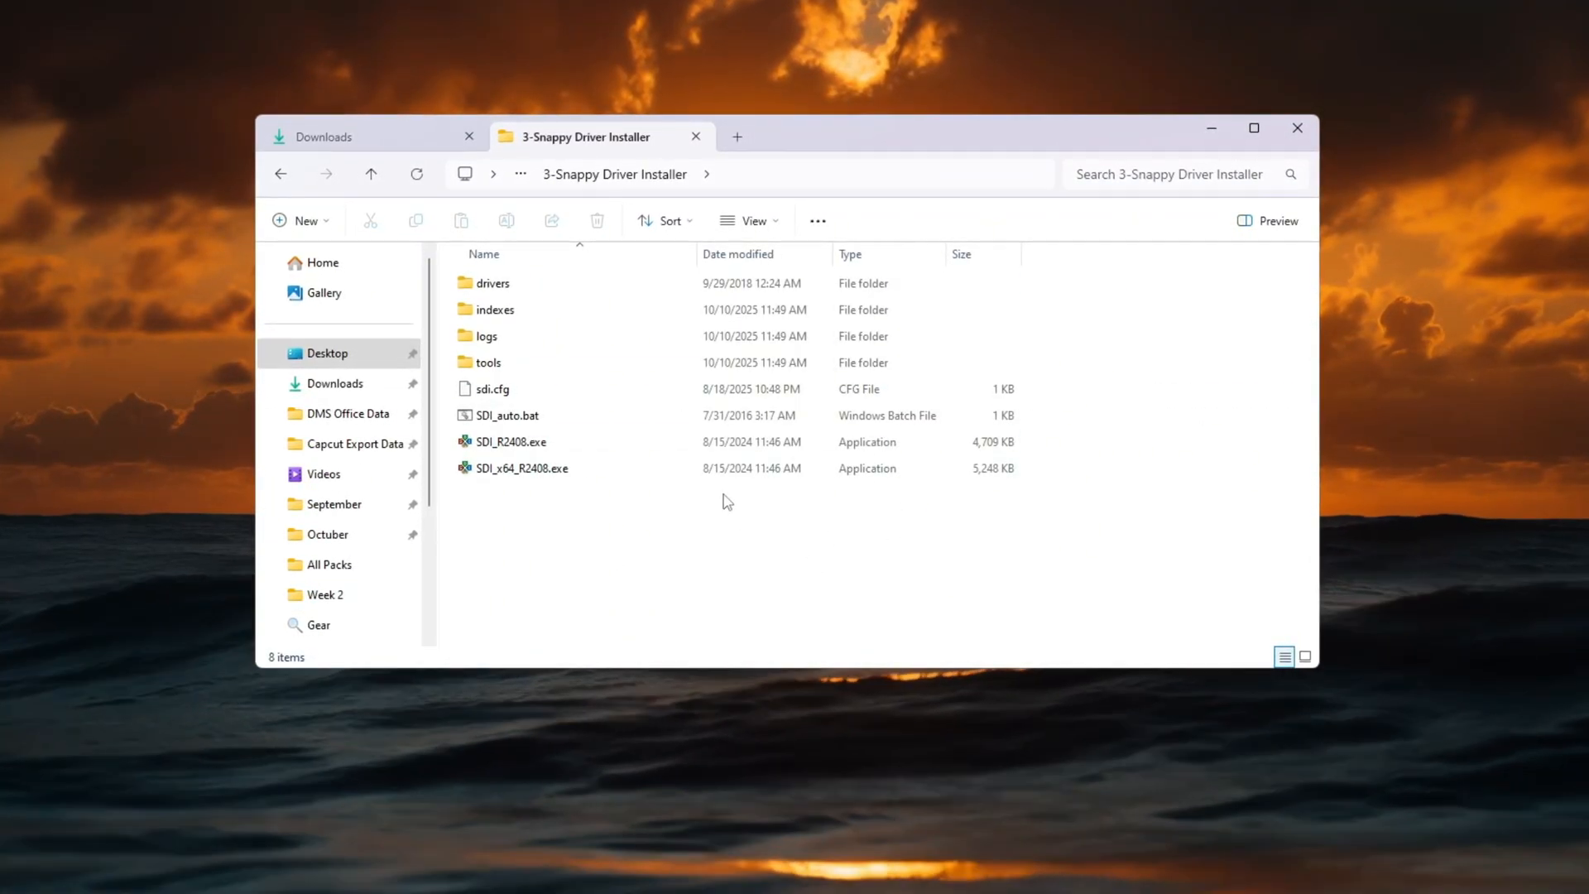
left_click(505, 414)
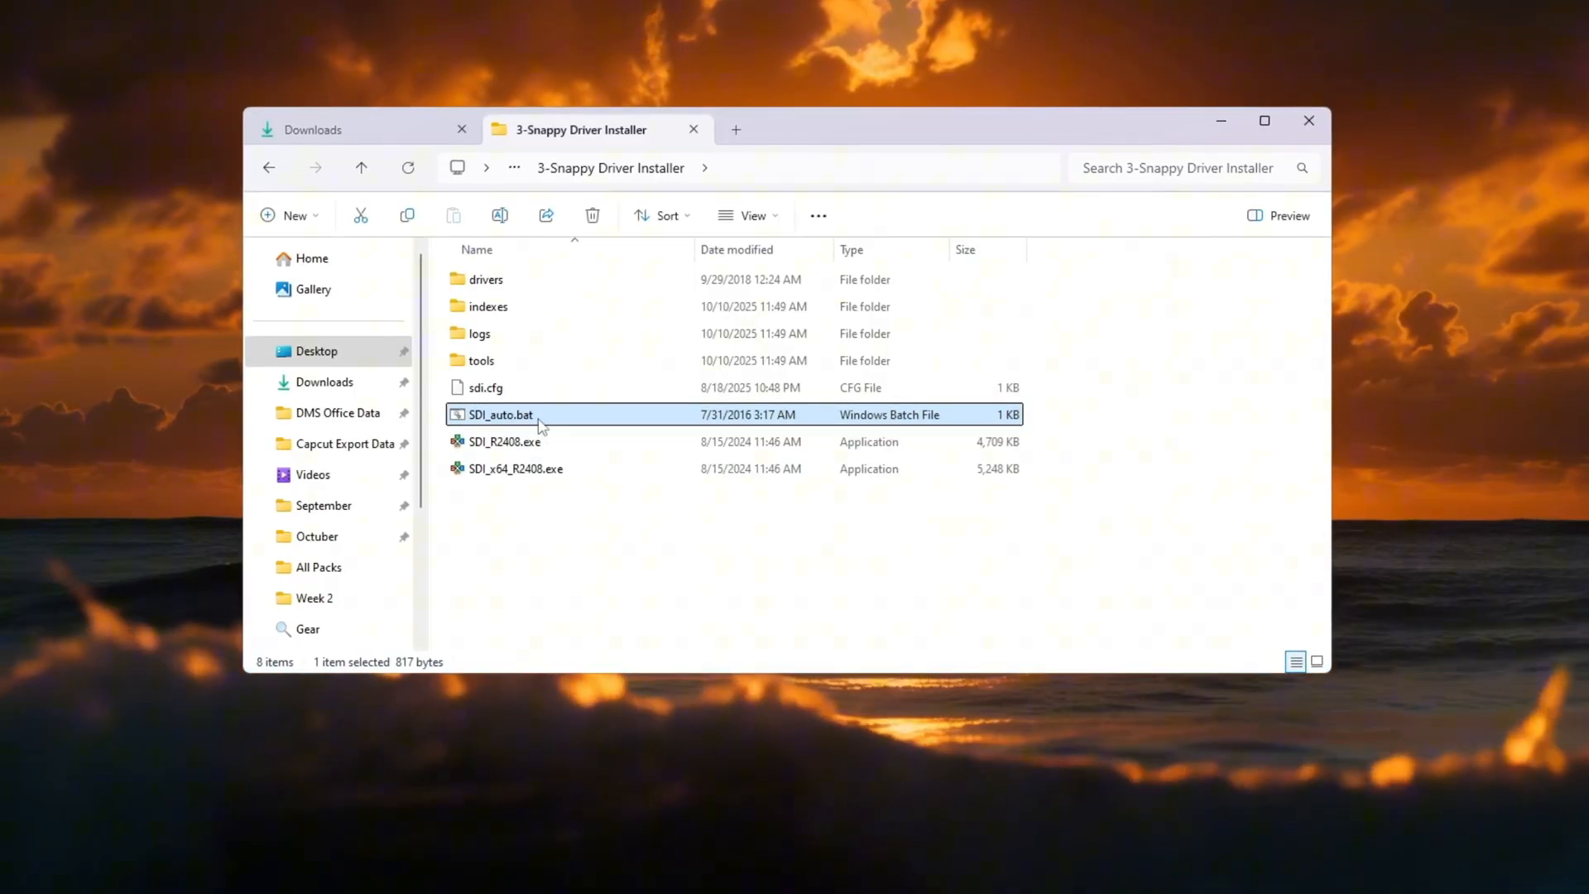
mouse_move(540, 427)
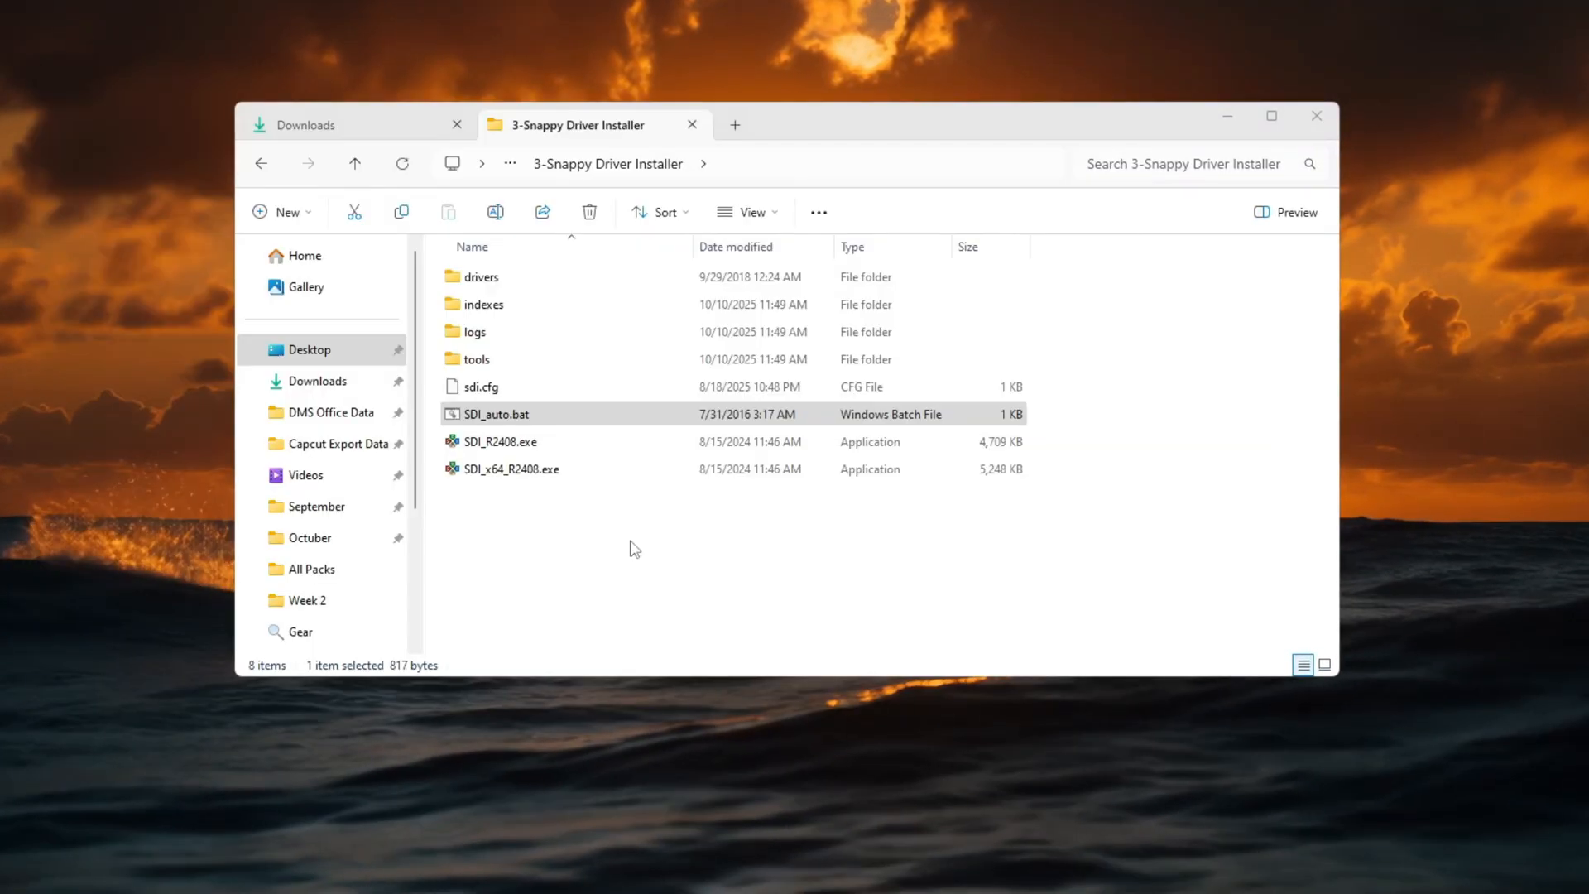
Step: Launch Snappy Driver Installer from SDI_auto.bat and allow it through the firewall
double_click(495, 414)
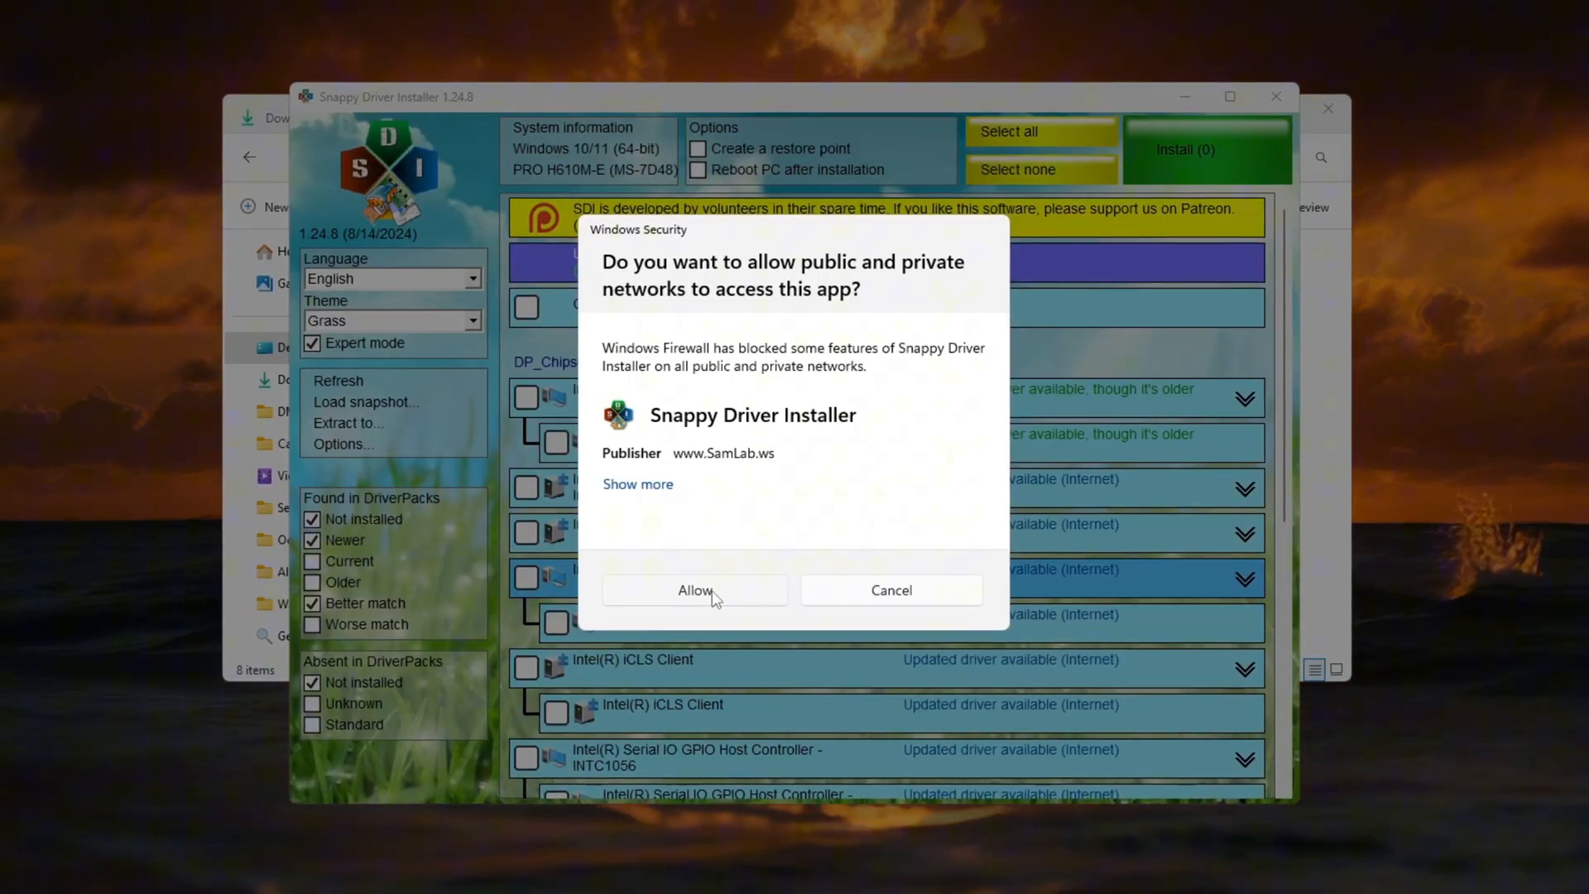
left_click(695, 589)
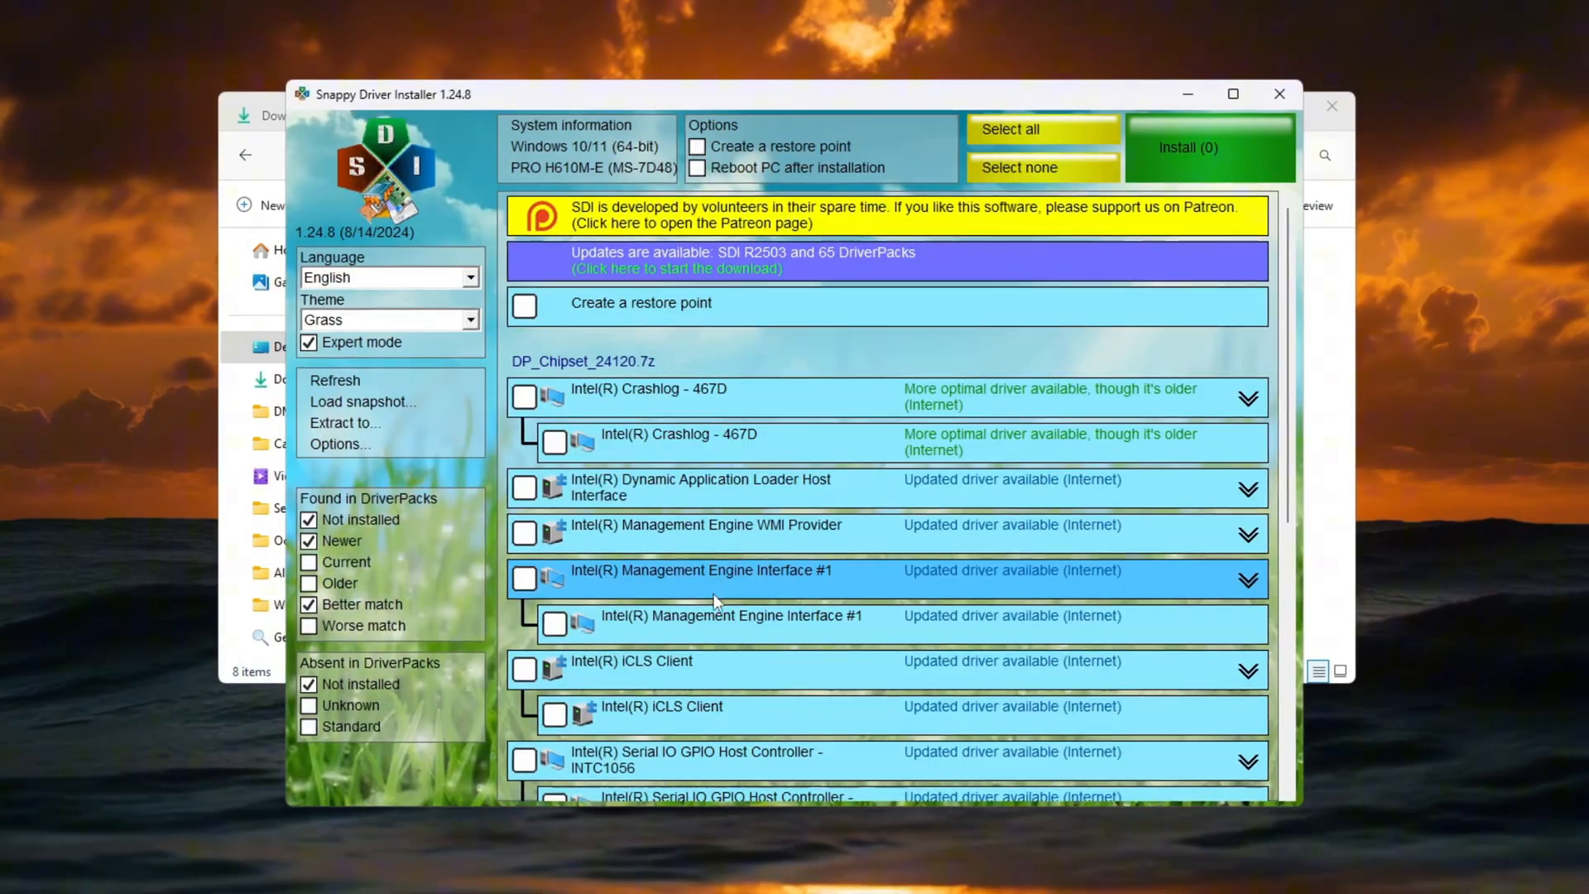
scroll("down", 3)
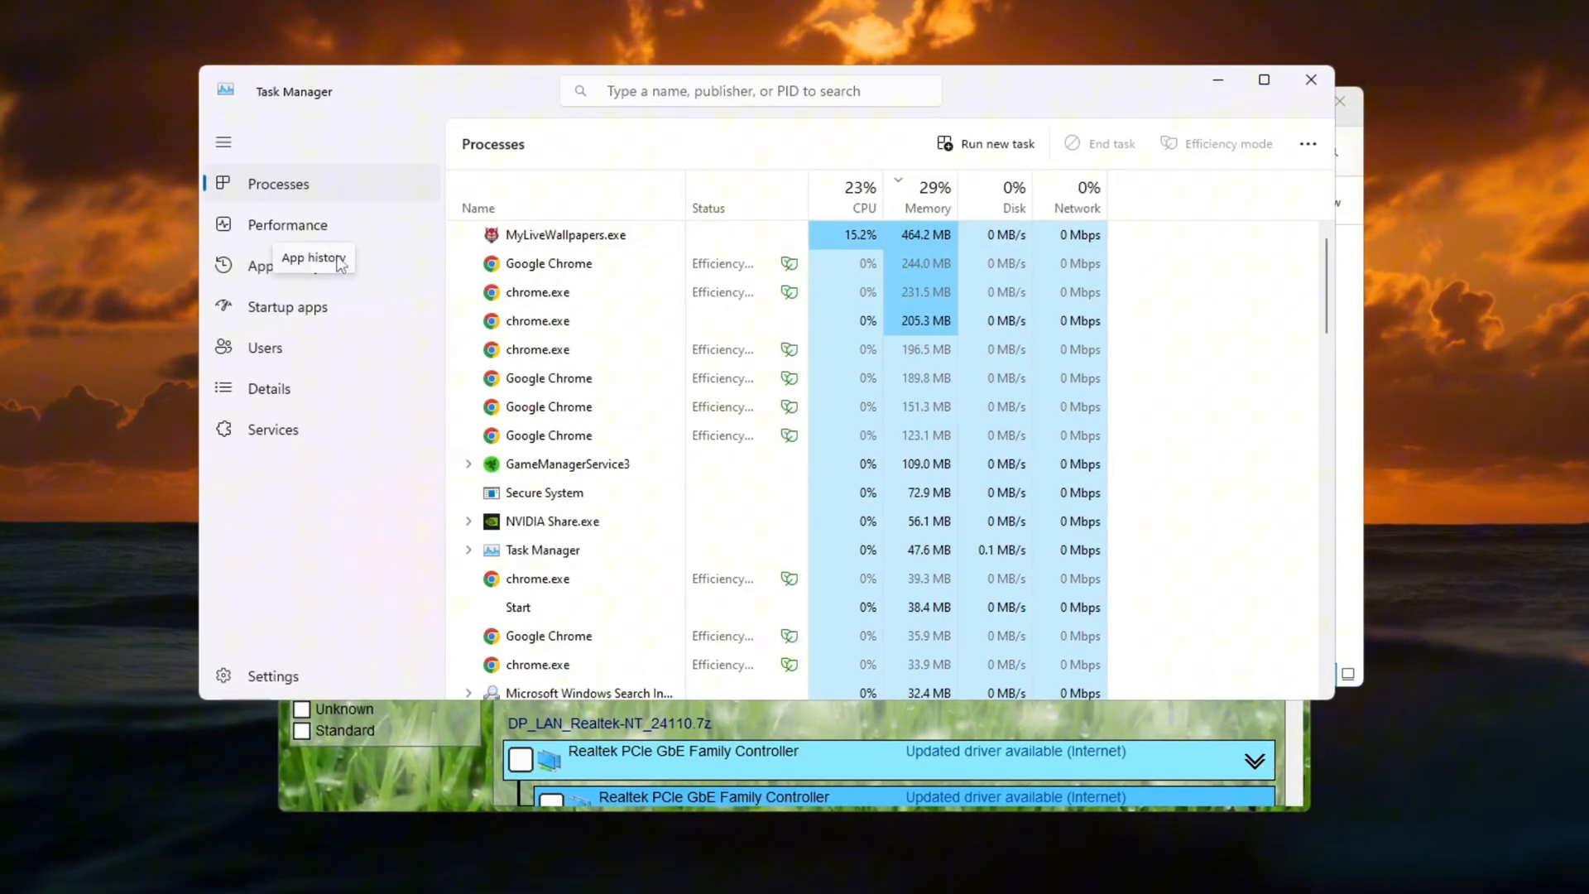
Step: Confirm in Task Manager Performance that Ethernet is the adapter in use
left_click(288, 225)
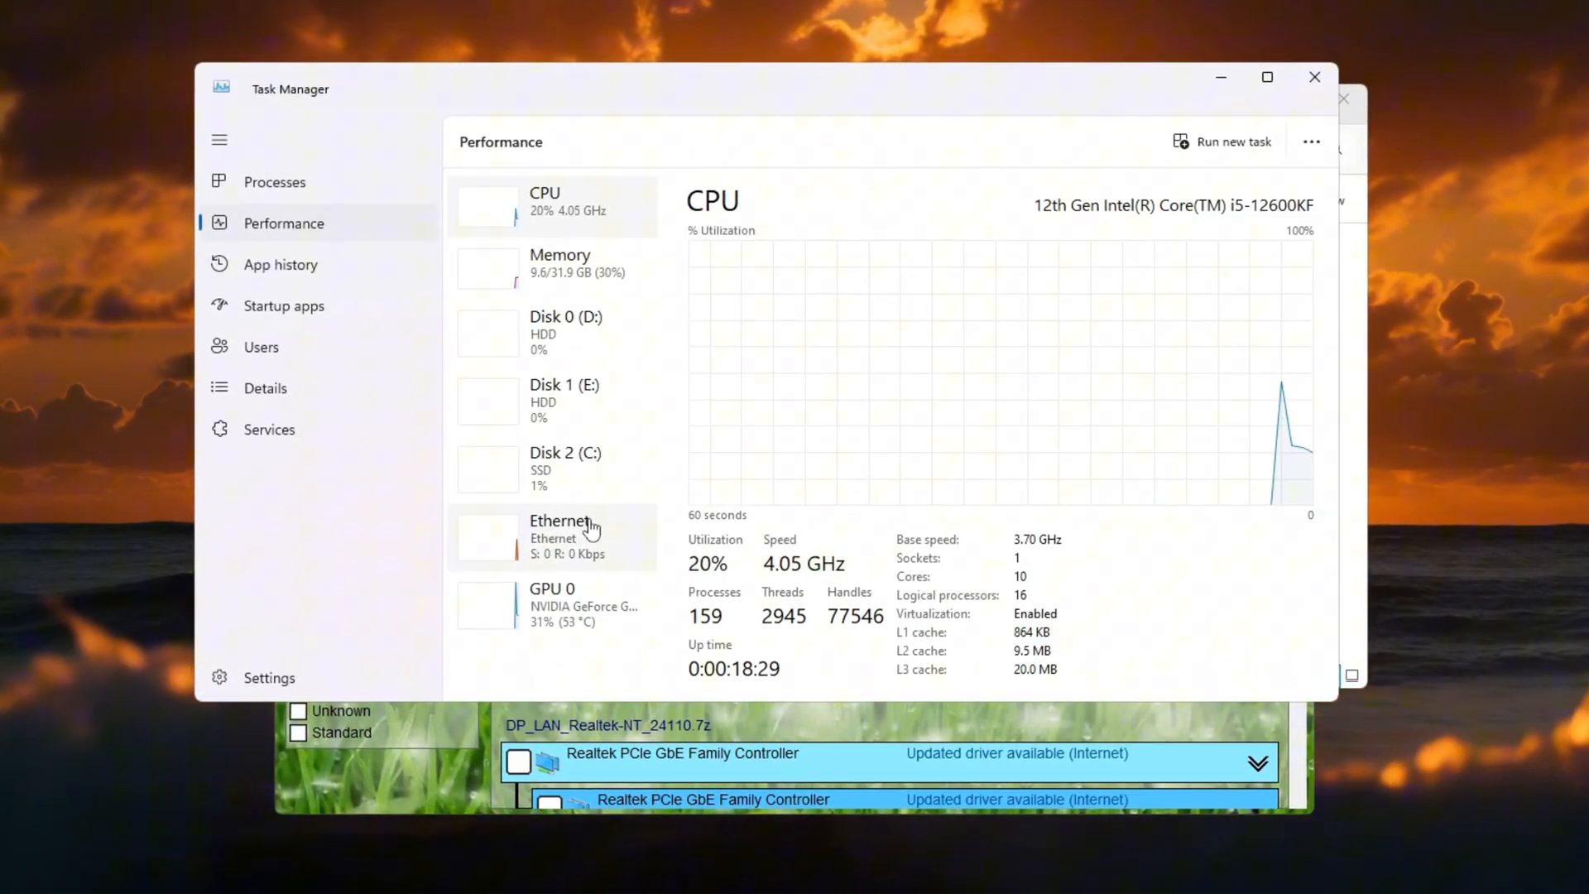
left_click(559, 533)
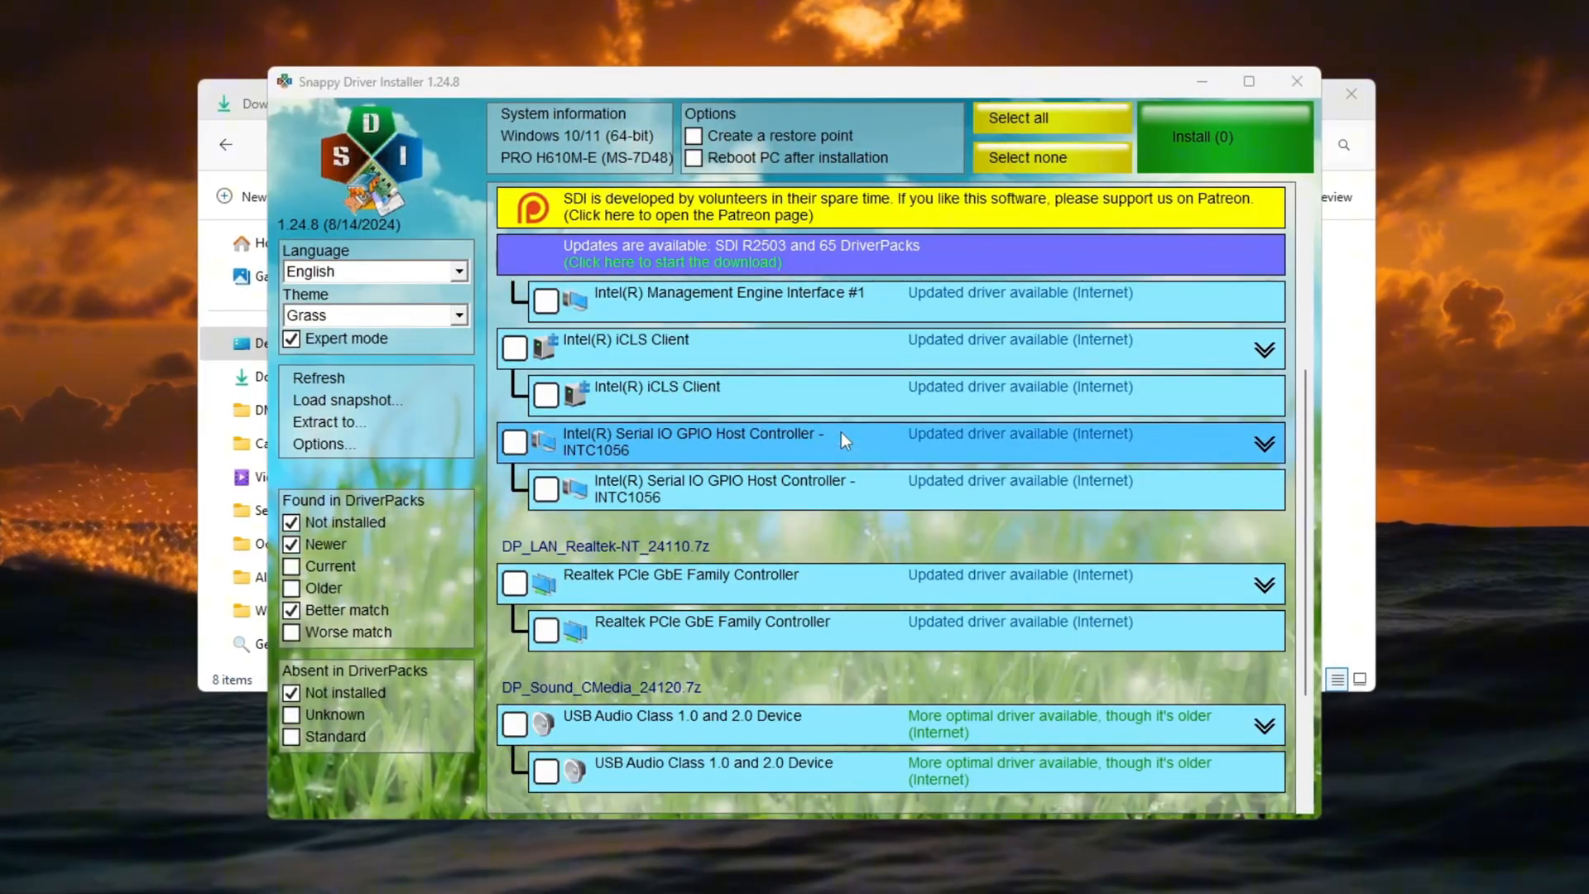
Step: Tick the Realtek PCIe GbE Family Controller driver and start its installation
left_click(513, 474)
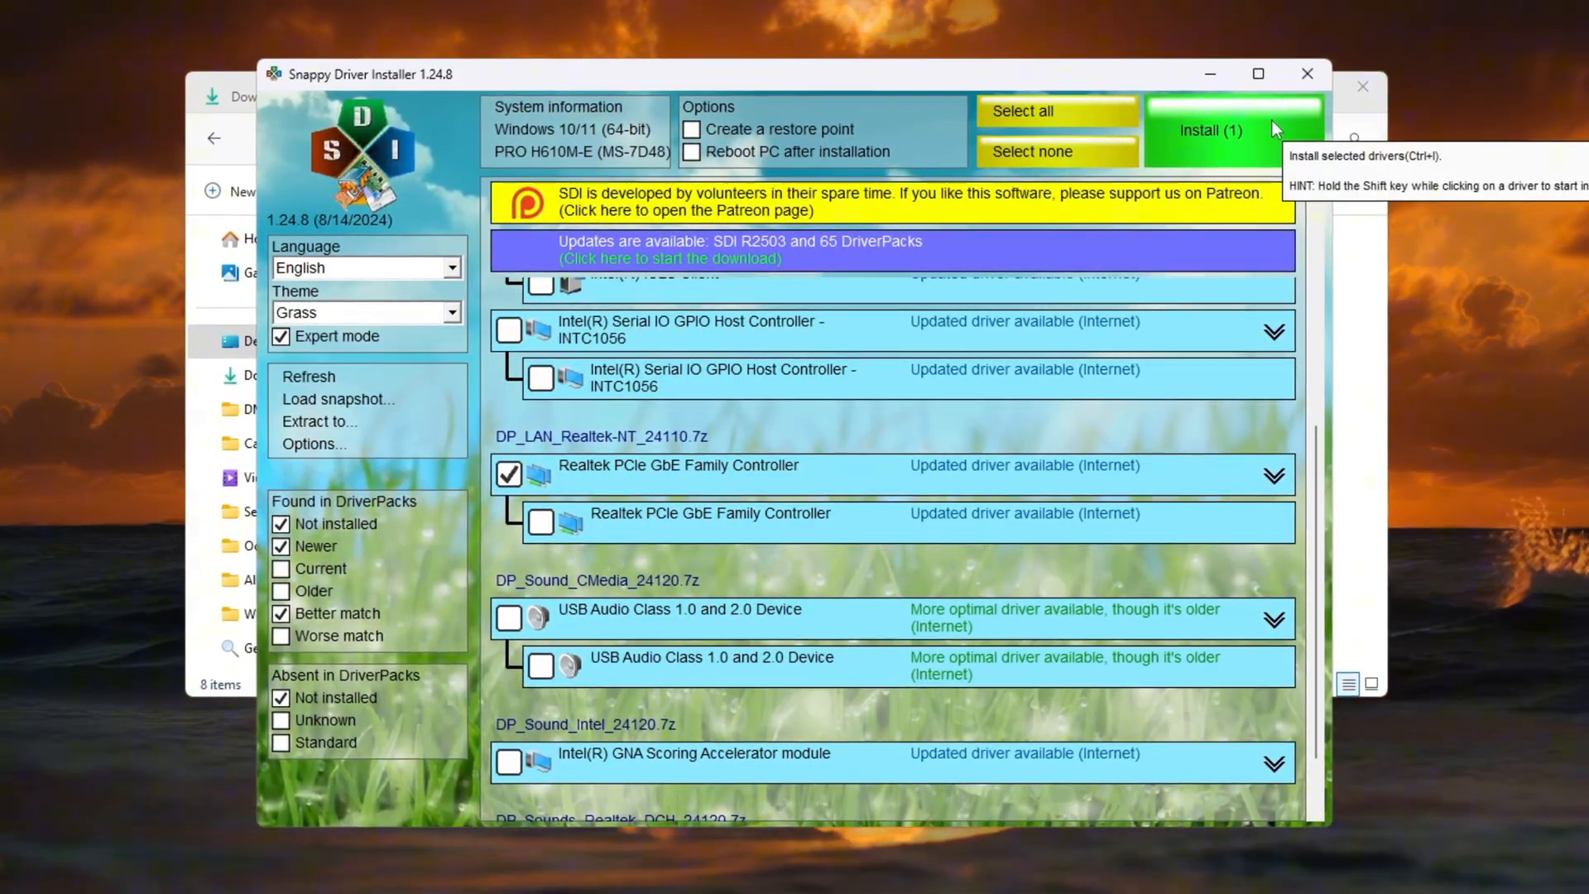
left_click(1212, 129)
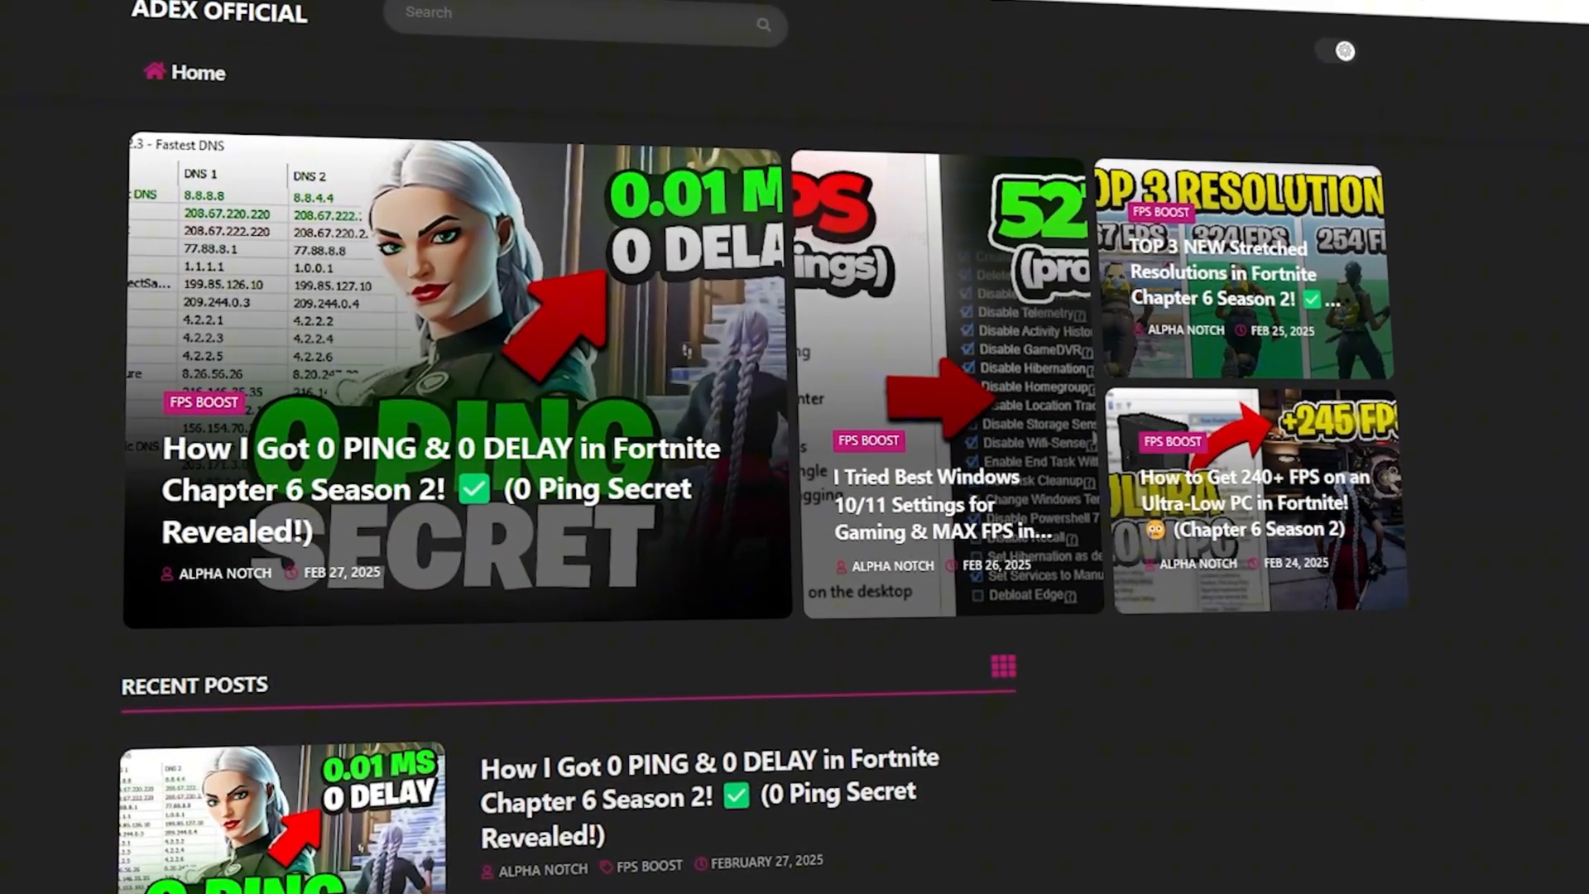
Step: Launch FilterKeysSetter.exe and apply repeat delay 130 ms and repeat rate 10 ms with OK
scroll("down", 3)
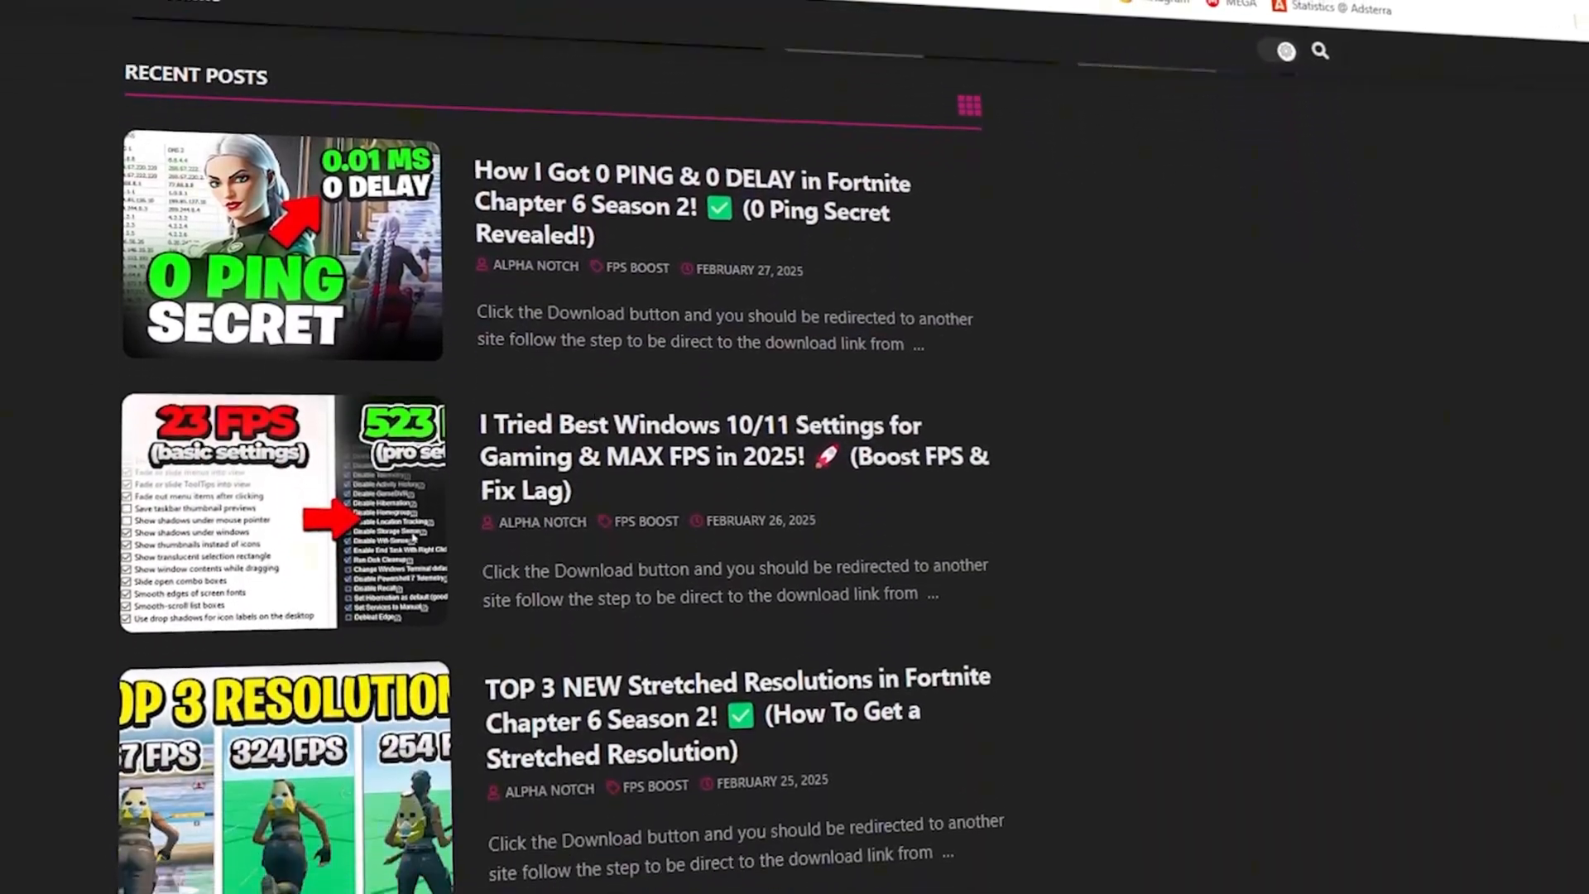
scroll("down", 3)
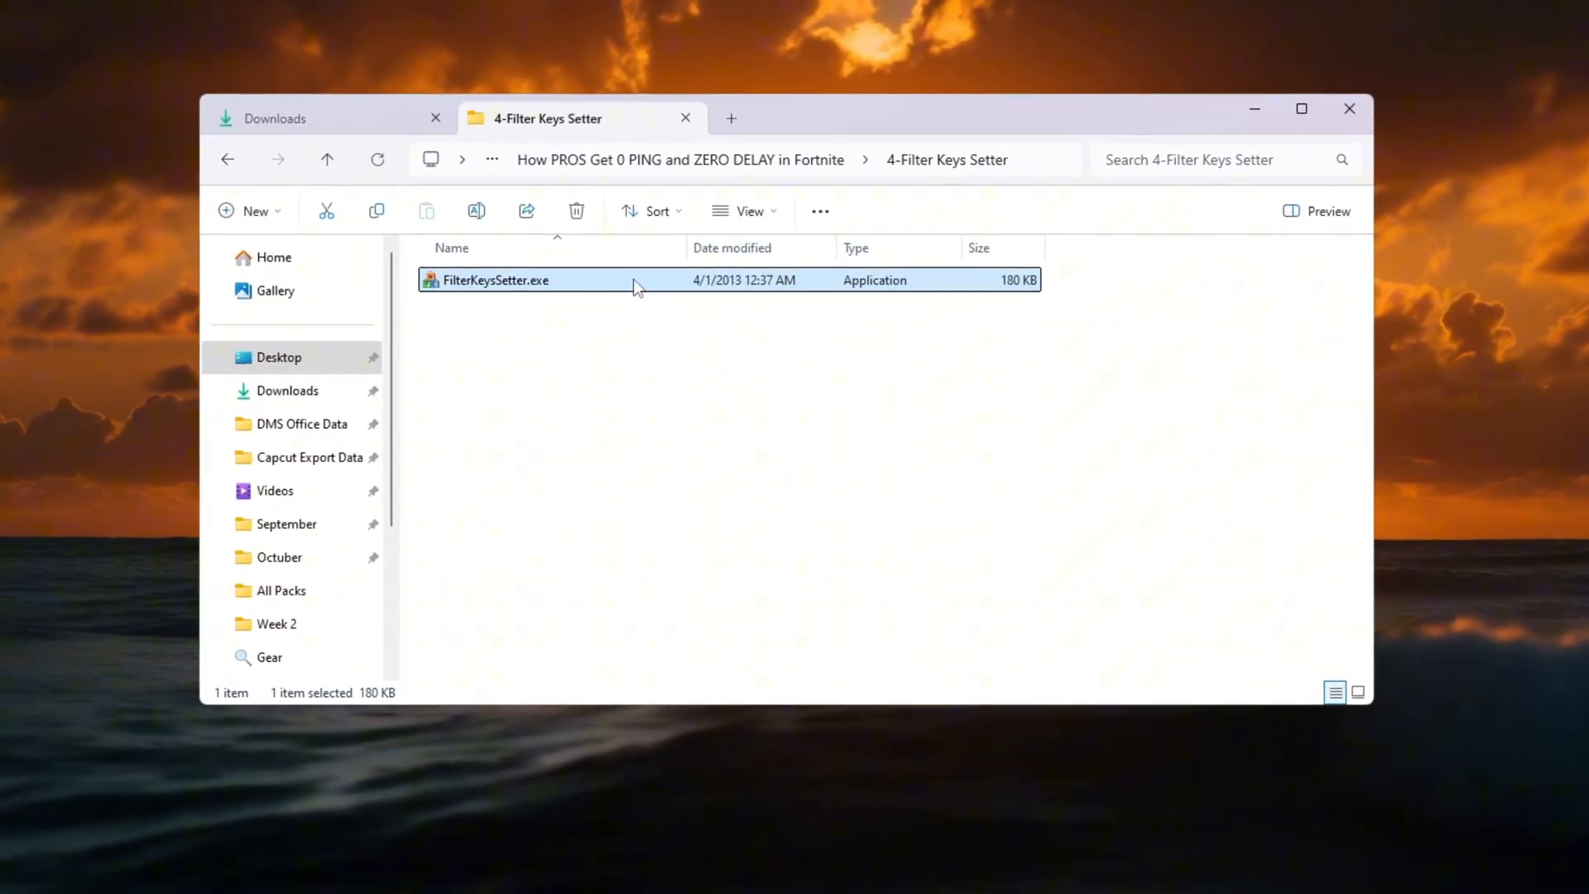
double_click(496, 280)
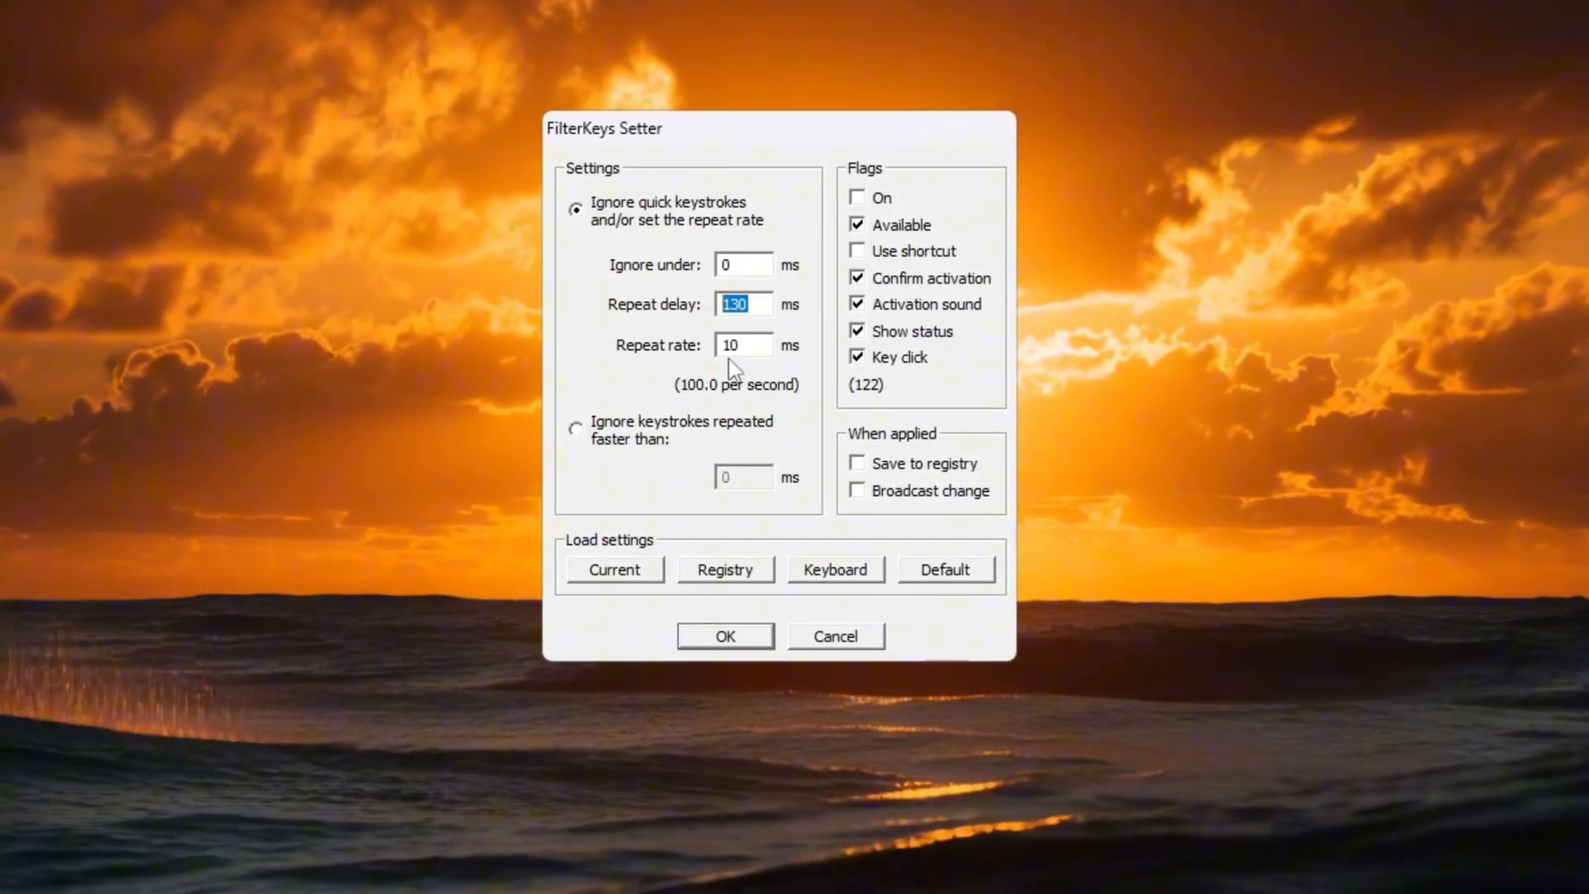
left_click(744, 344)
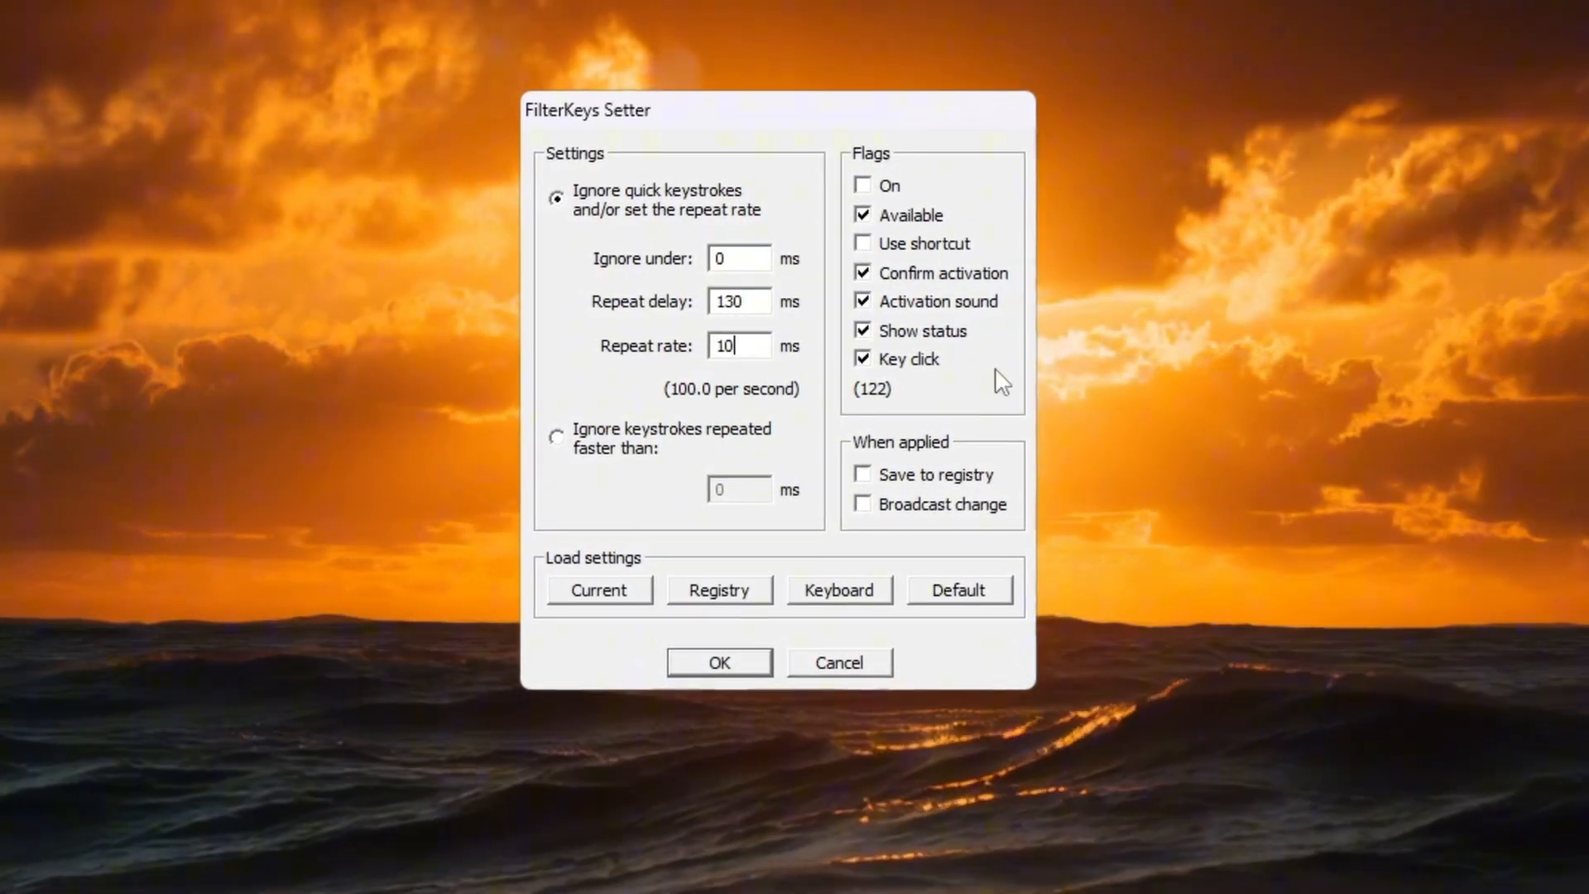
left_click(864, 477)
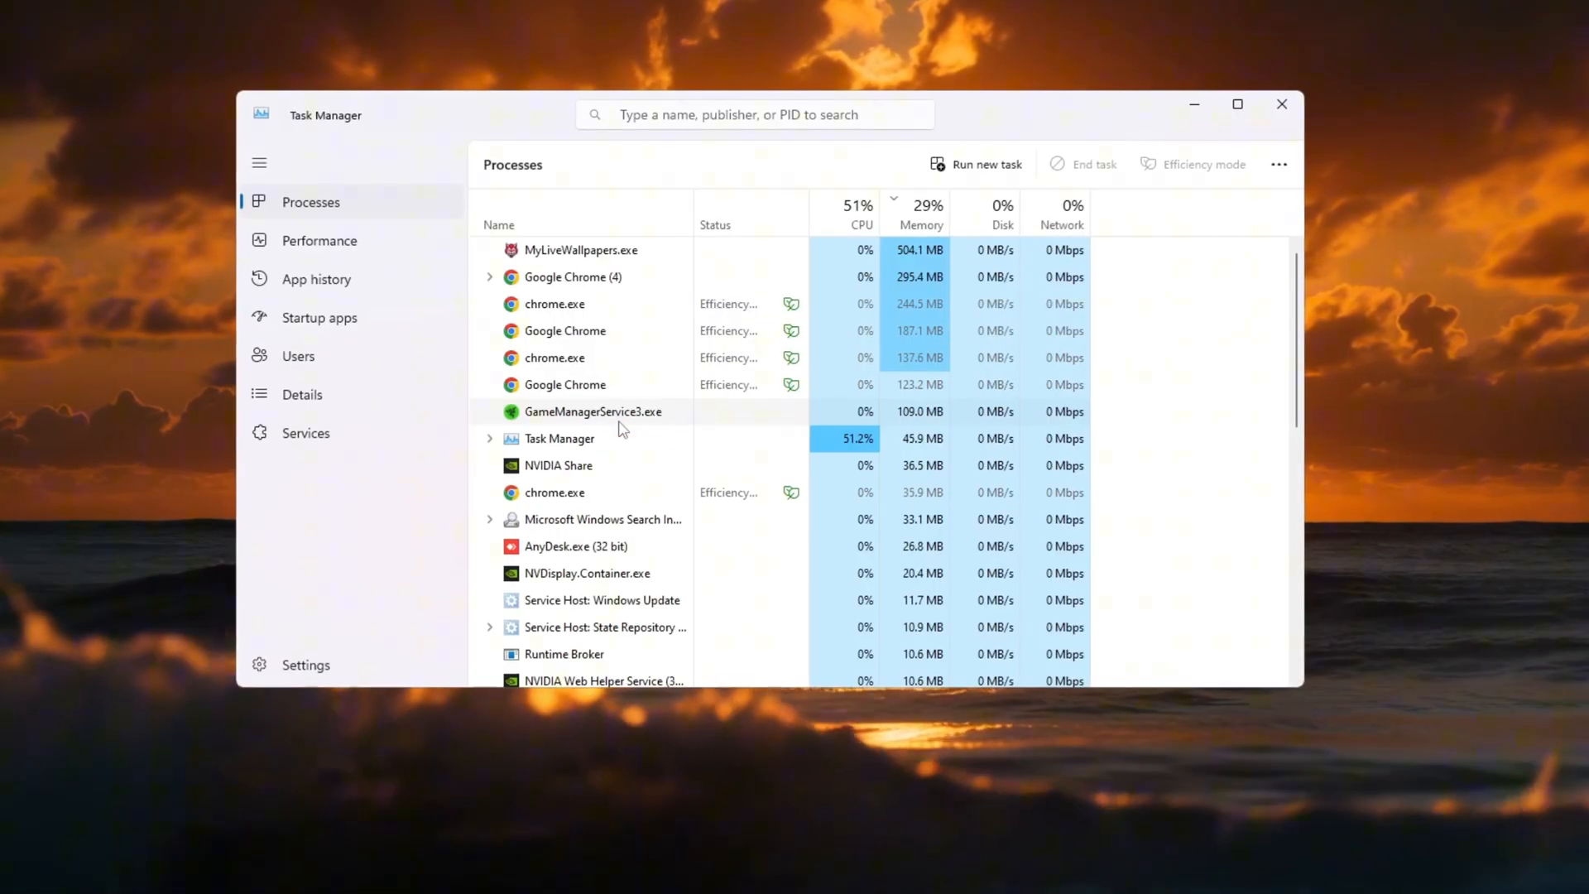
Step: Disable startup entries such as MyLiveWallpapers in Task Manager's Startup apps, then close Task Manager
left_click(318, 318)
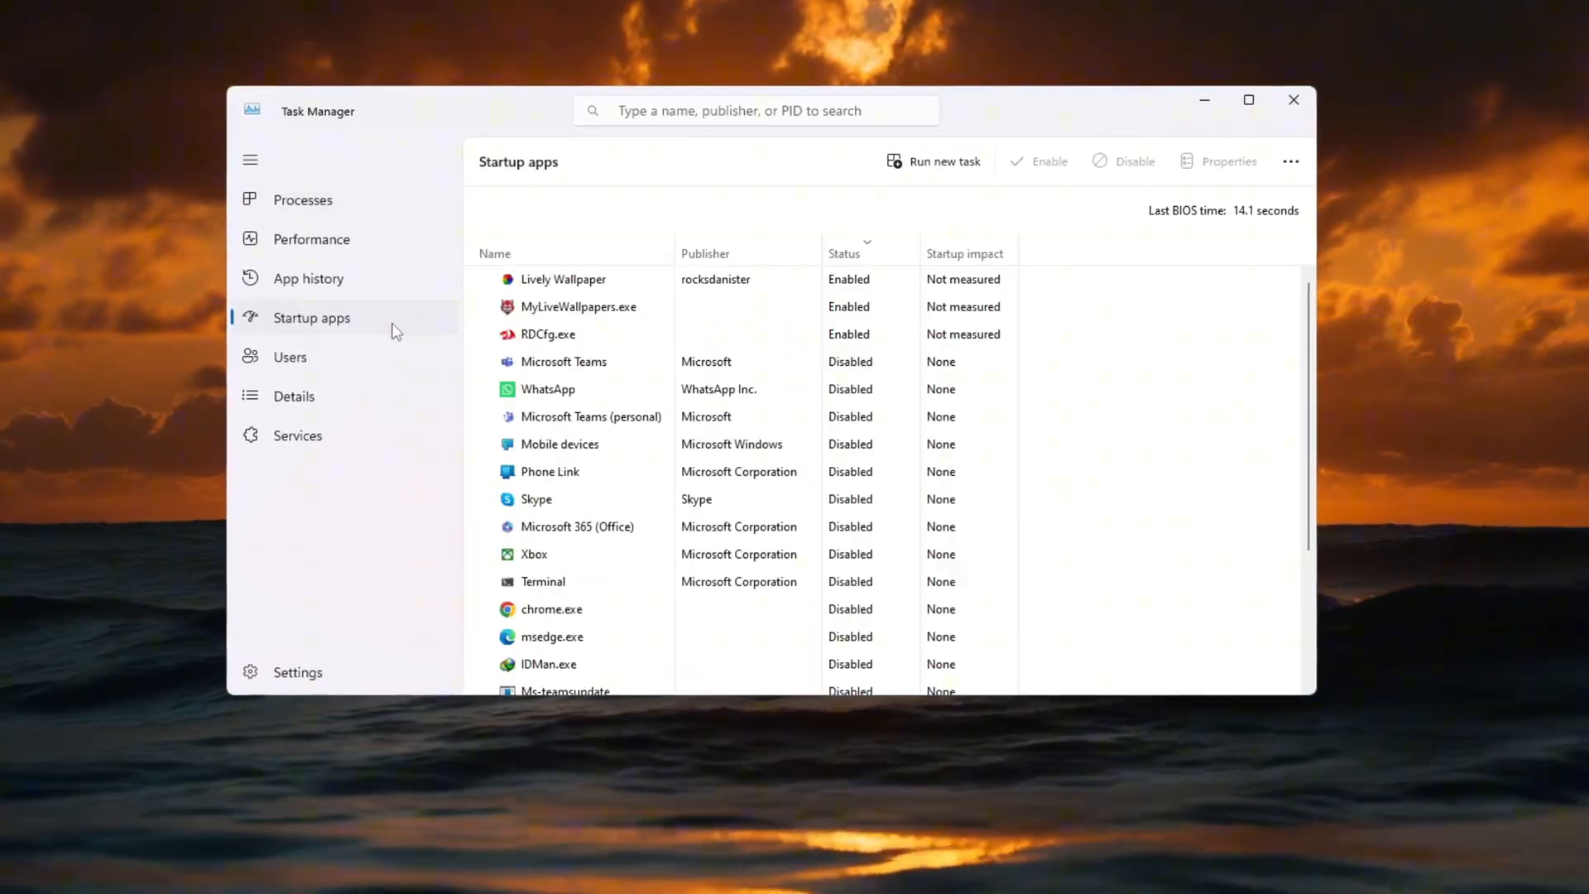
scroll("down", 3)
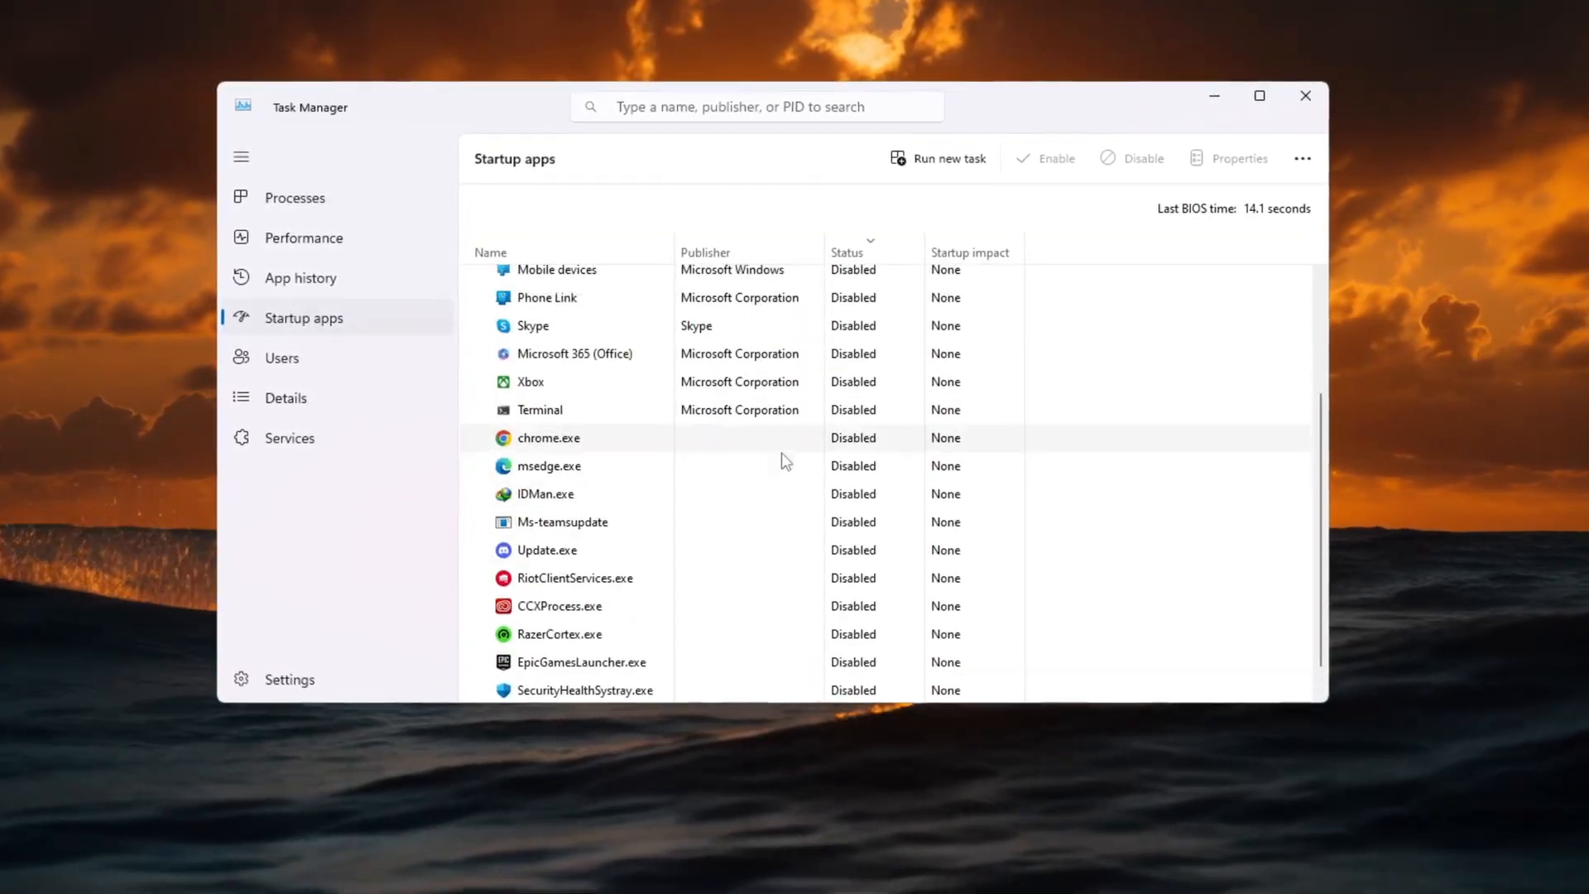
scroll("up", 3)
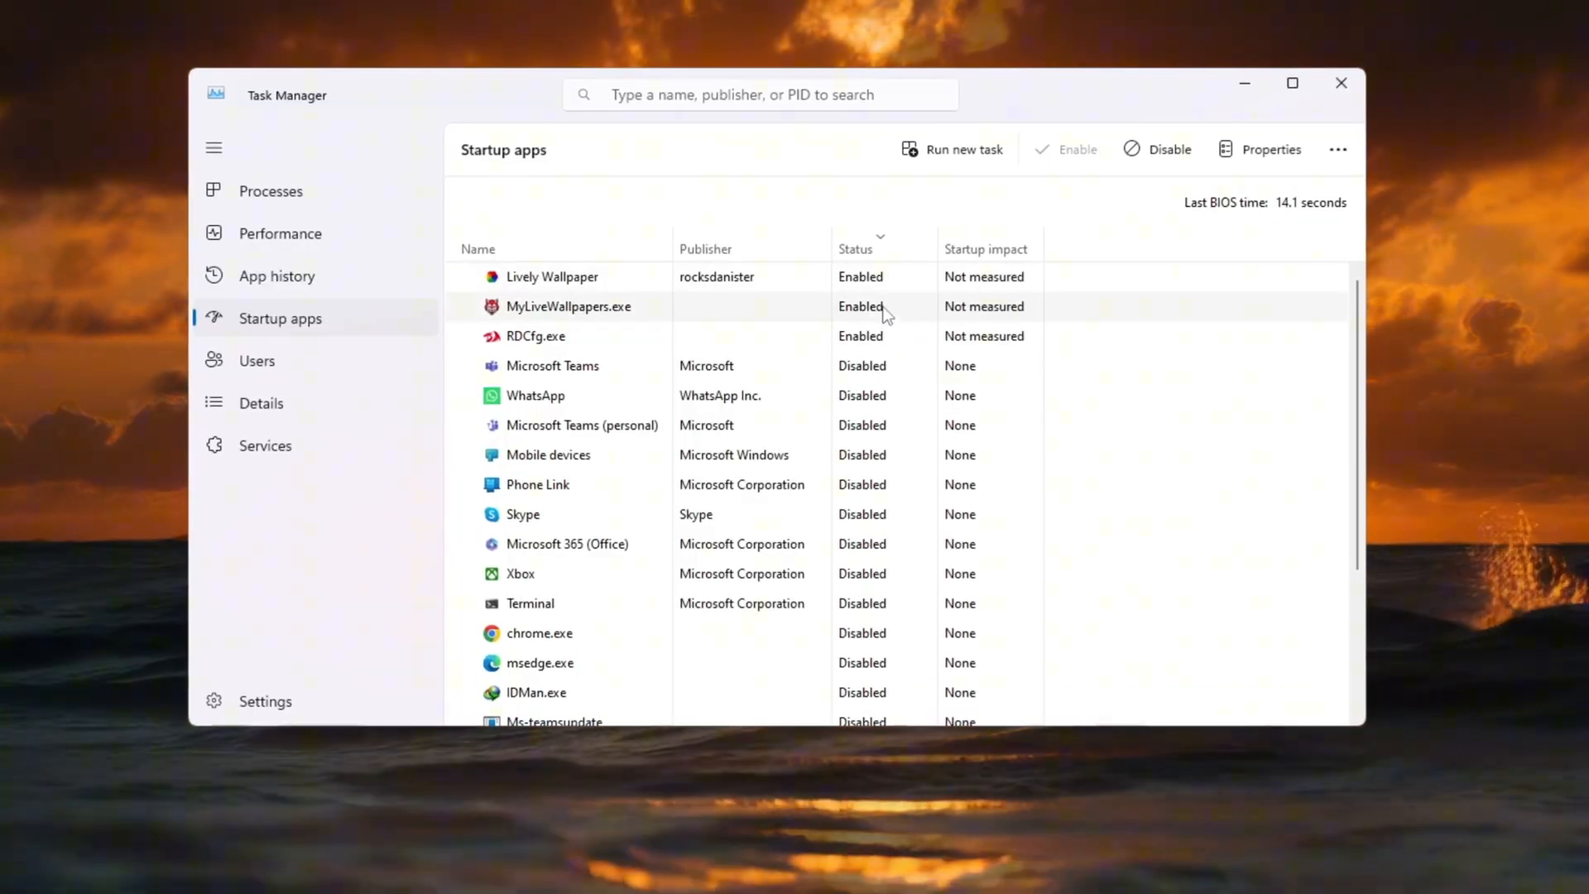
right_click(533, 336)
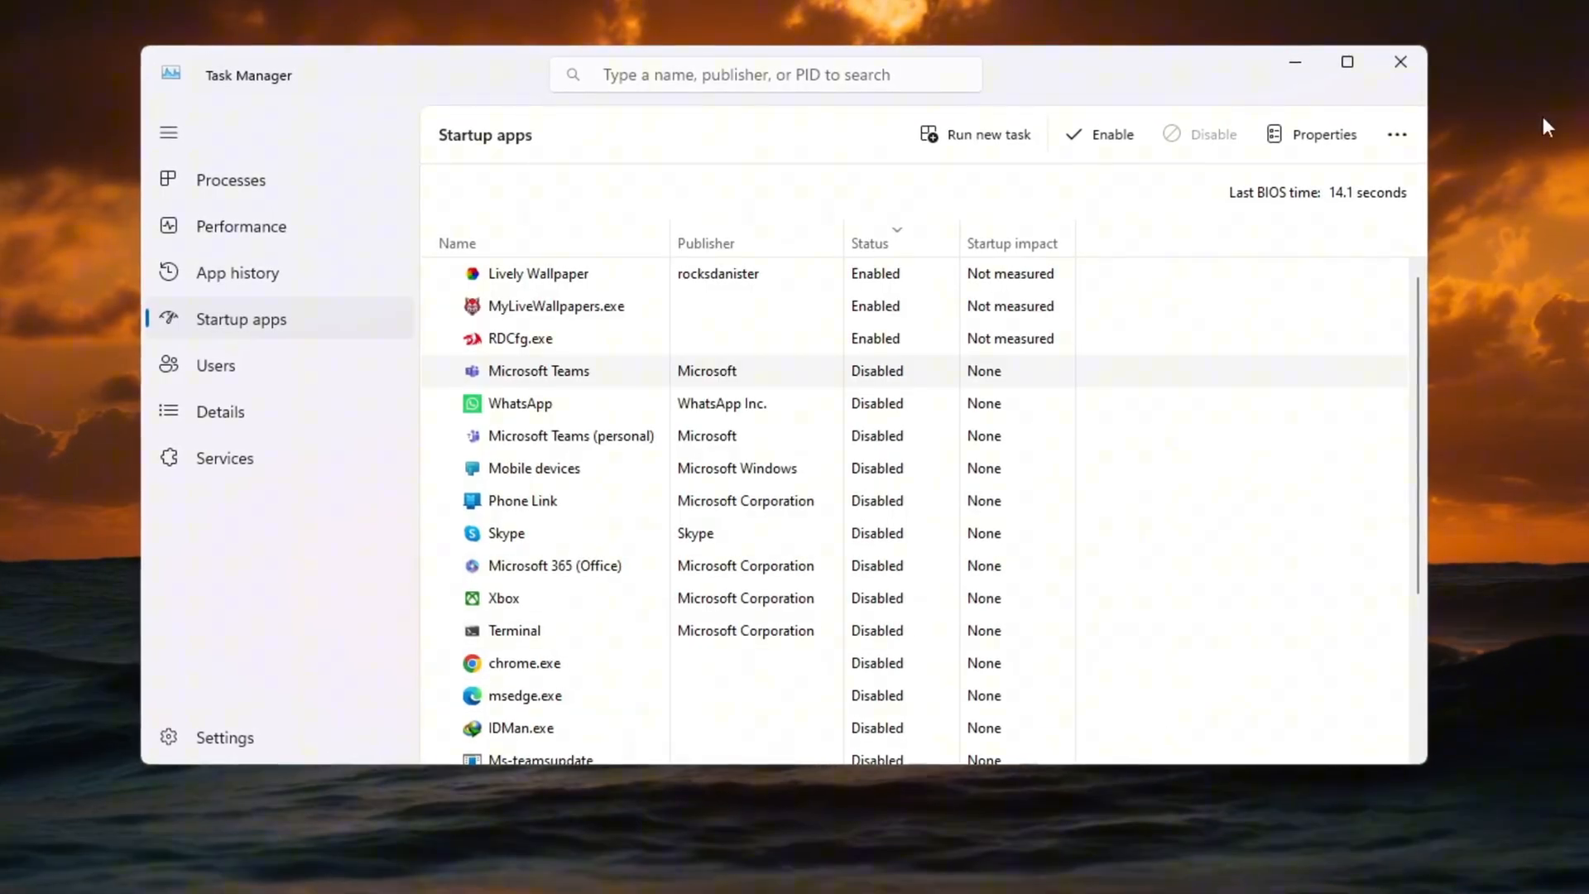
mouse_move(1440, 59)
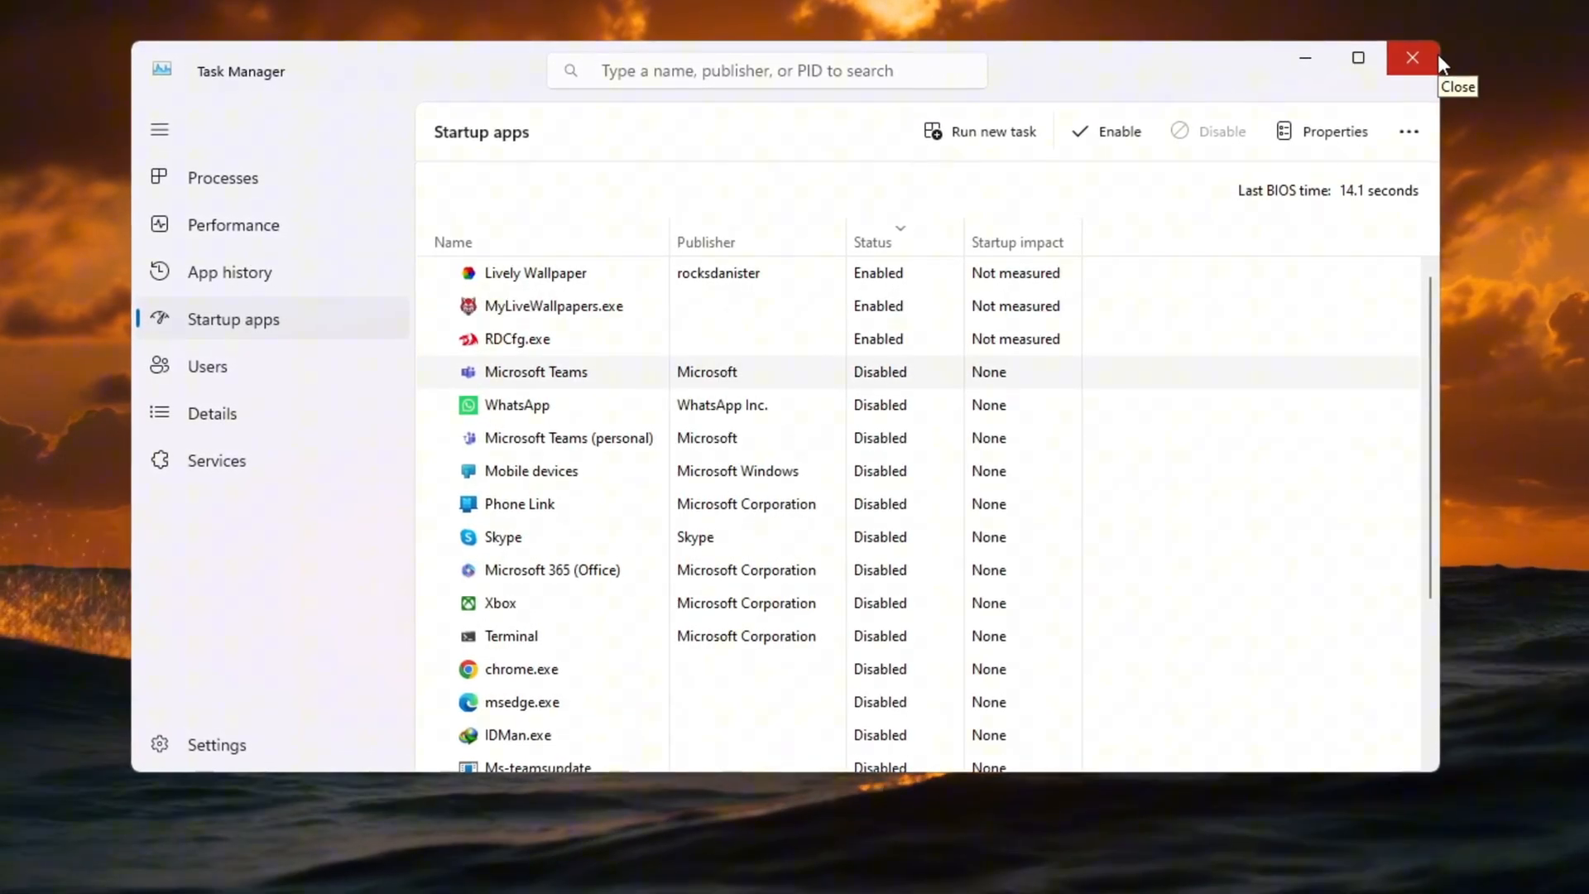
left_click(1412, 57)
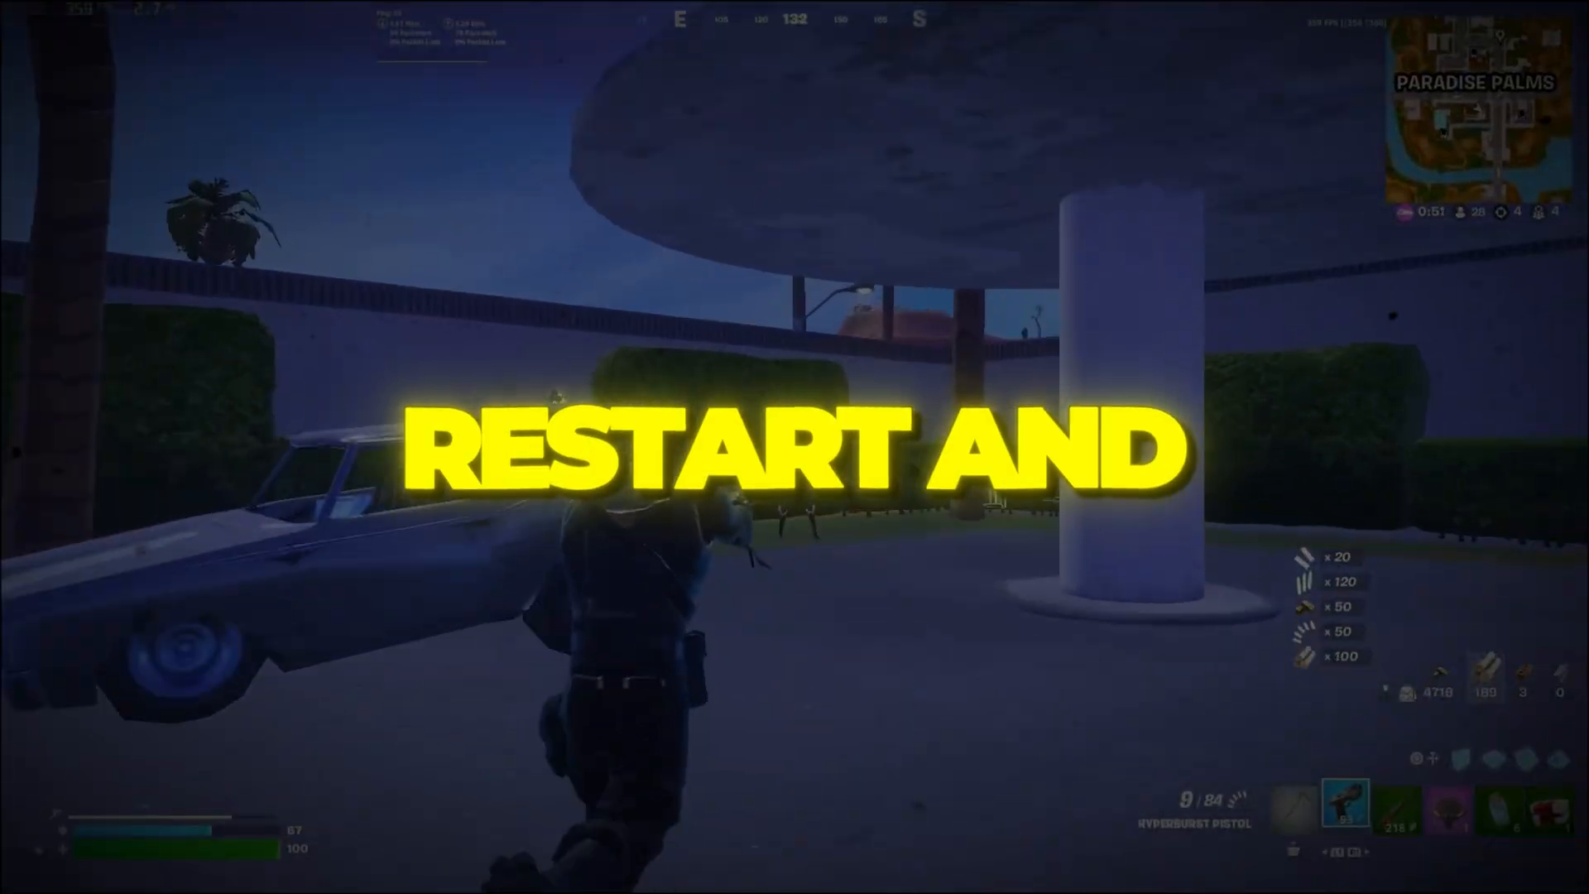